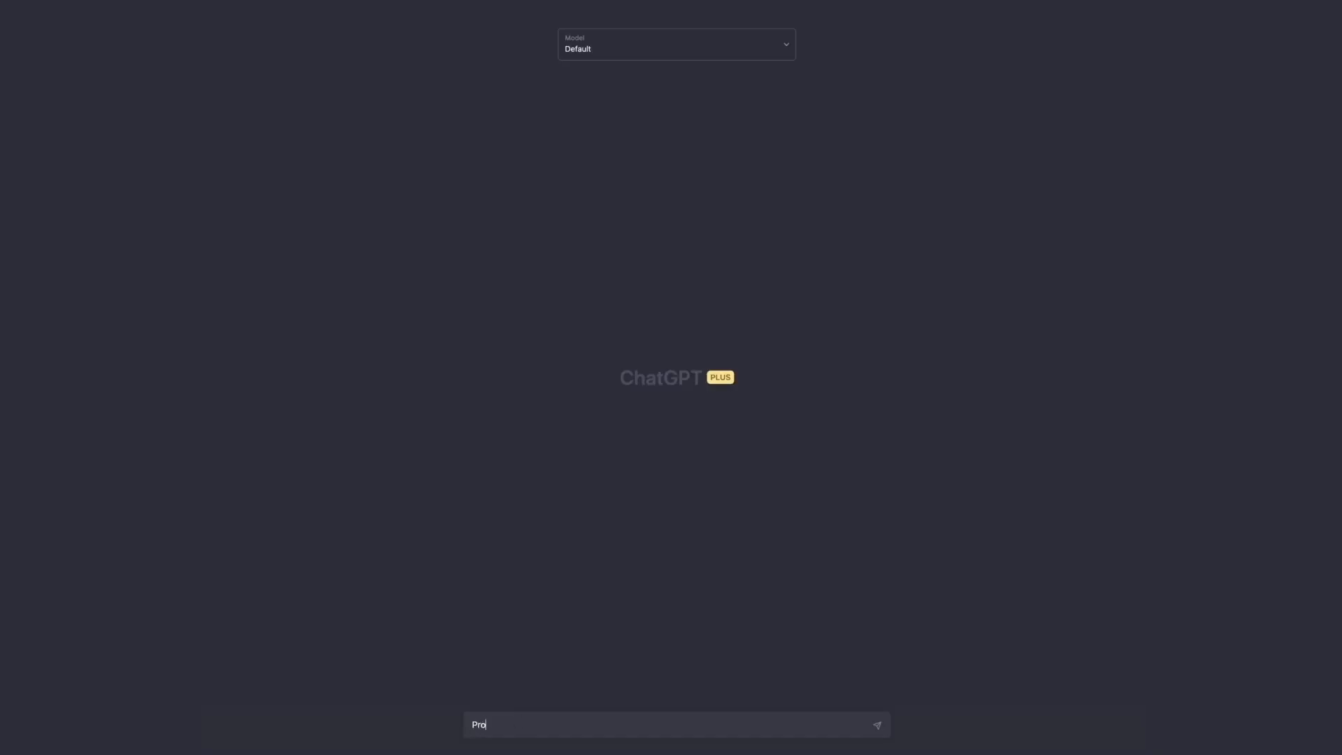
Type a prompt asking for pseudo code with setup, entry and exit rules for ranging or bear-recovery markets.
text(vide the)
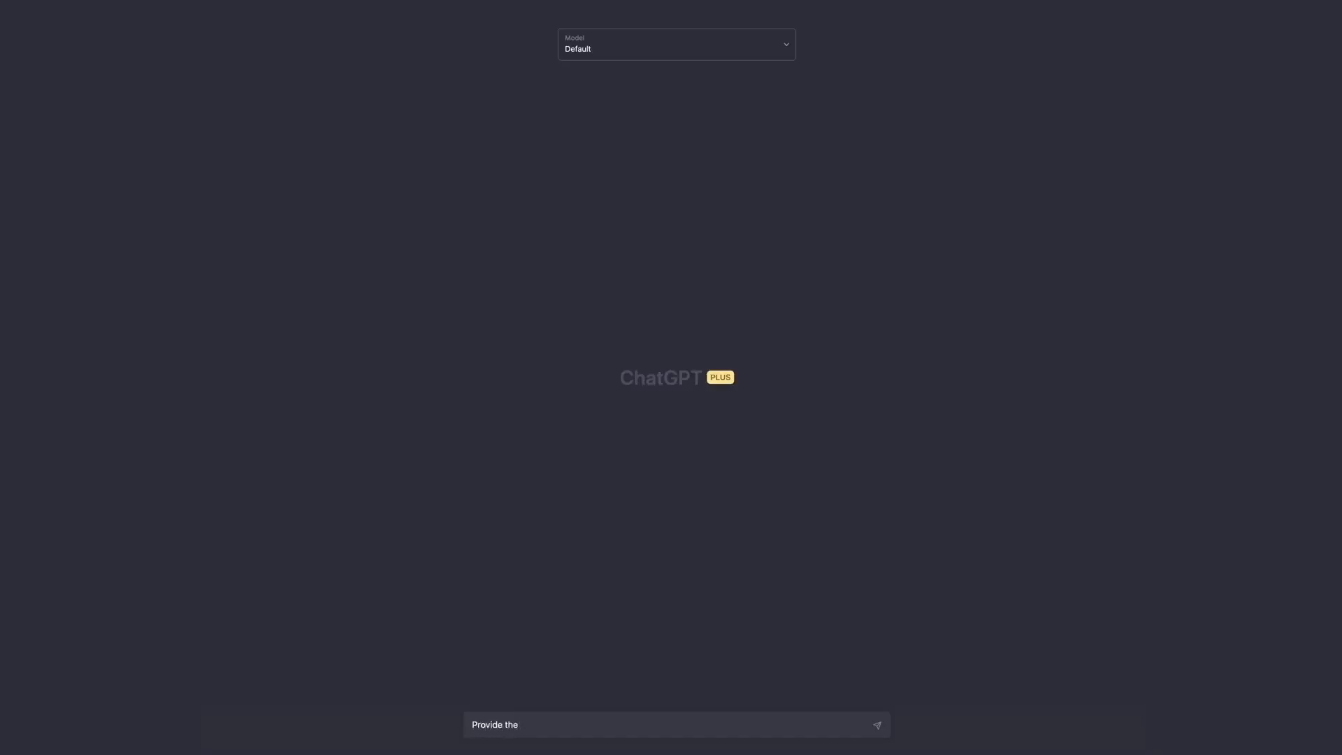
text(pse)
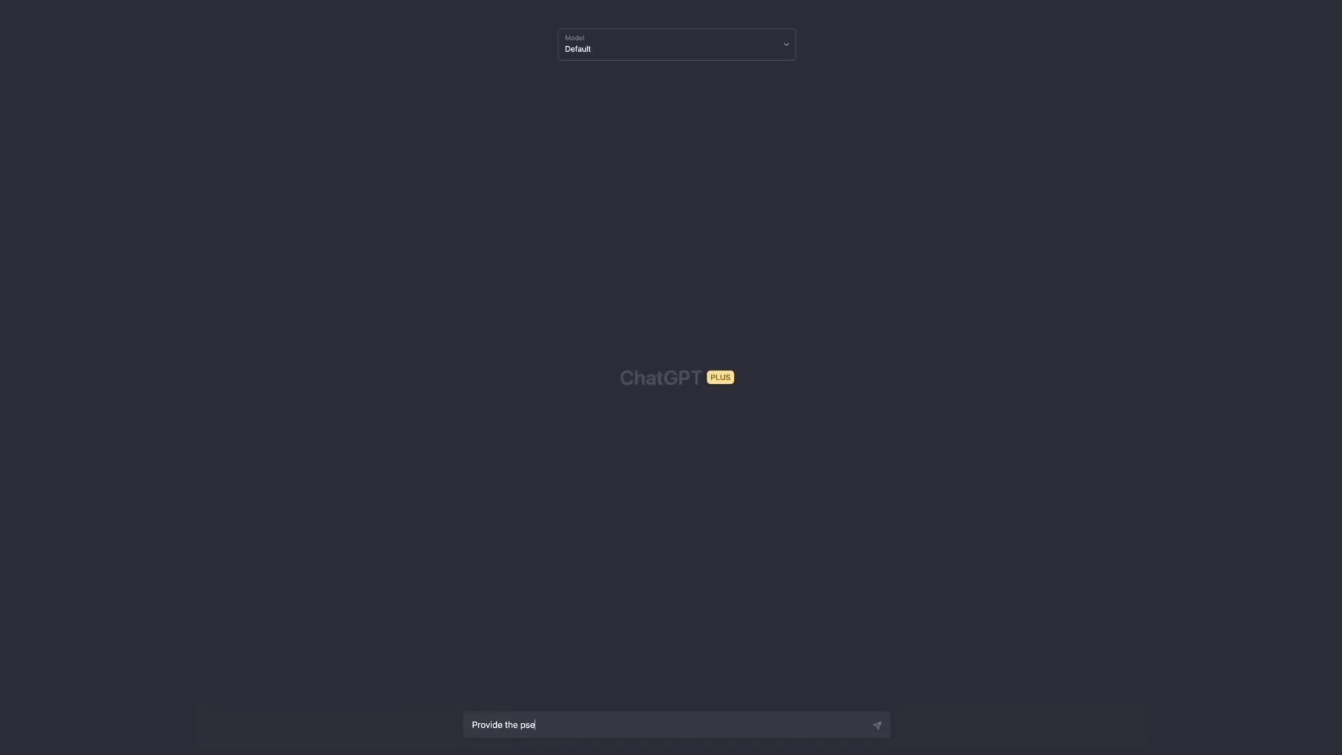
text(udo code)
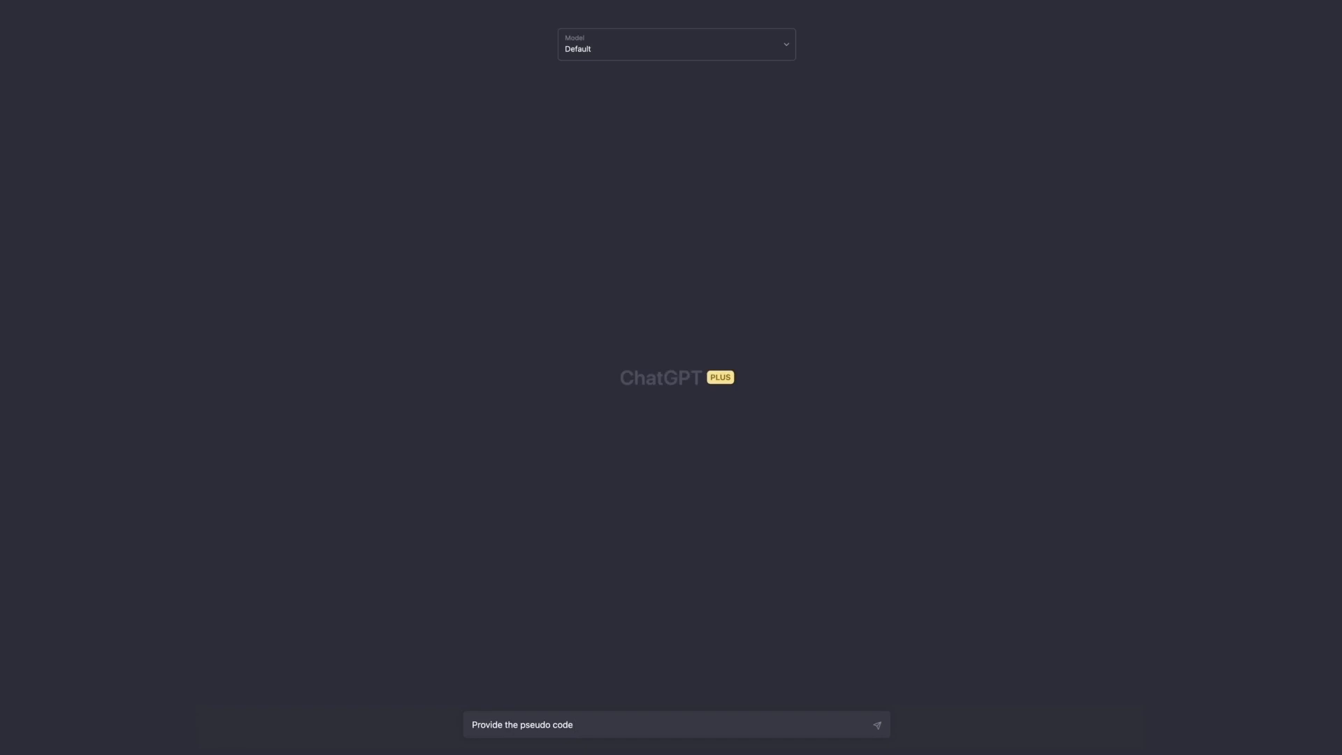
text(for a)
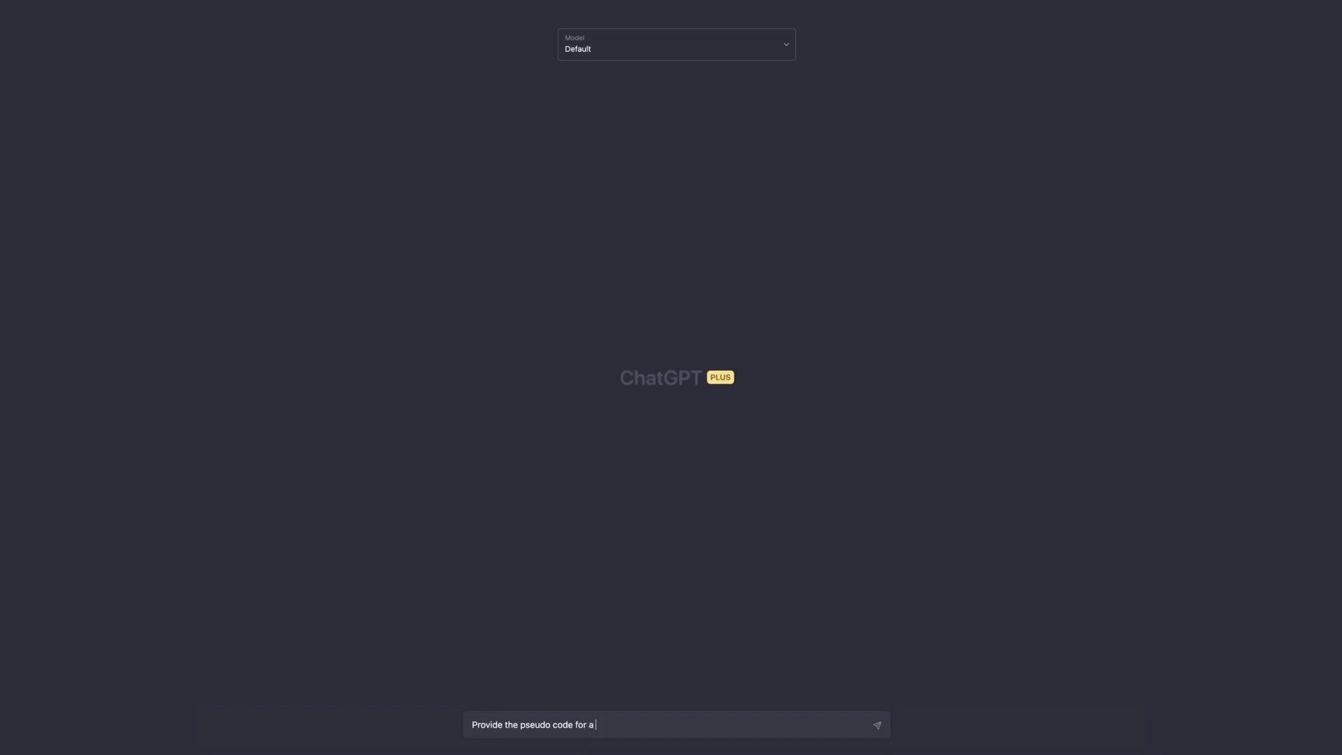
text(systemat)
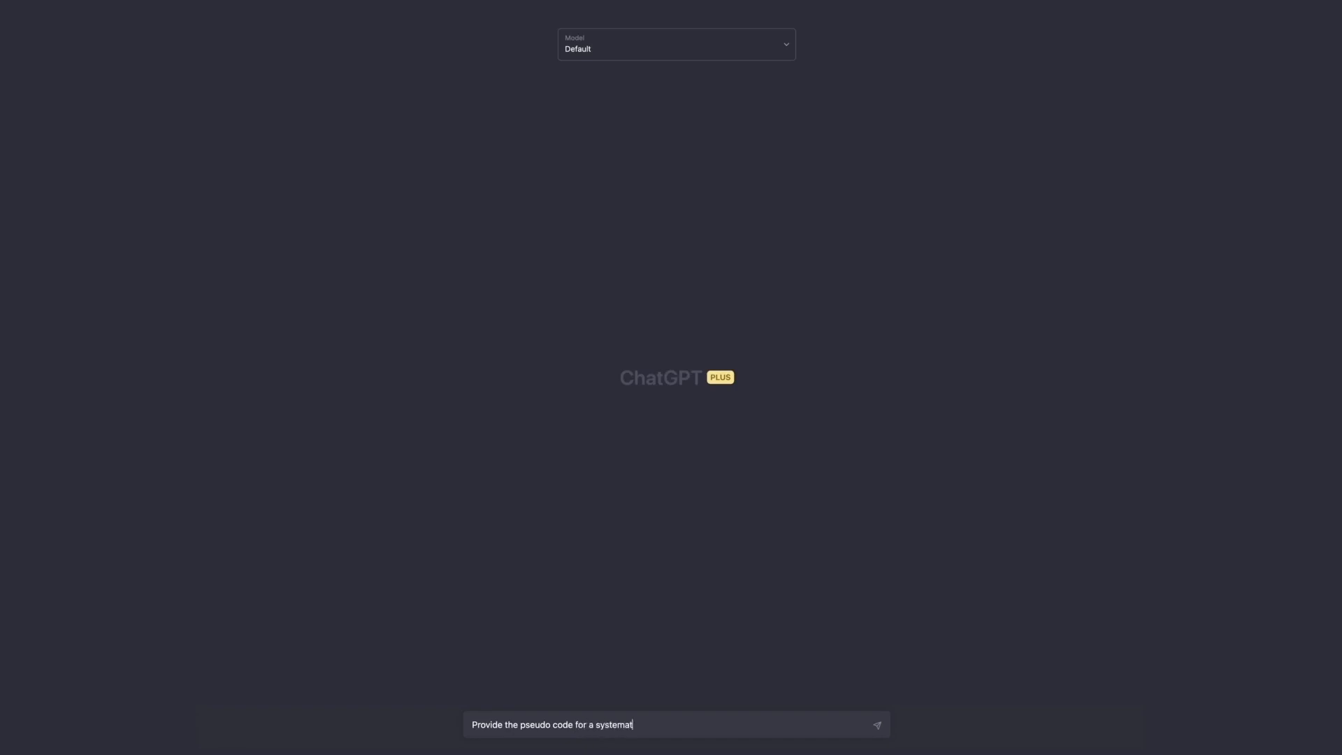
text(ic short term trading stra)
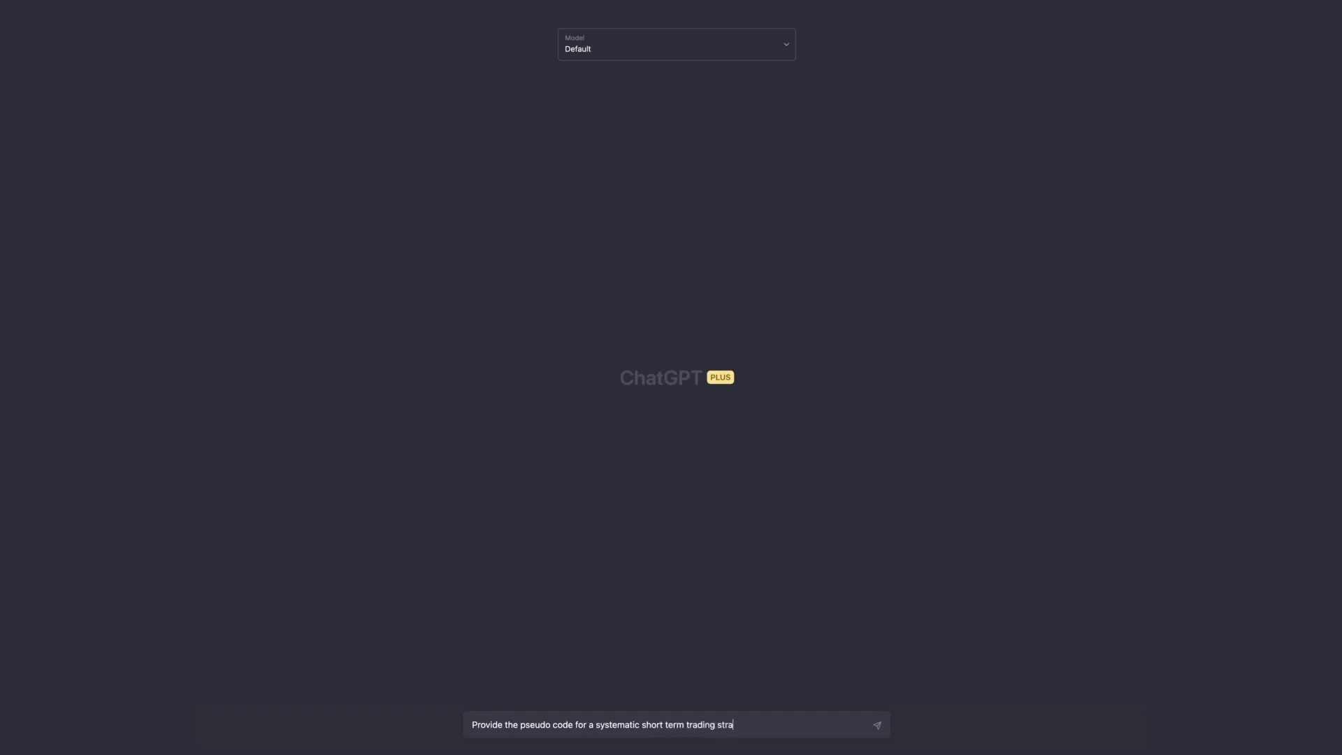
text(tegy with se)
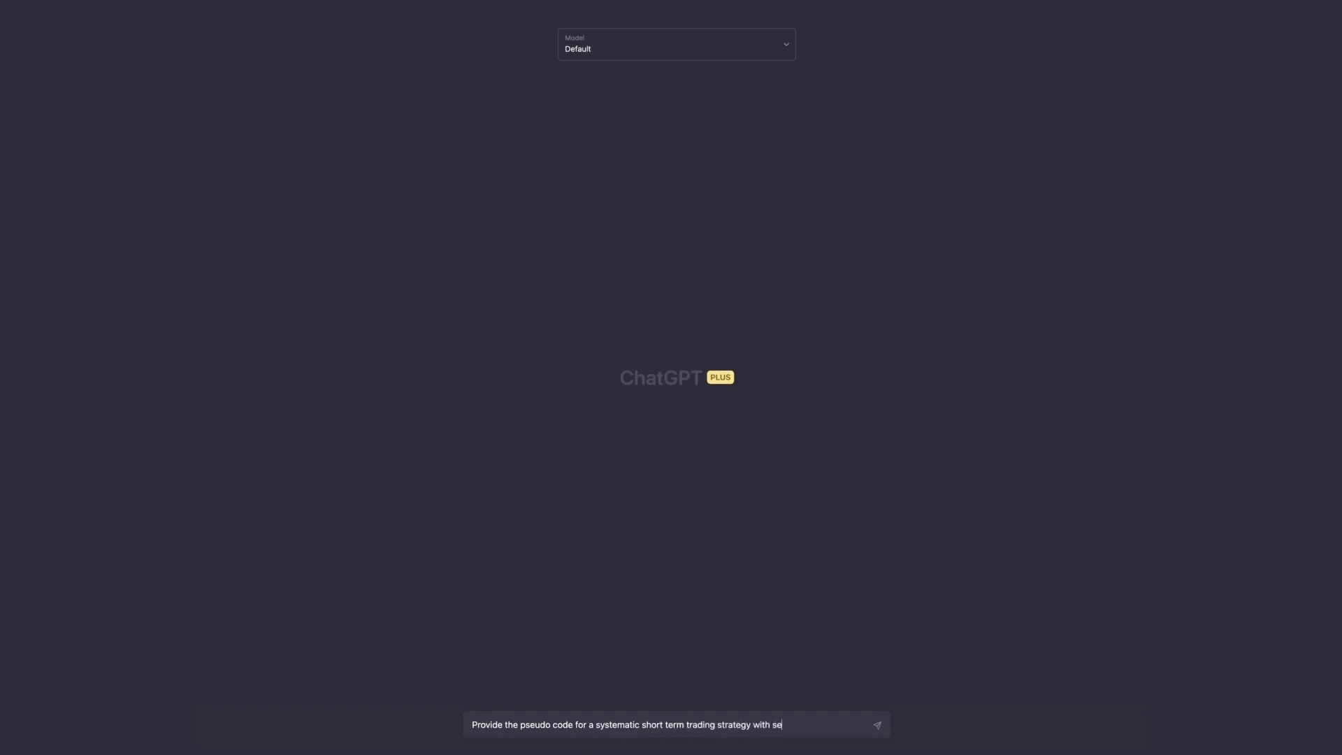
text(parate setup)
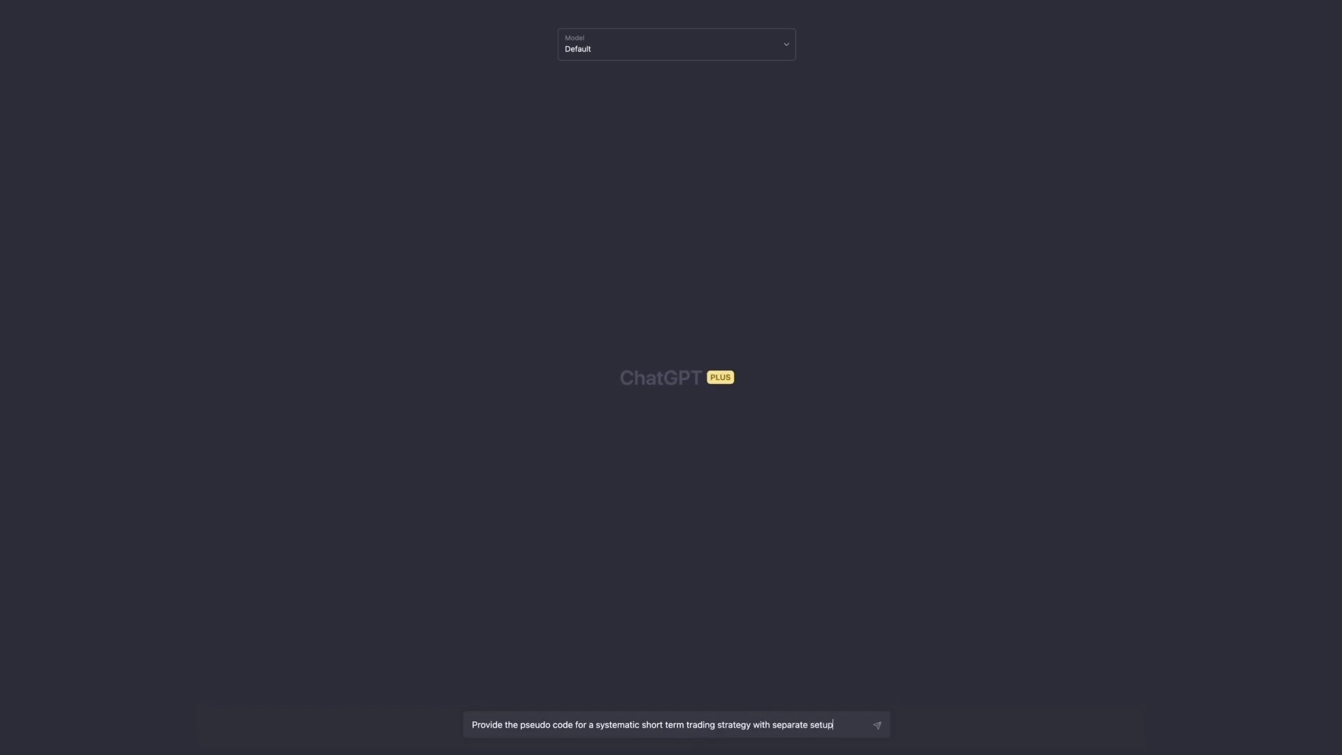
text(, entry and exit)
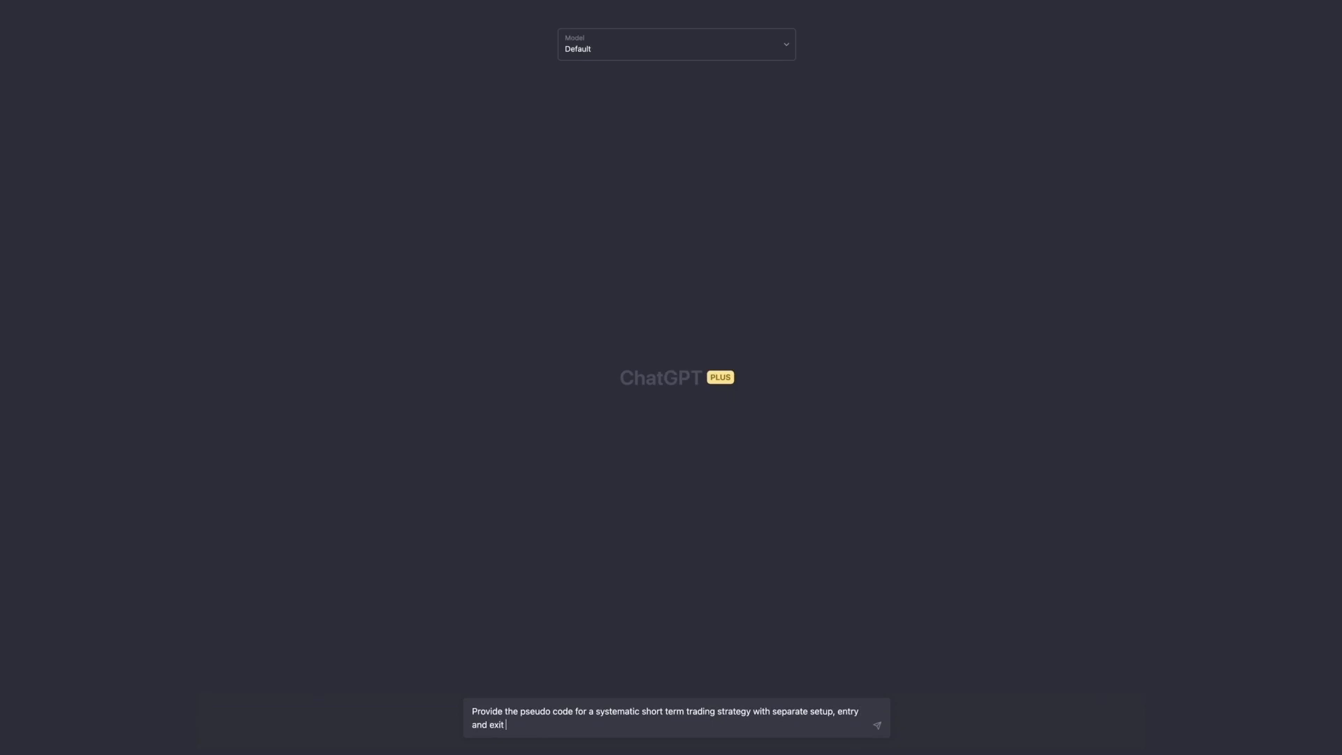
text(rules. The)
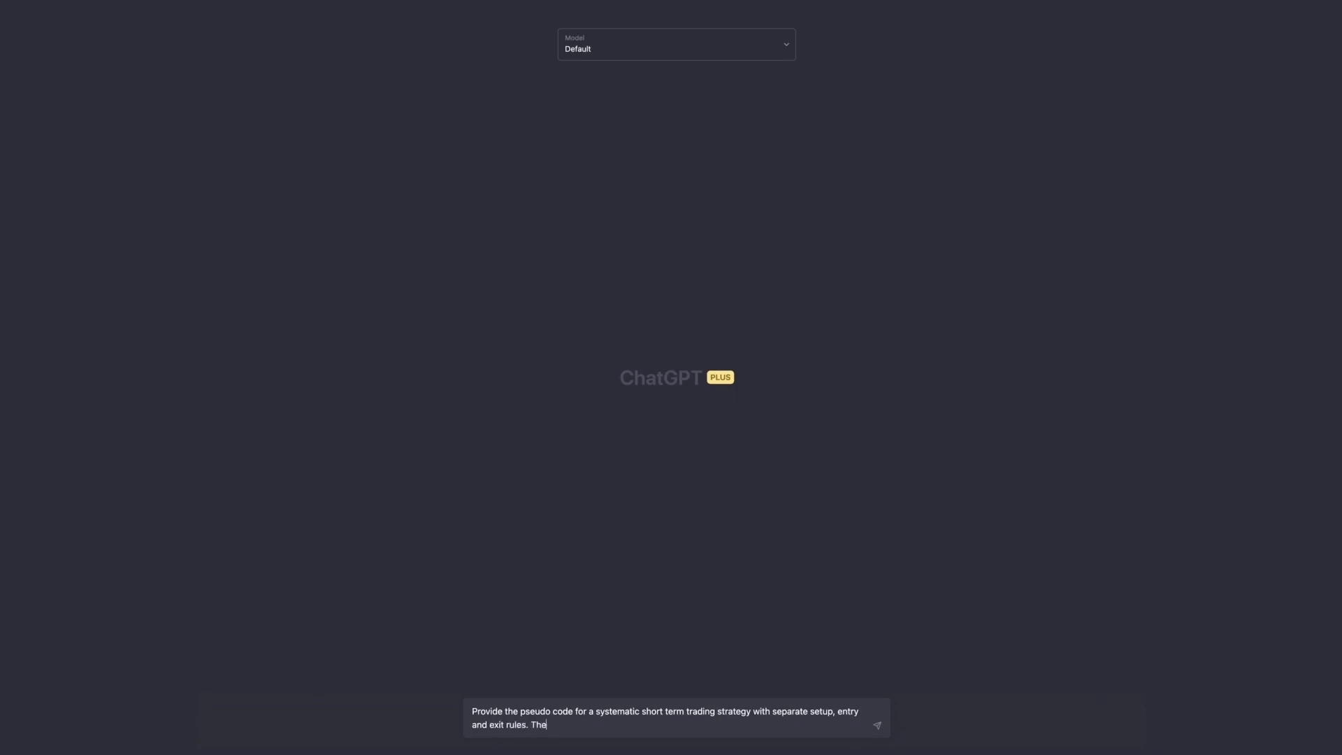
text(strategy shoul)
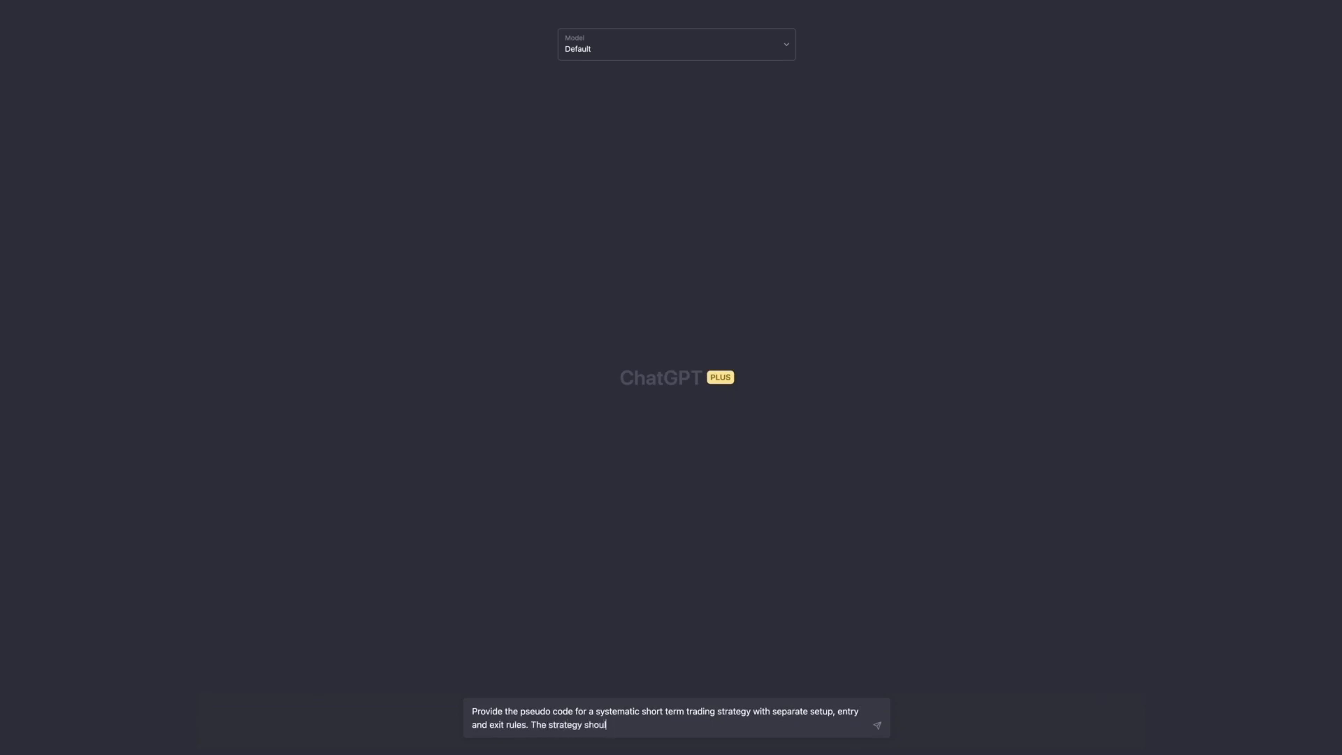
text(d work well in)
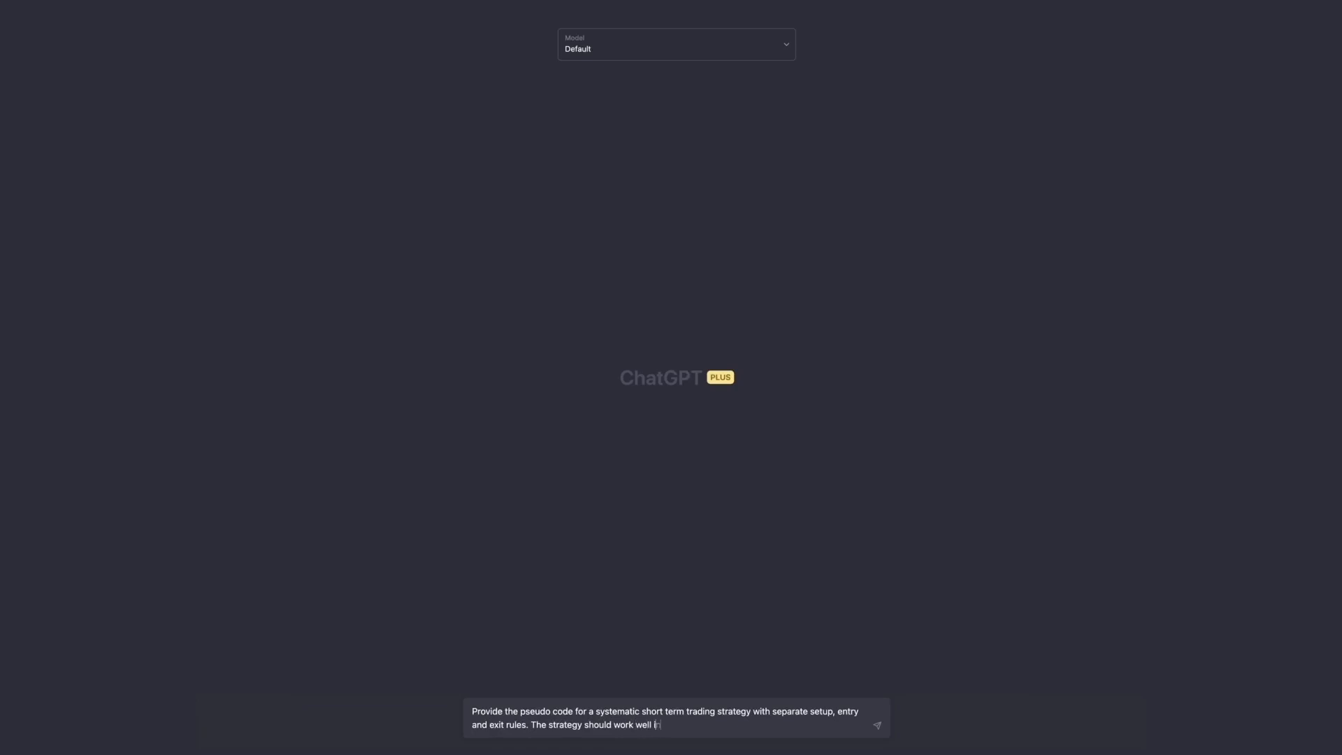
text(in a ranging mark)
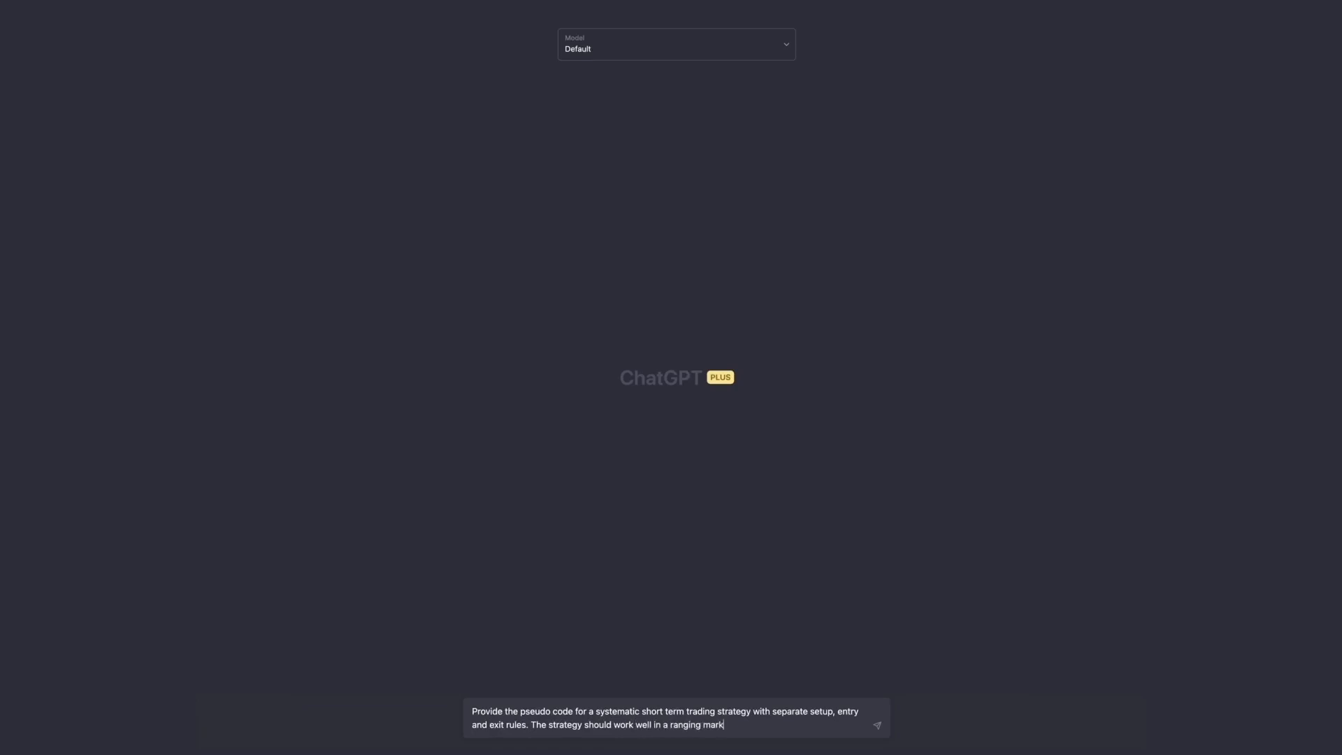
text(et or)
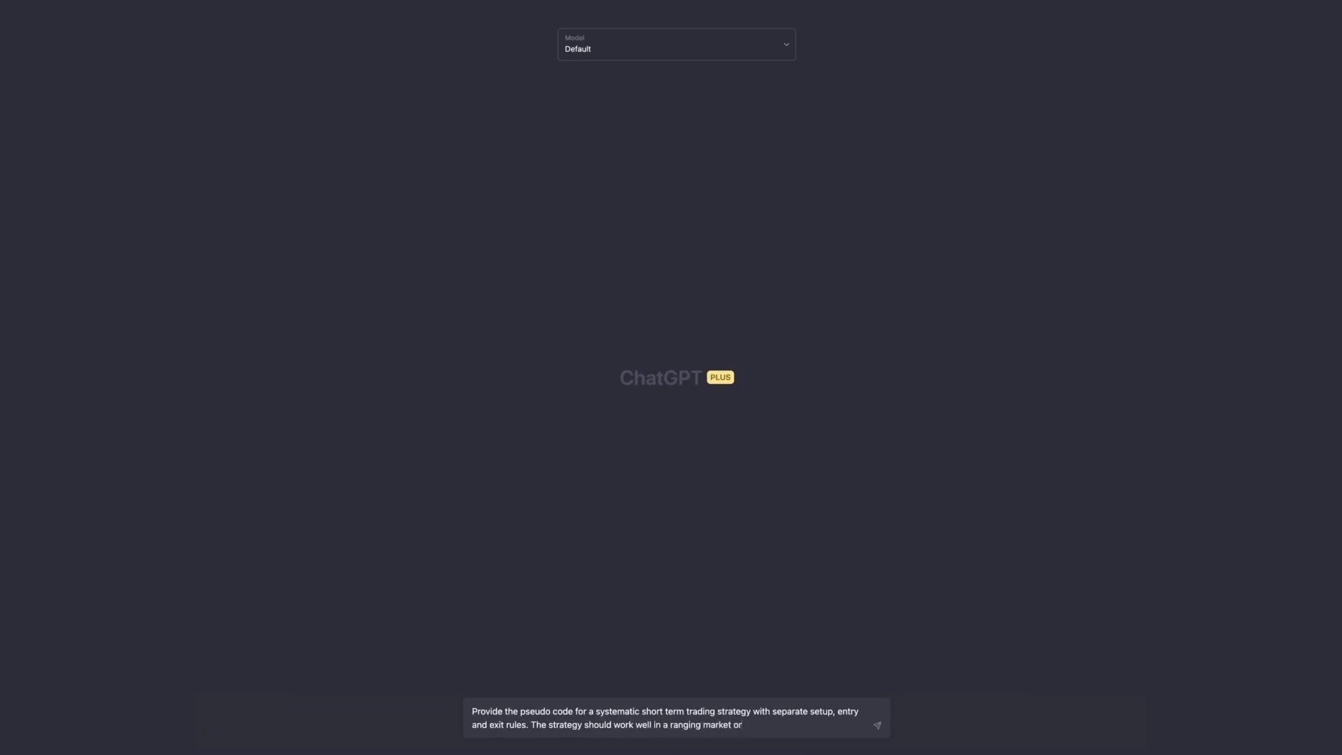
text(a market that)
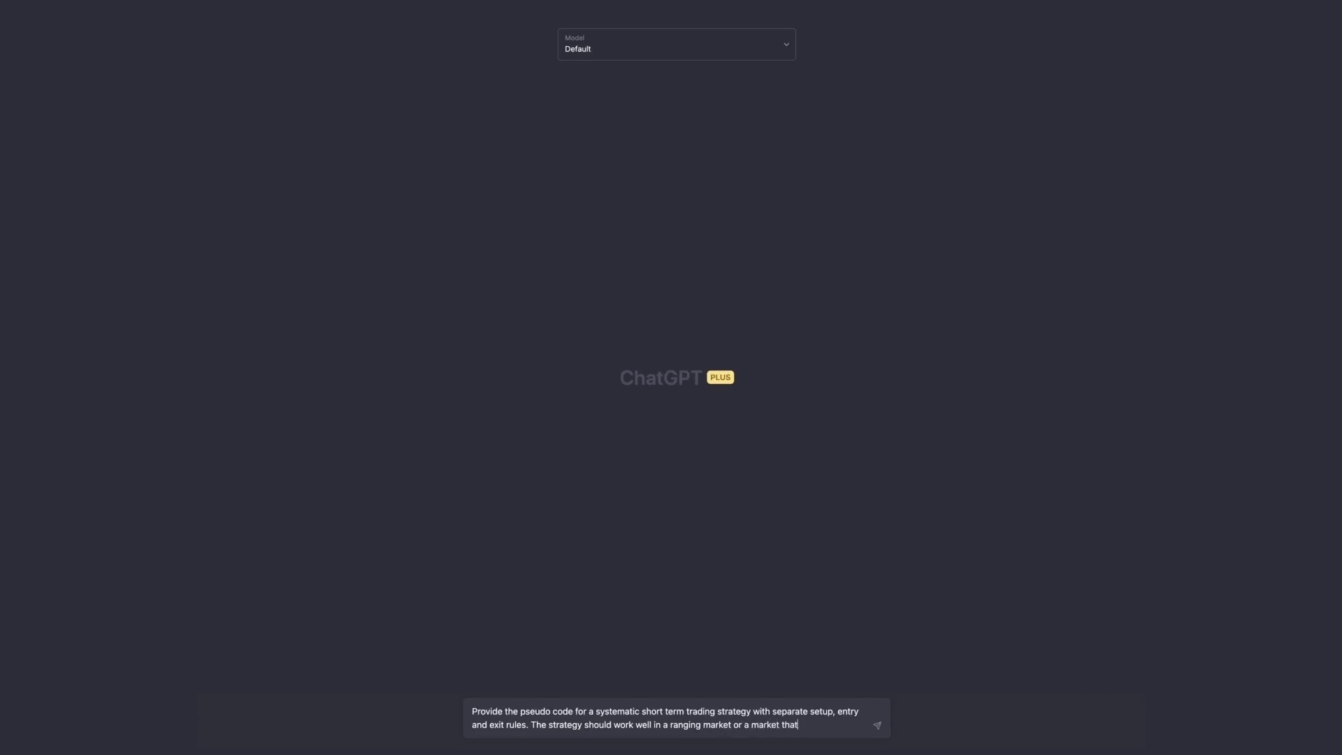
text(is)
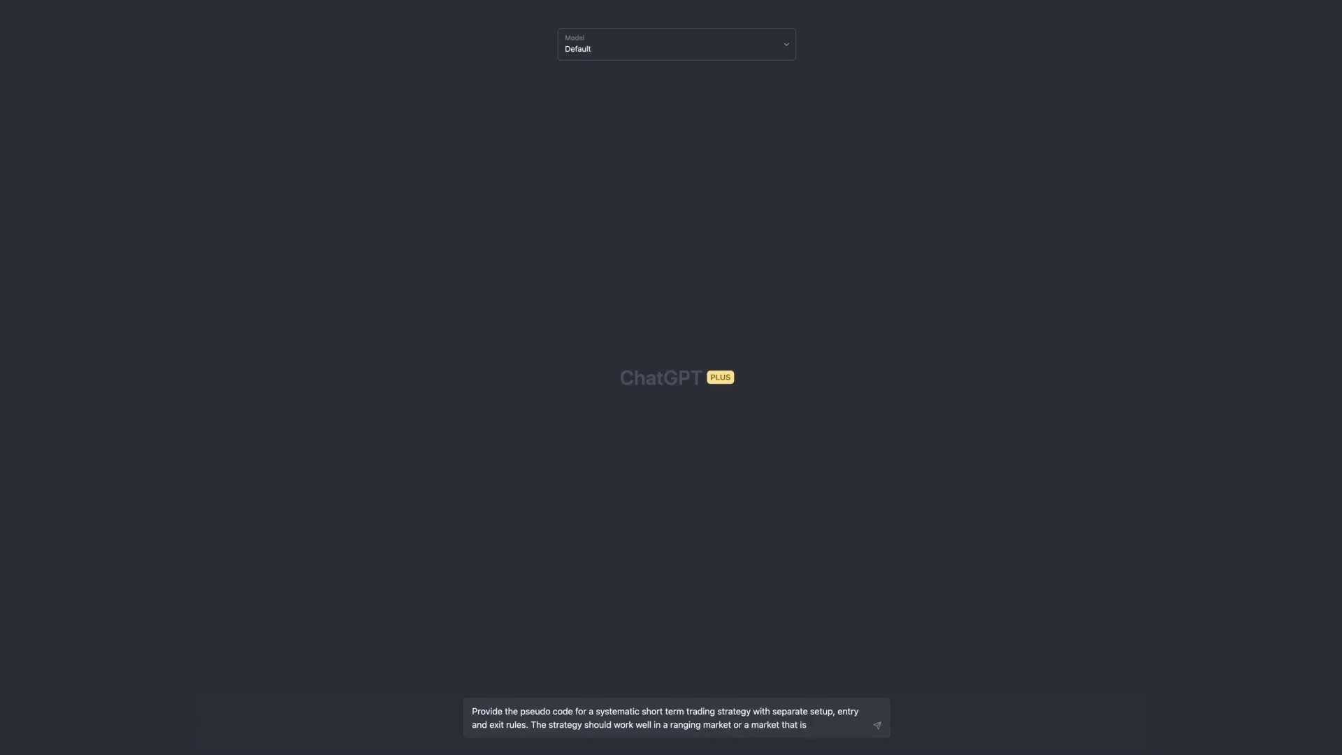
text(in the early st)
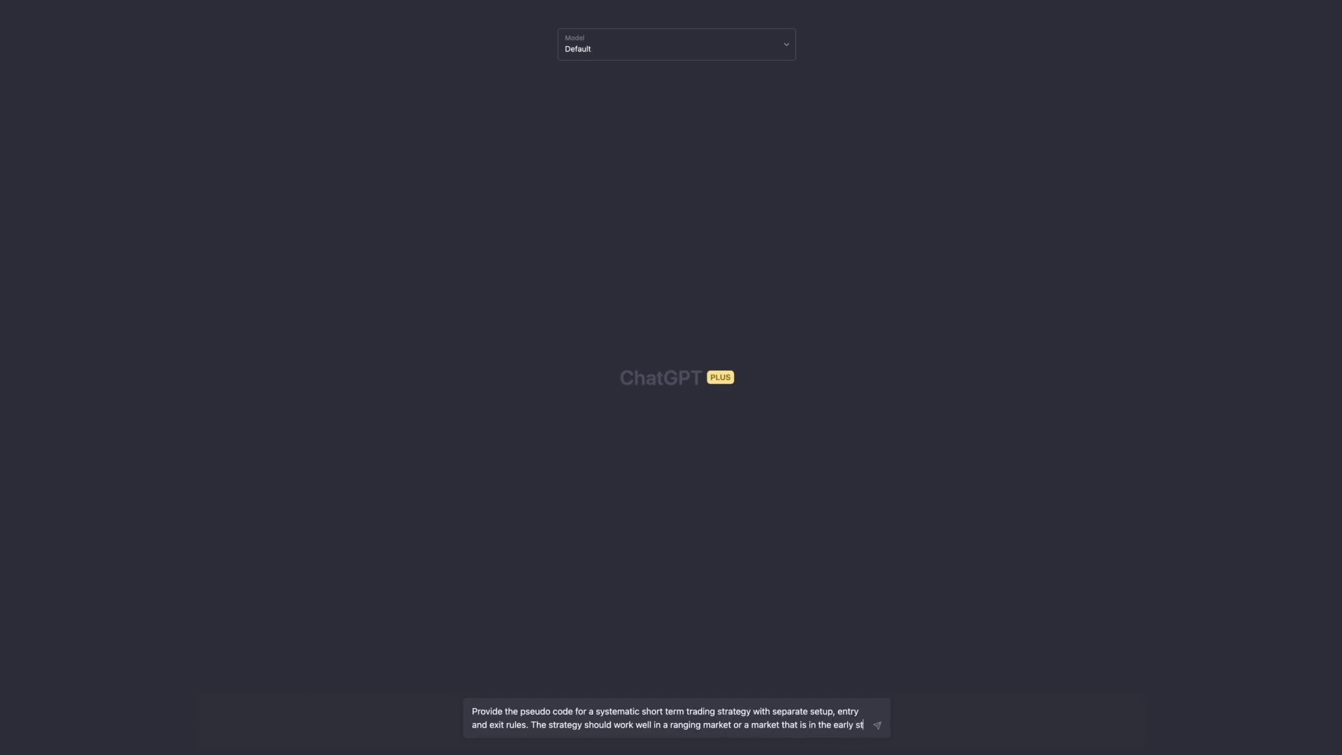
text(ages of)
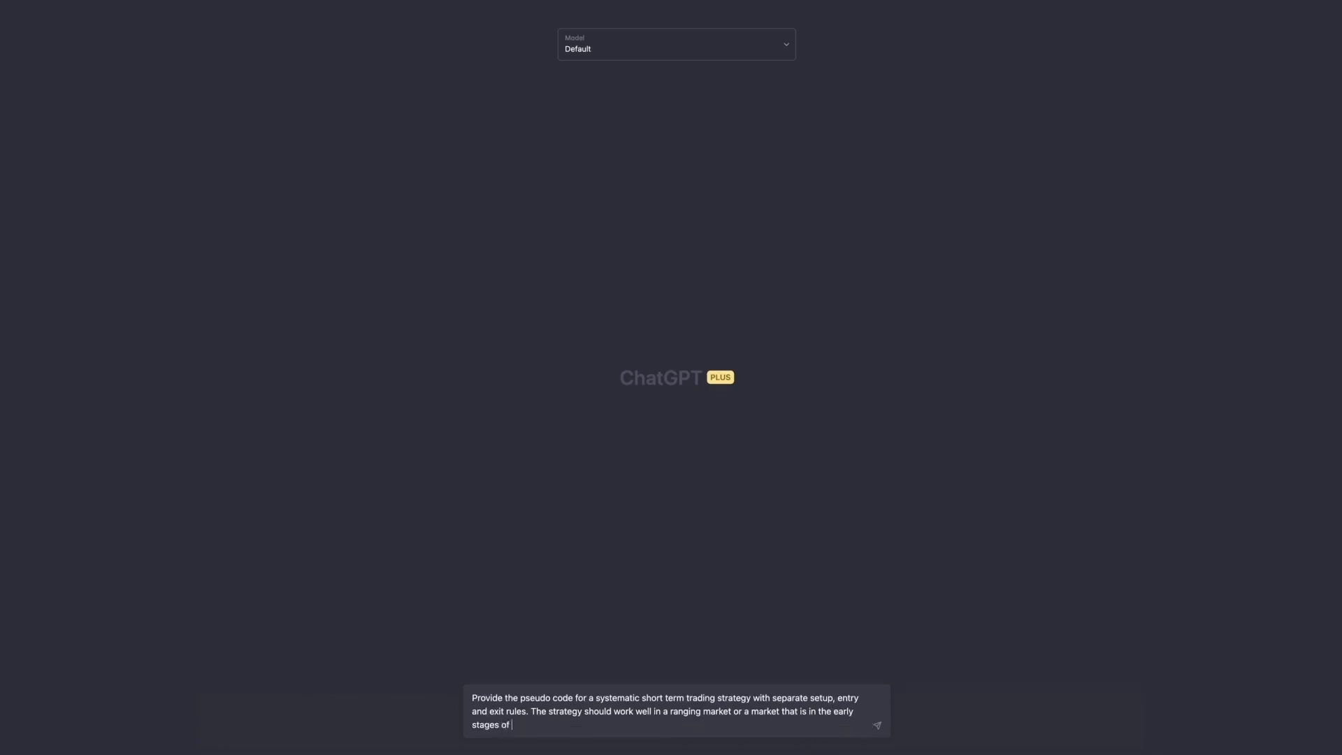
text(recovery from)
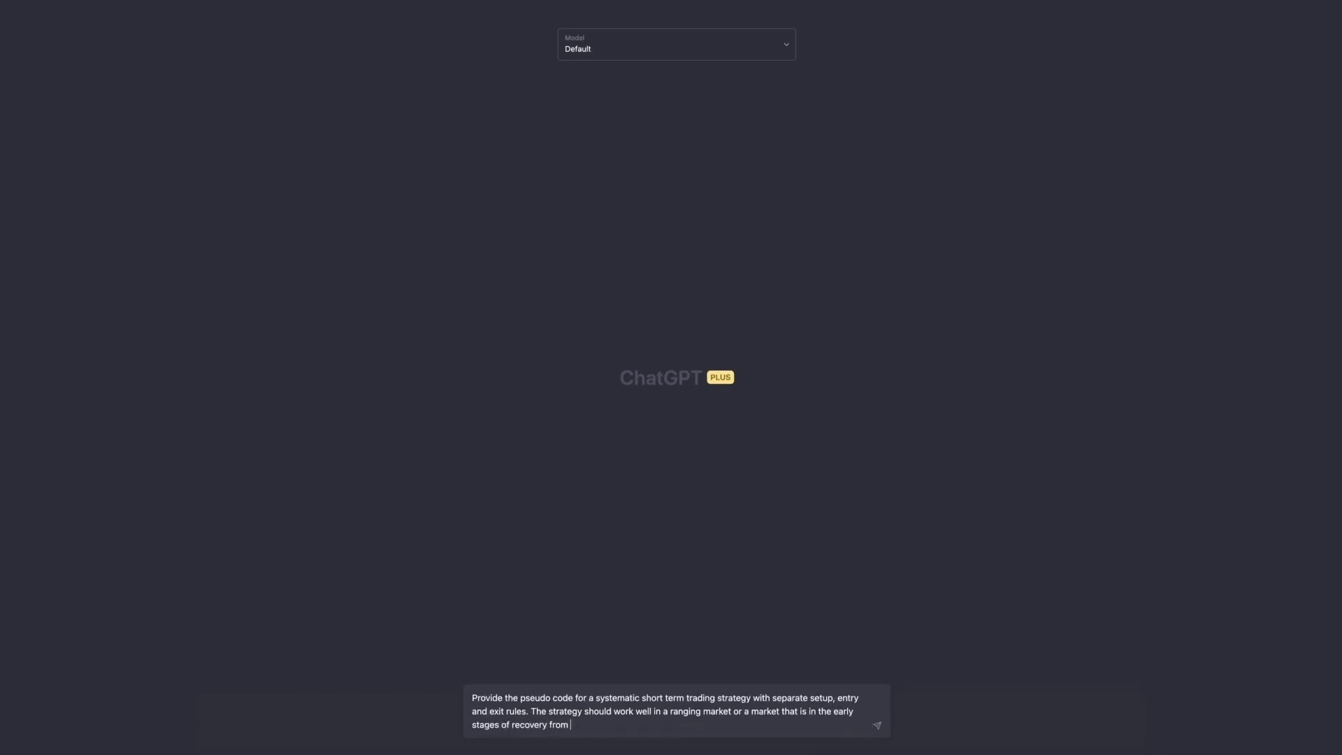
text(a bear market)
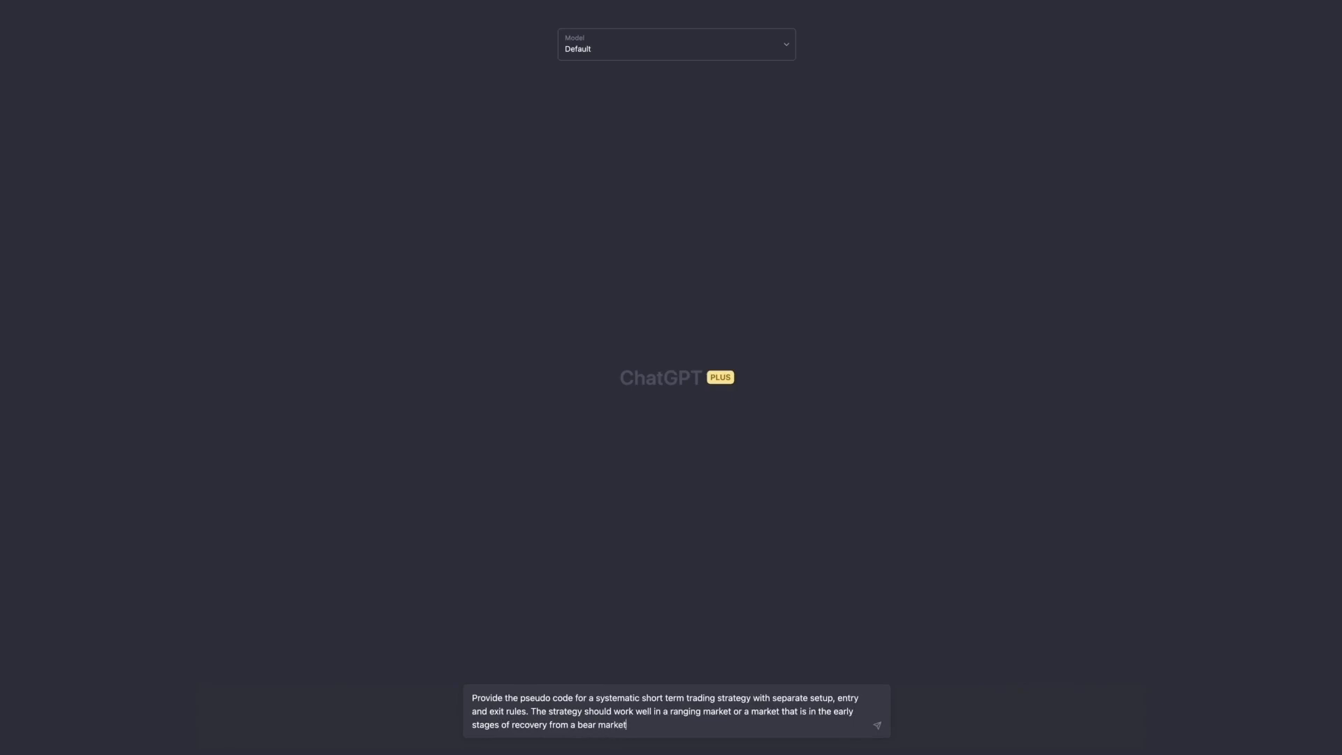
Send the pseudo-code strategy request to ChatGPT.
click(877, 725)
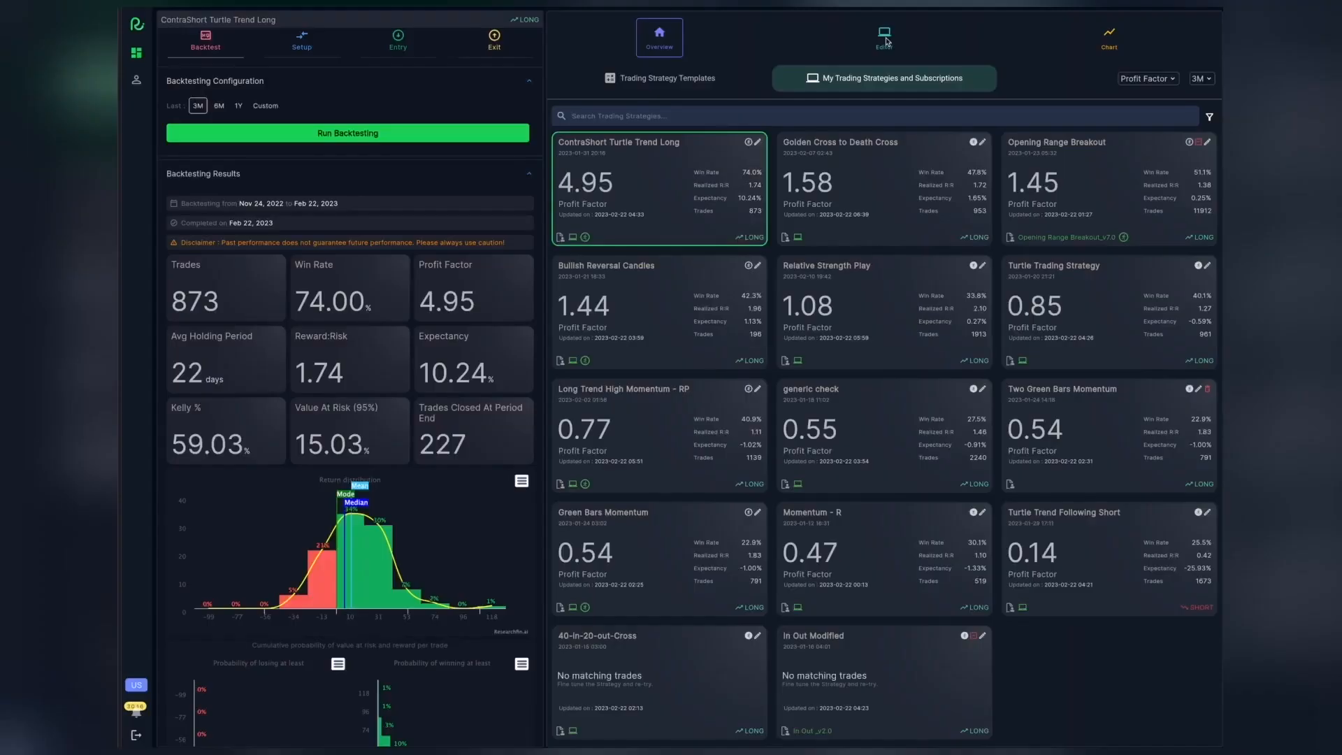
Create a new blank strategy in the Editor named 'ChatGPT Strategy'.
click(884, 35)
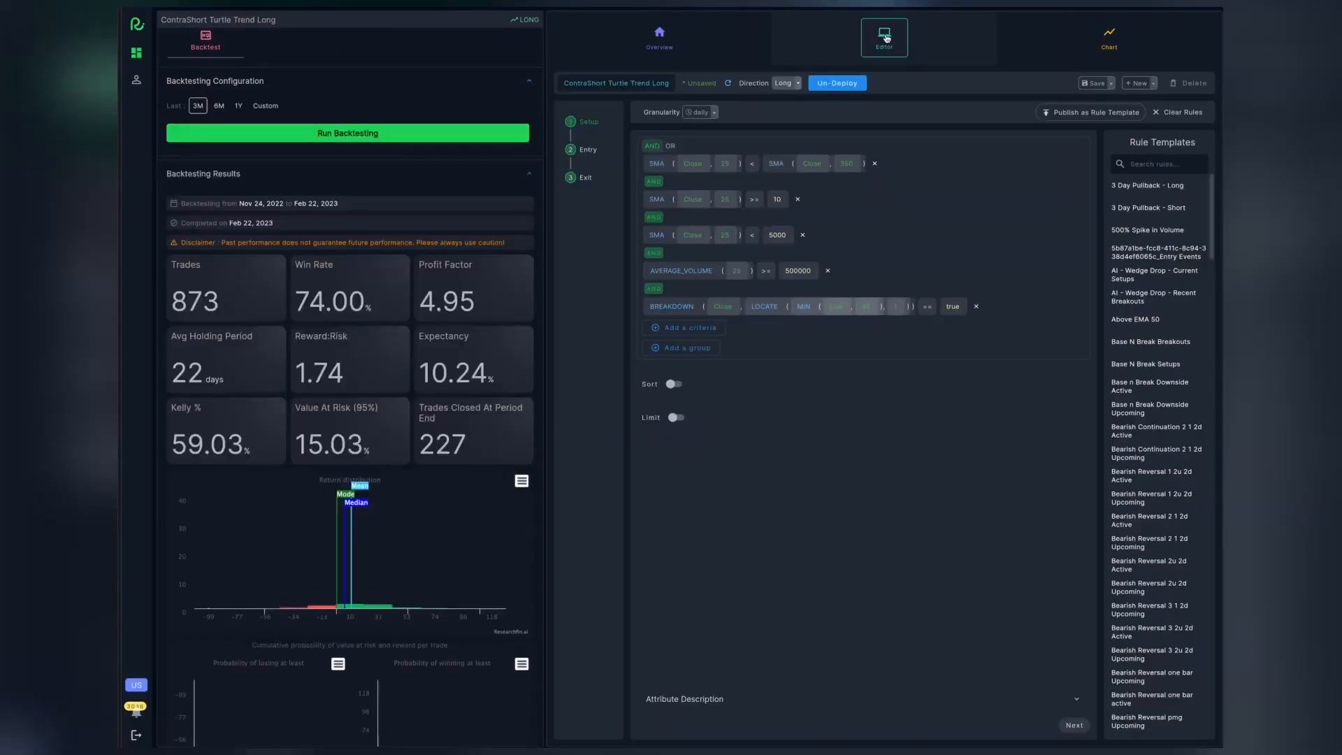
click(1136, 83)
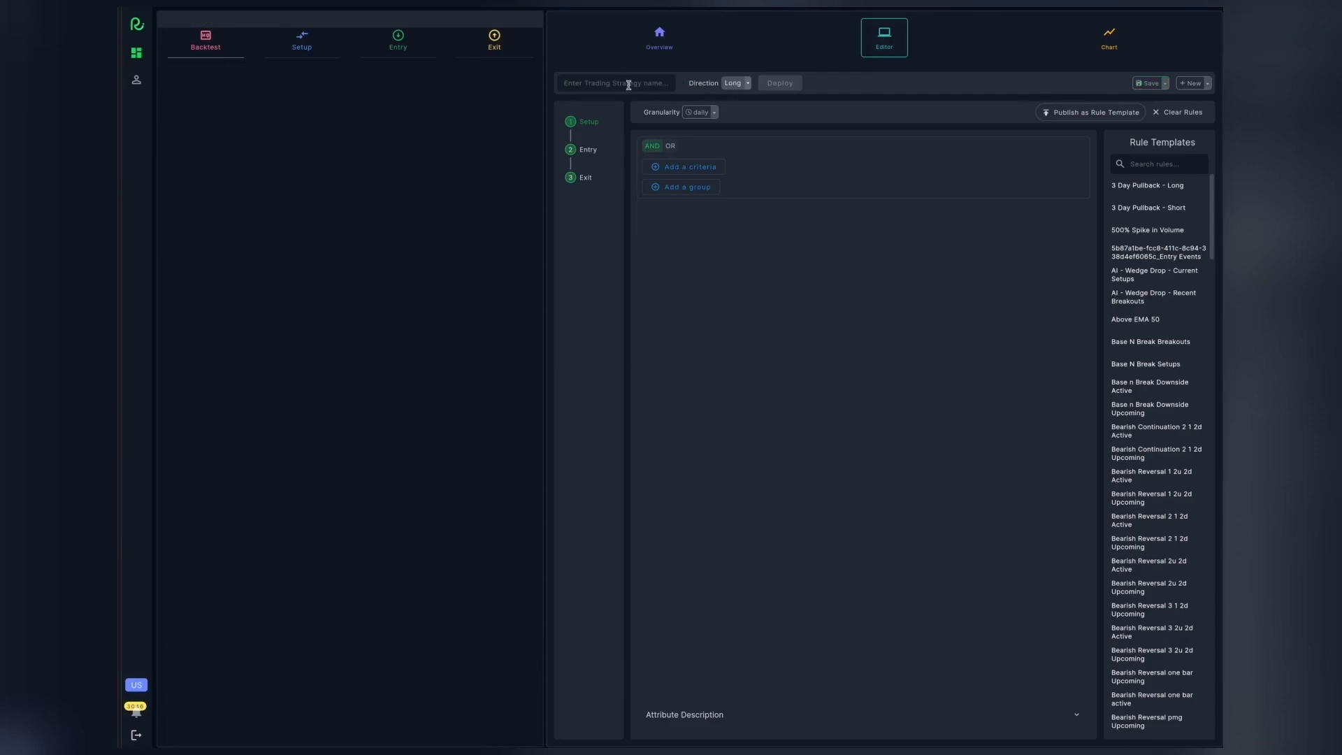
text(ChatGPT)
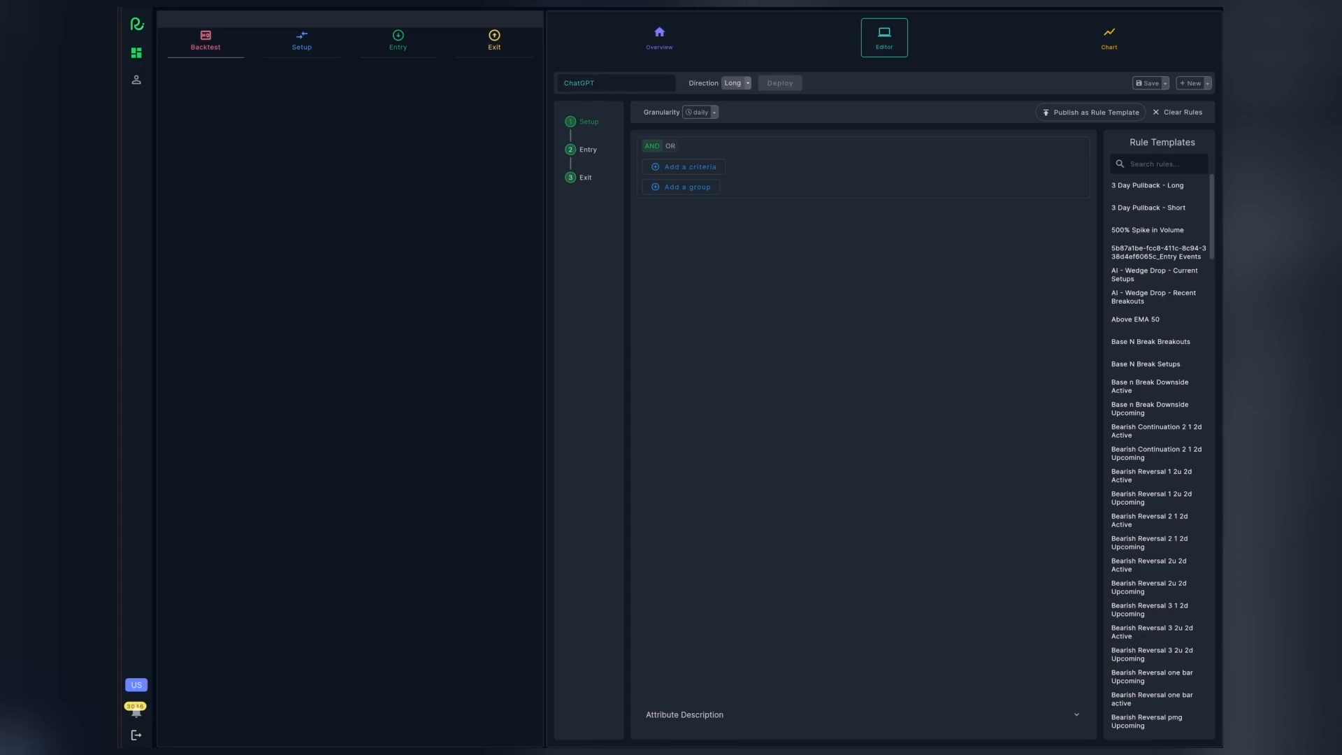
text(Stra)
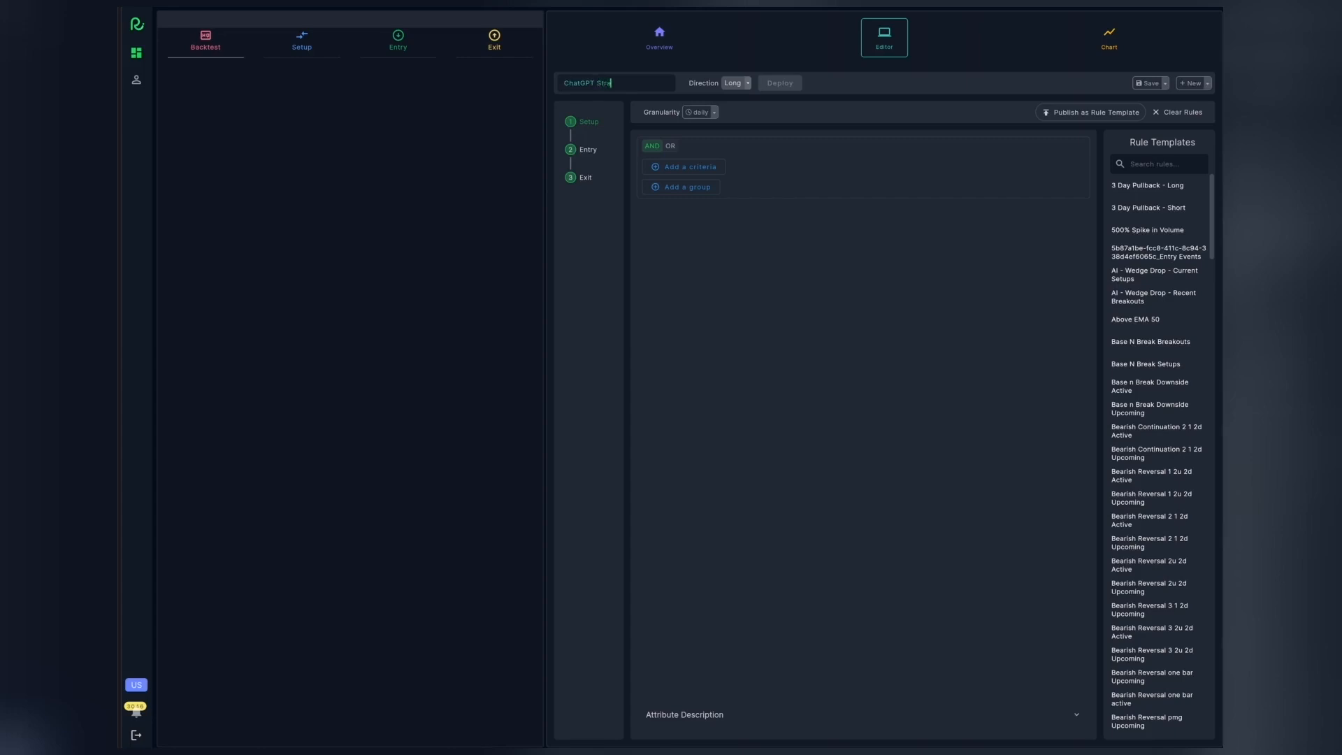
text(tegy)
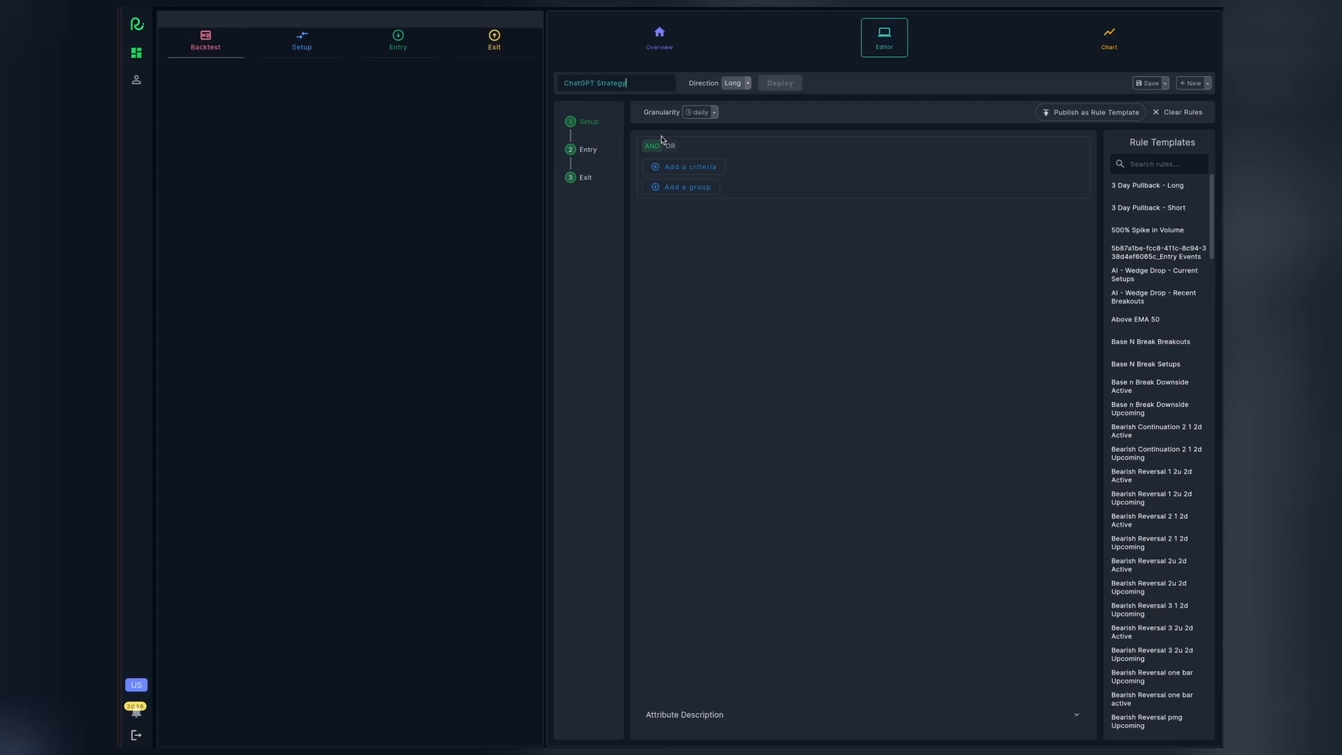
mouse_move(678, 177)
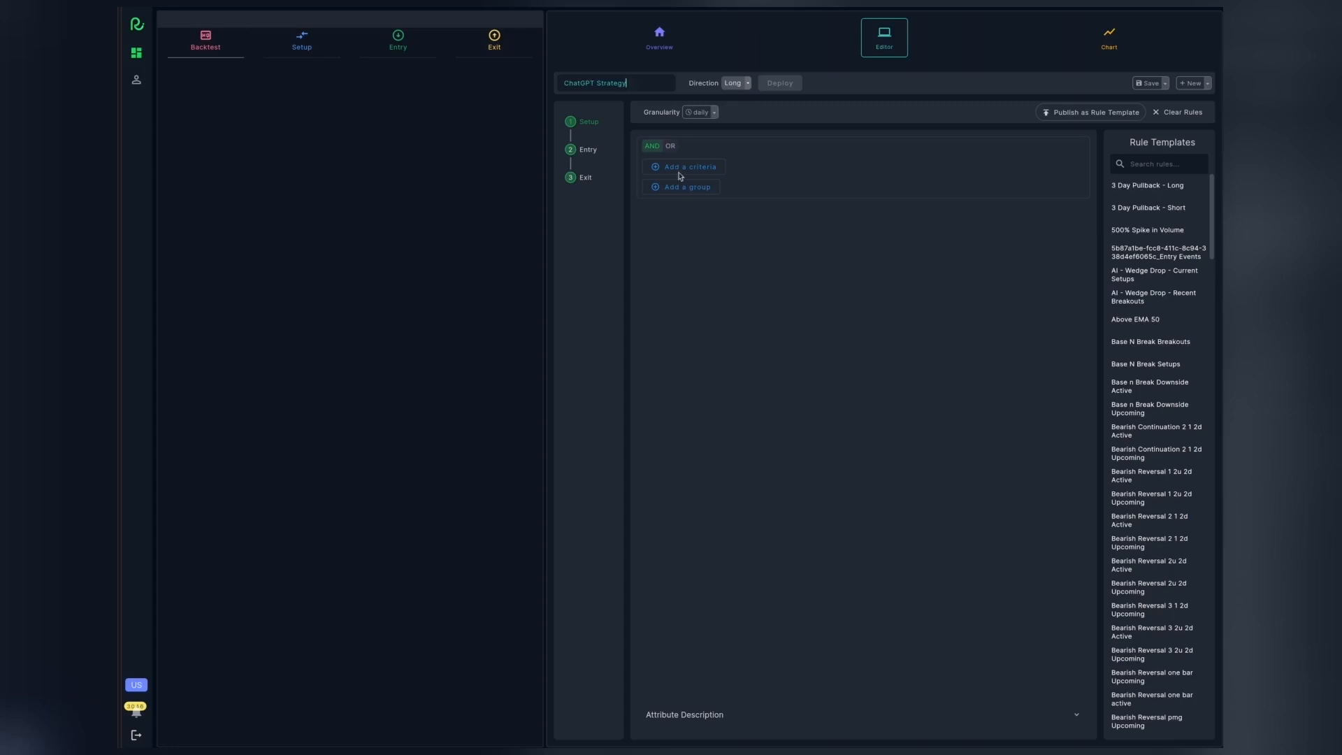
Add a setup criterion: SMA(Close, 20) greater than a second SMA.
click(685, 167)
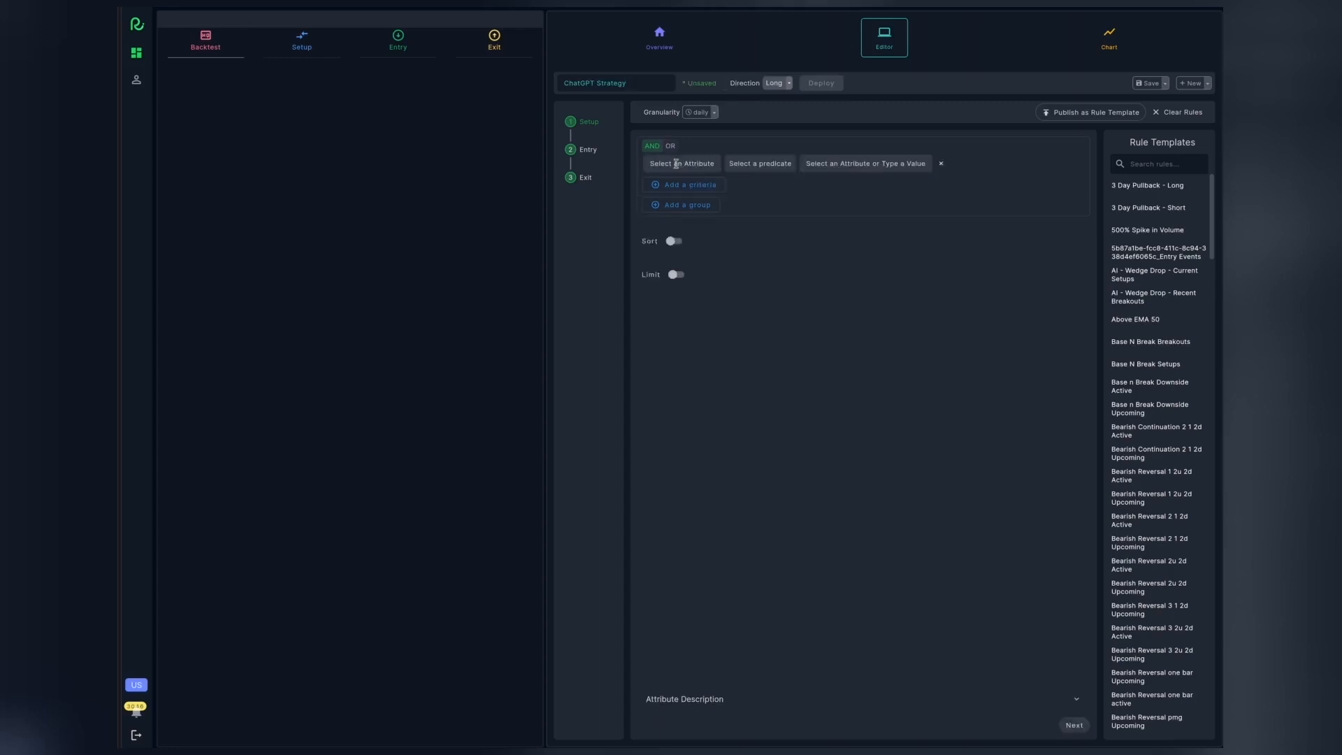
click(682, 164)
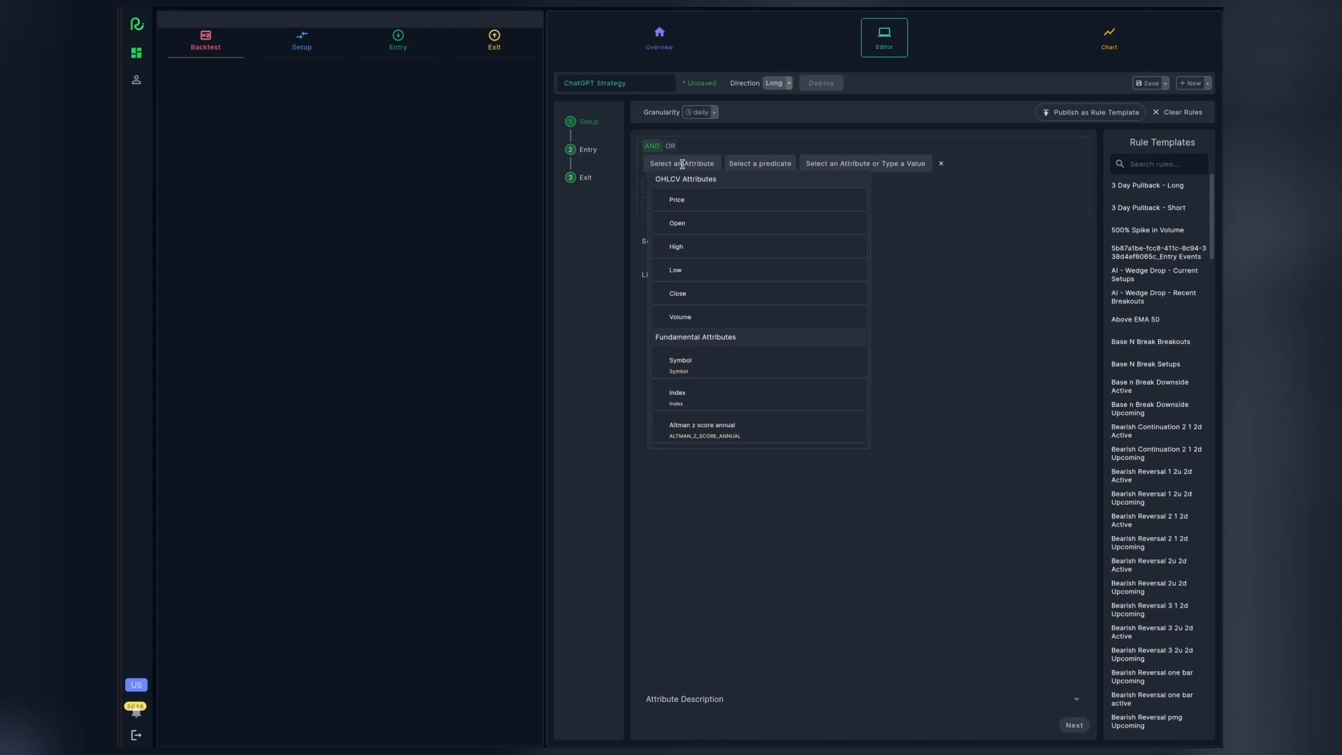
text(sma)
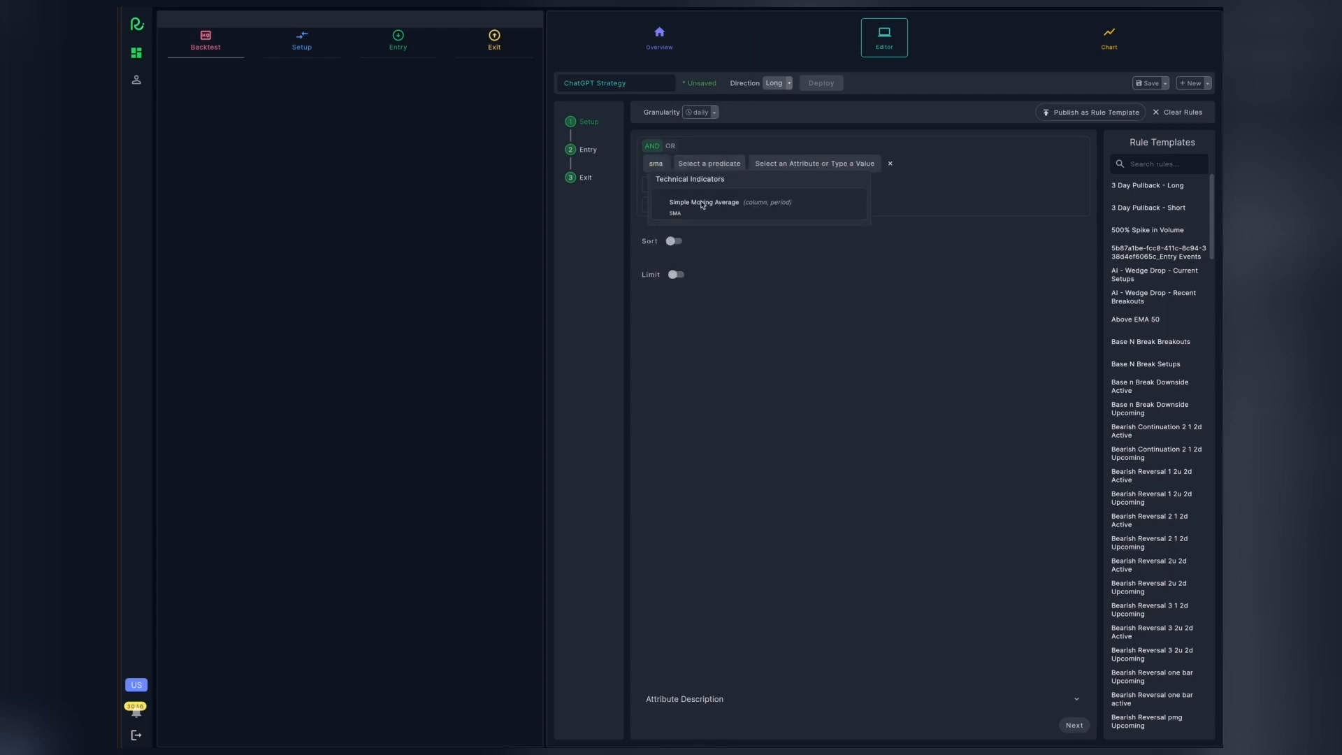
click(703, 202)
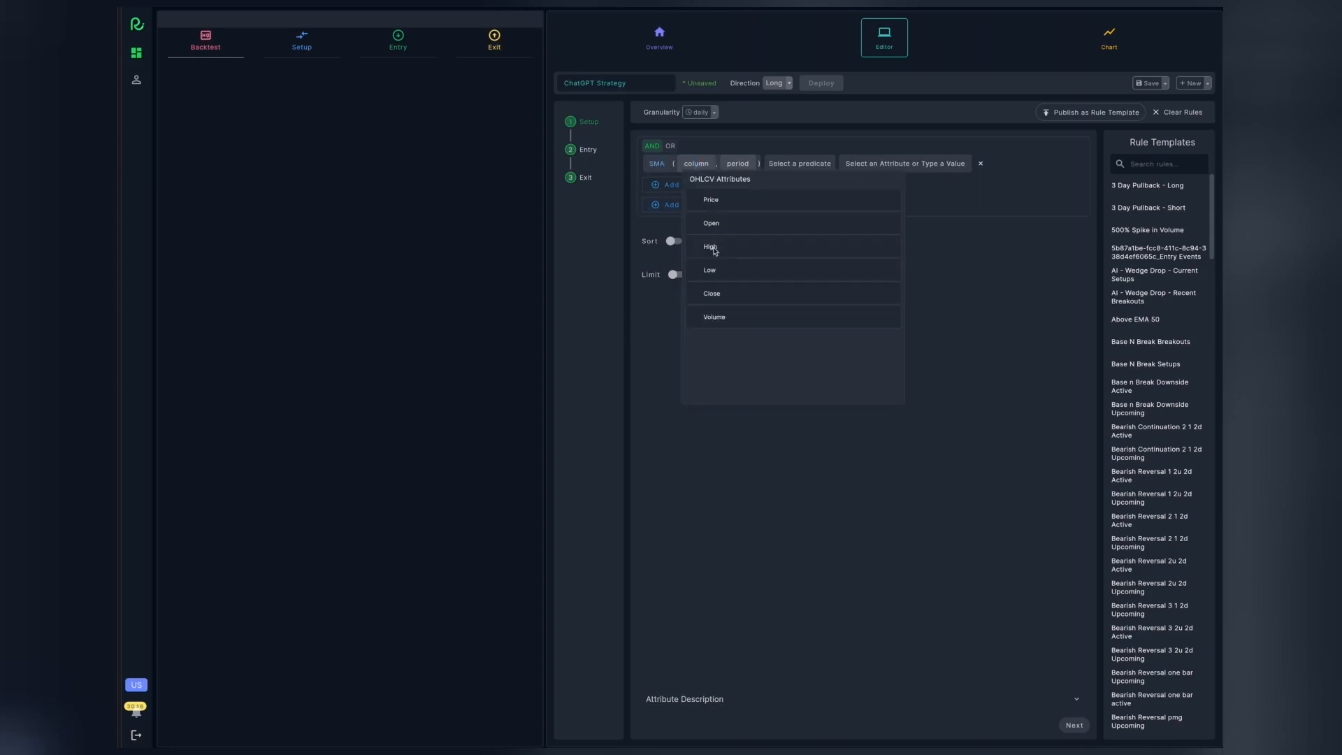
click(710, 294)
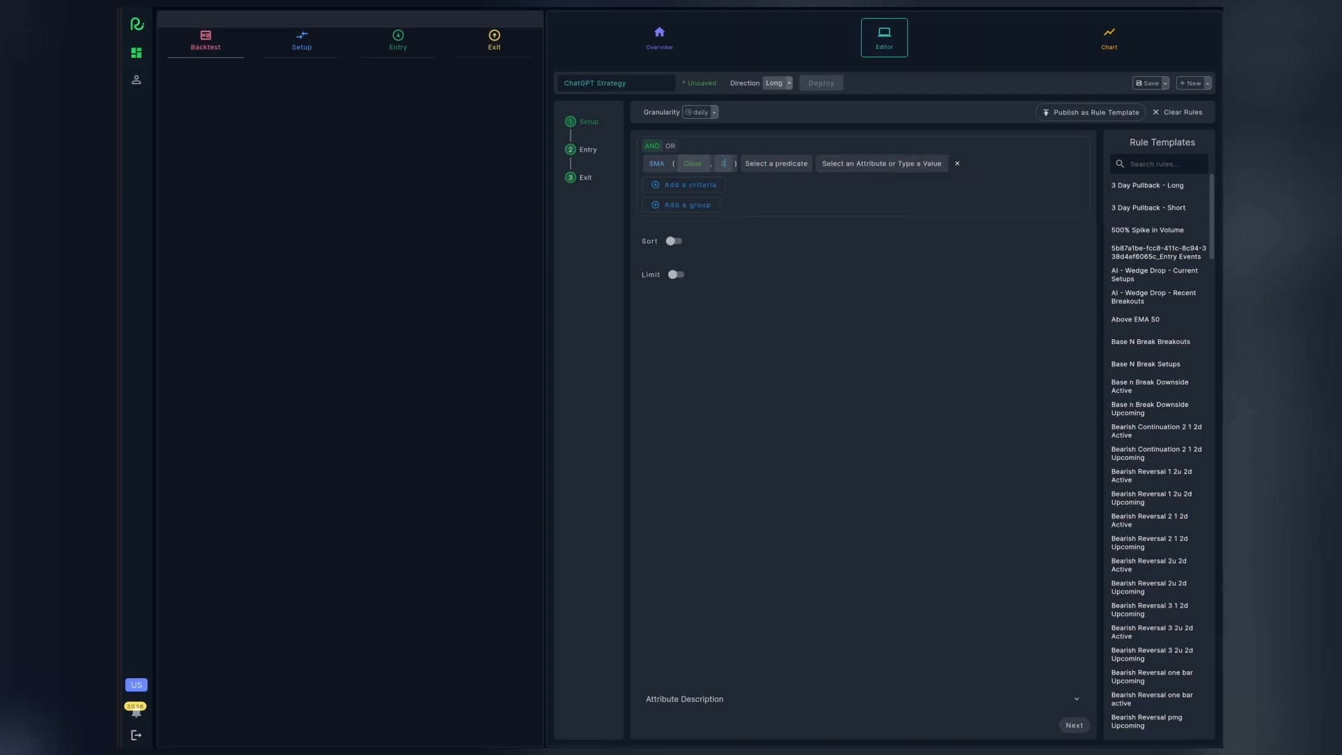
click(776, 164)
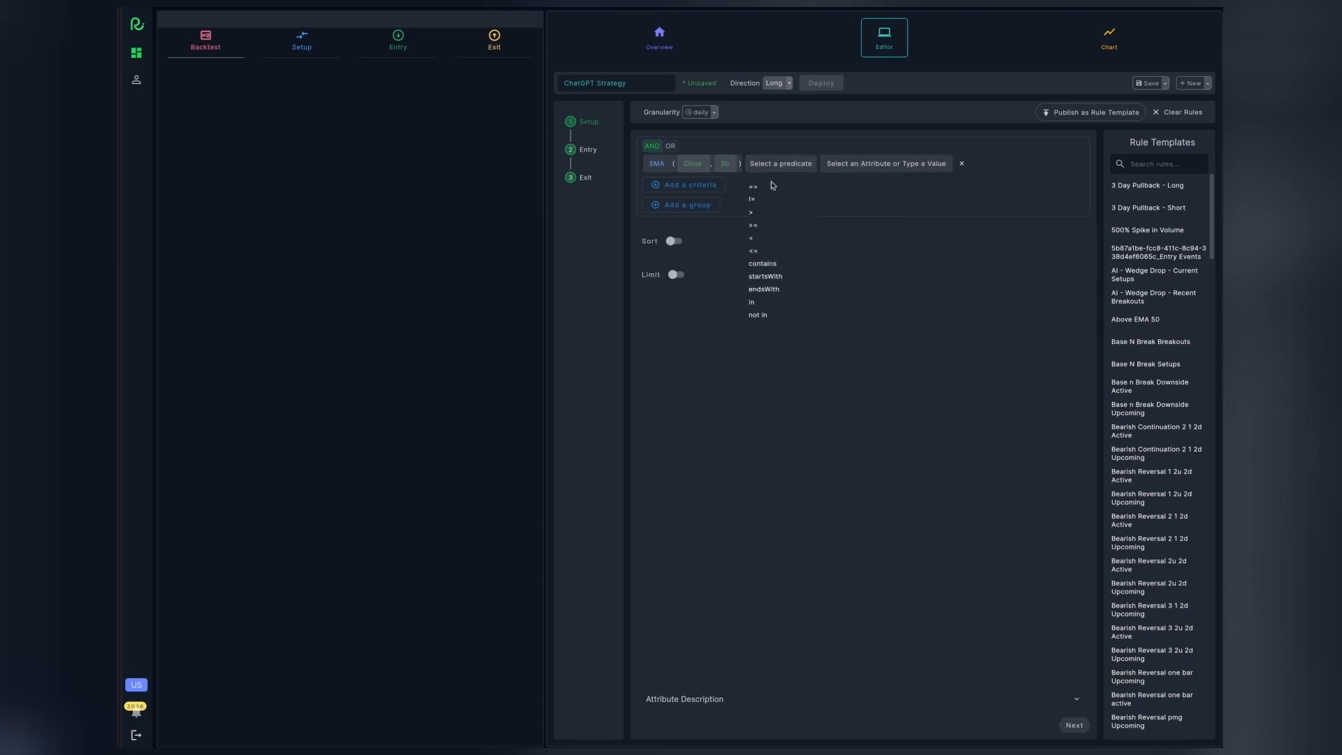
click(751, 237)
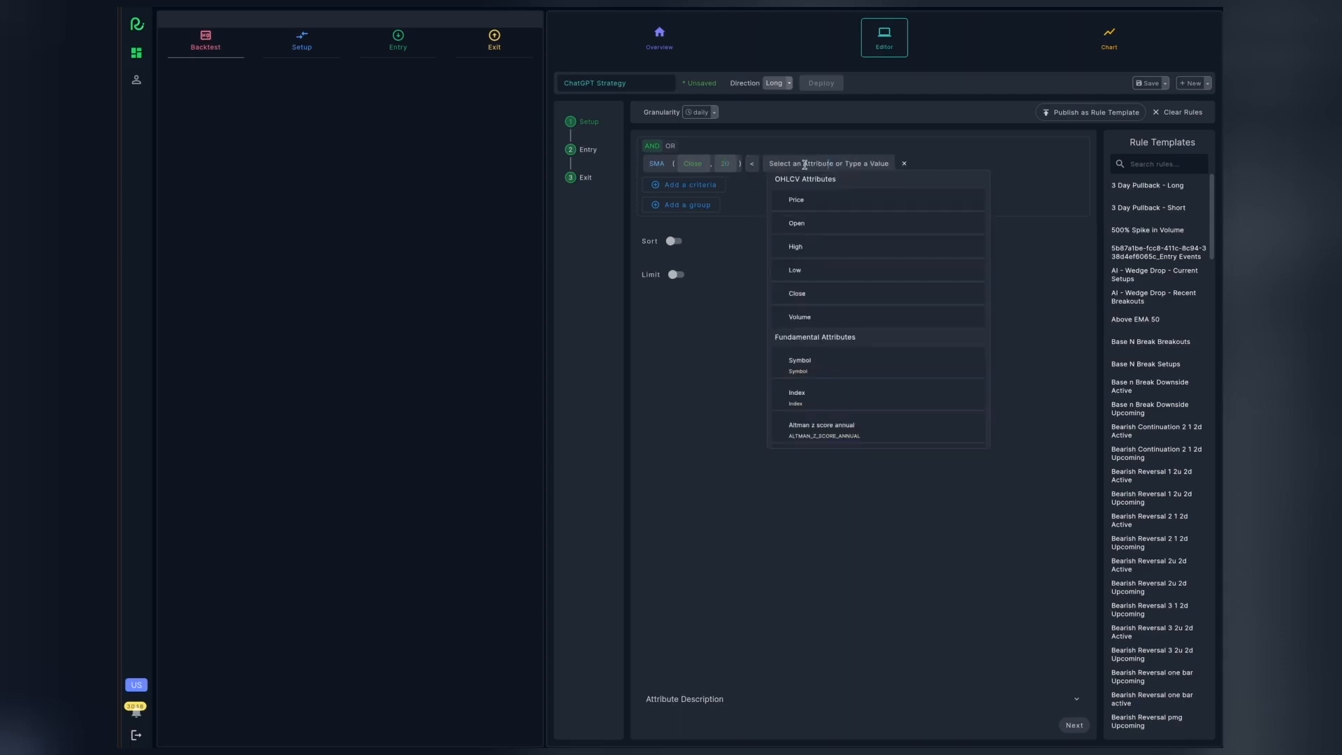
text(sm)
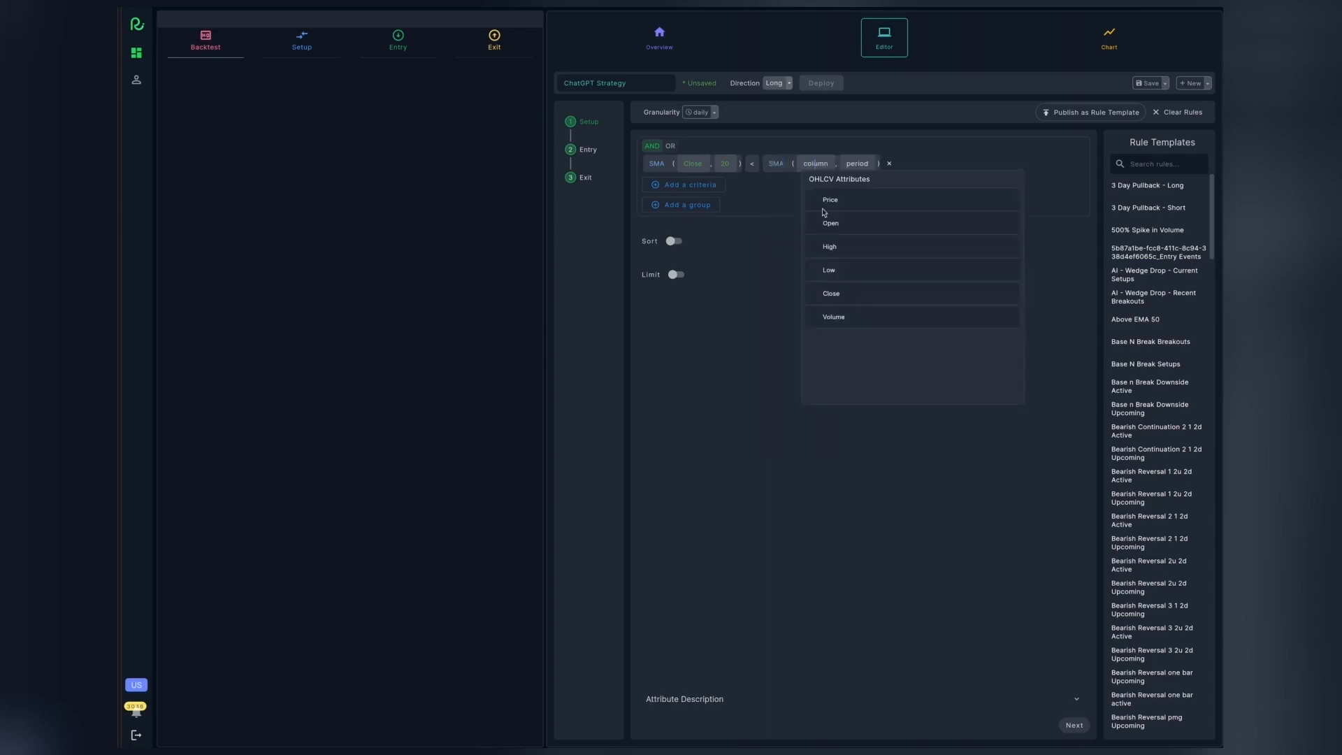
click(831, 293)
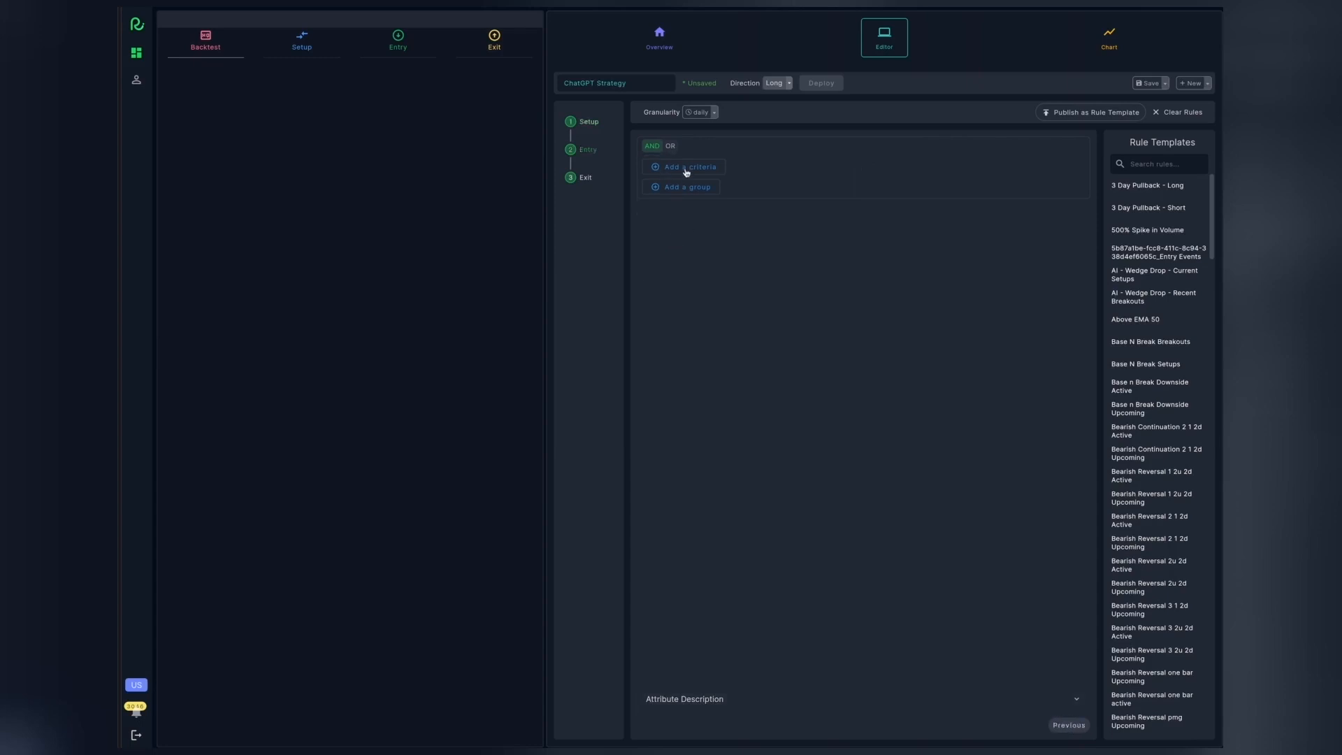
Add an entry rule where SMA(Close, 20) crosses over SMA(Close, 50), compared with '=='.
click(687, 167)
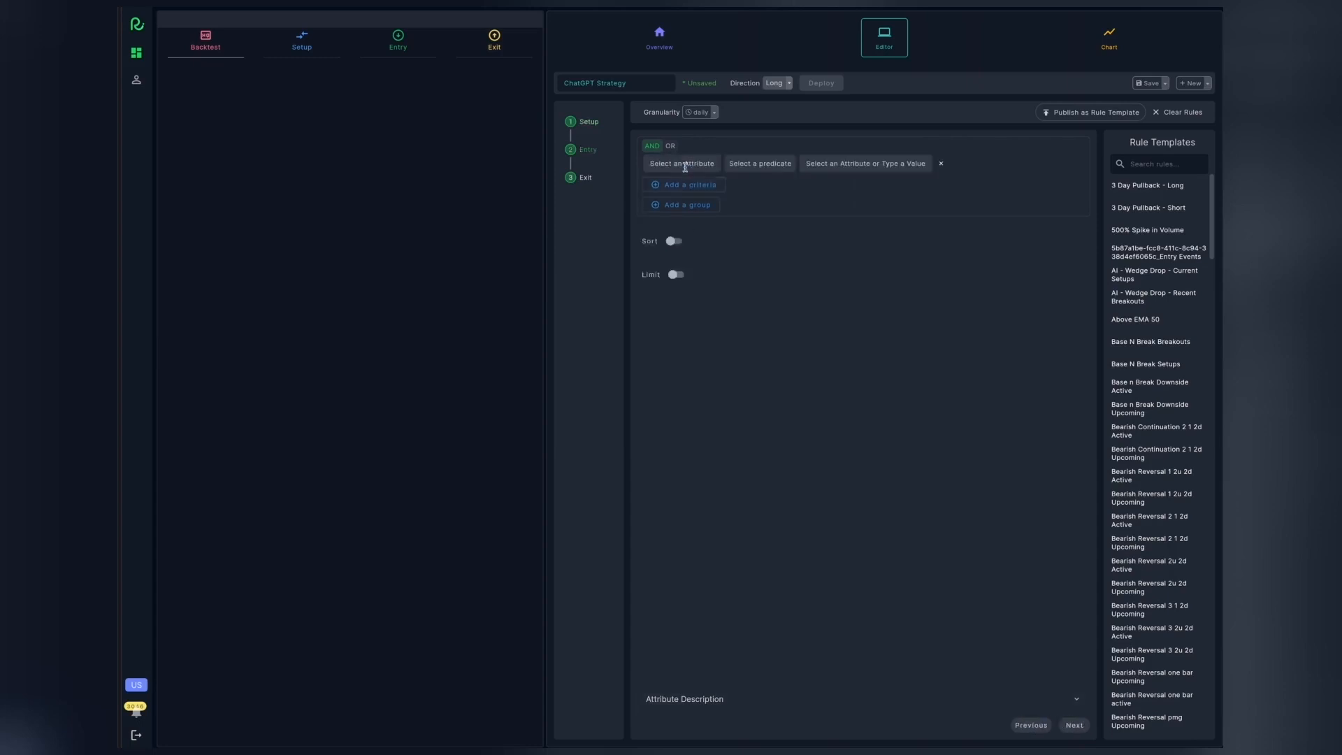
click(680, 163)
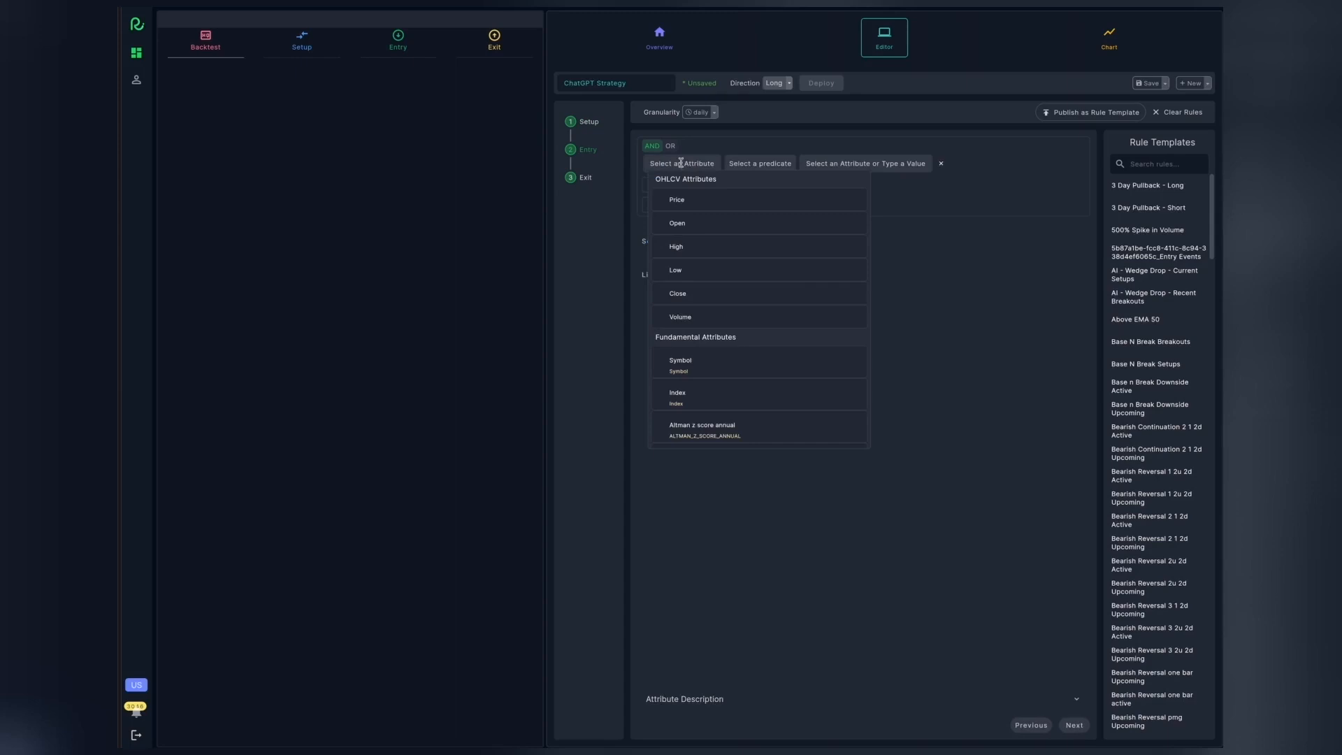
text(cro)
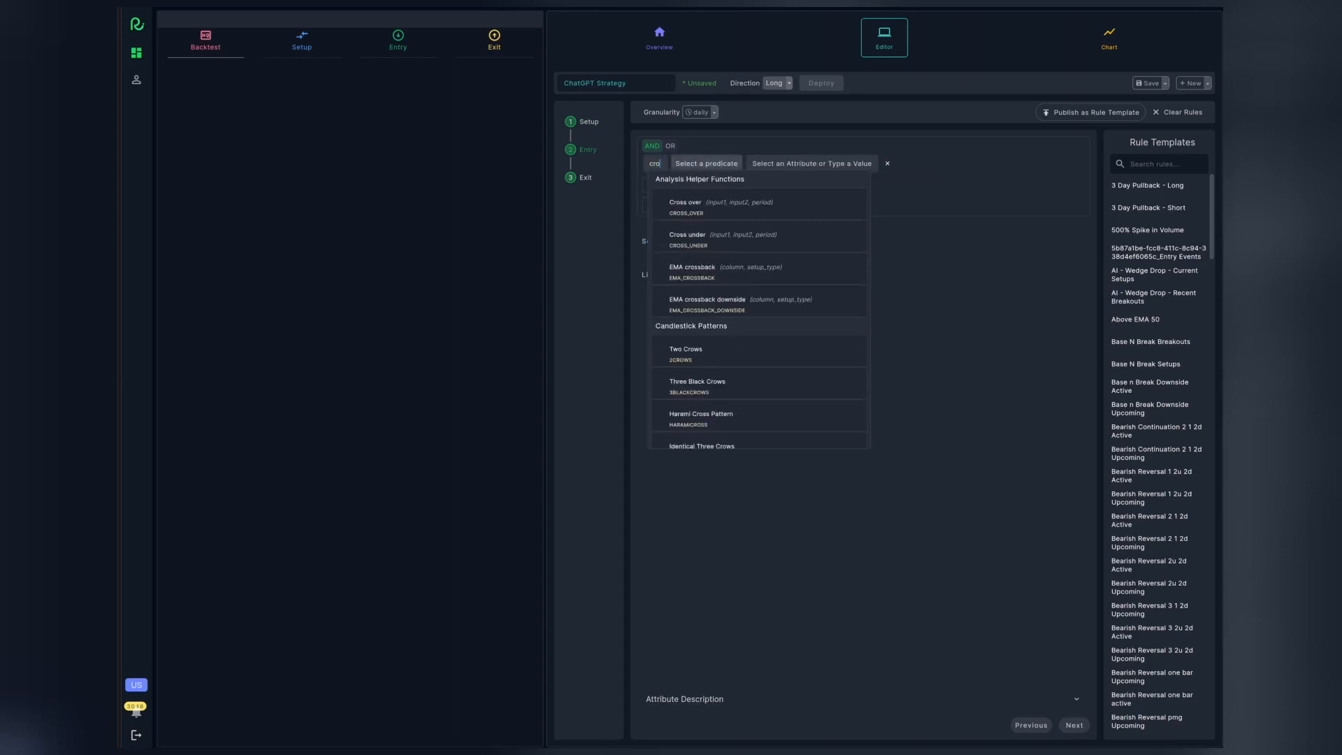
click(686, 206)
text(sma)
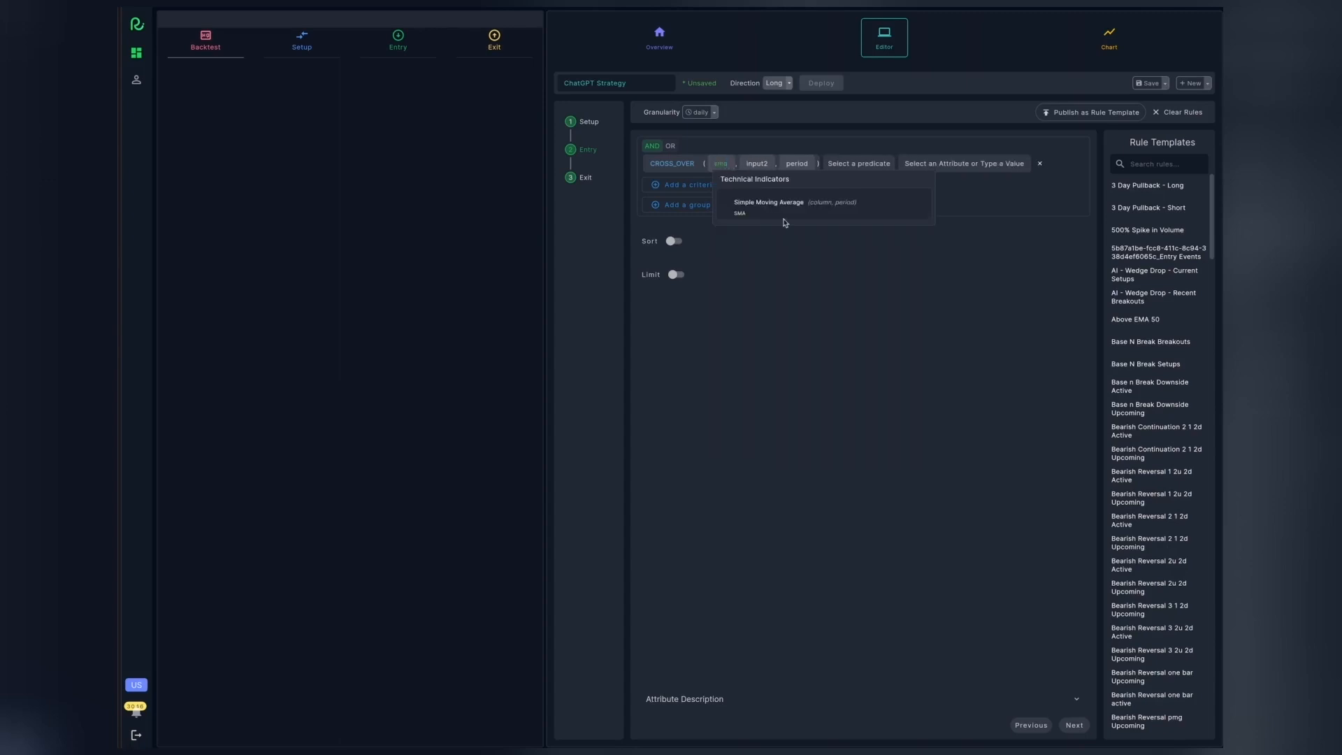
click(770, 202)
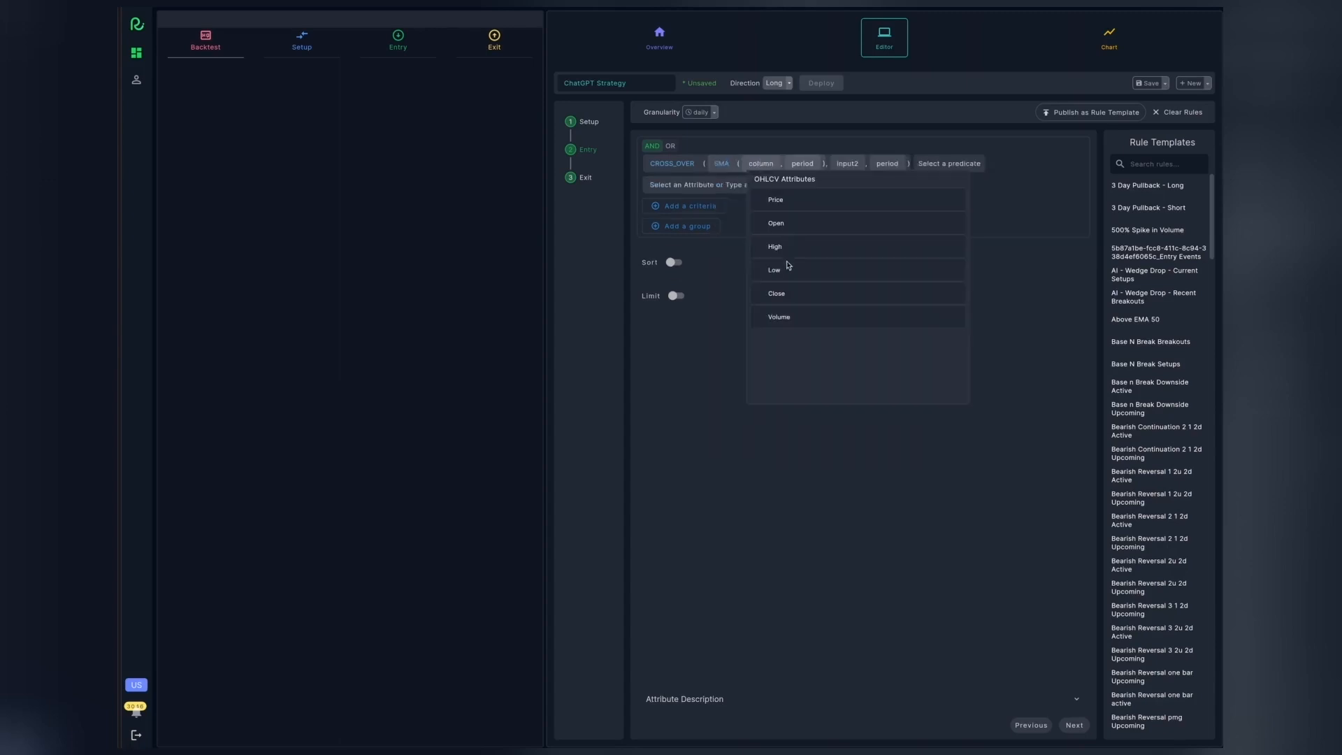
click(775, 293)
text(sm)
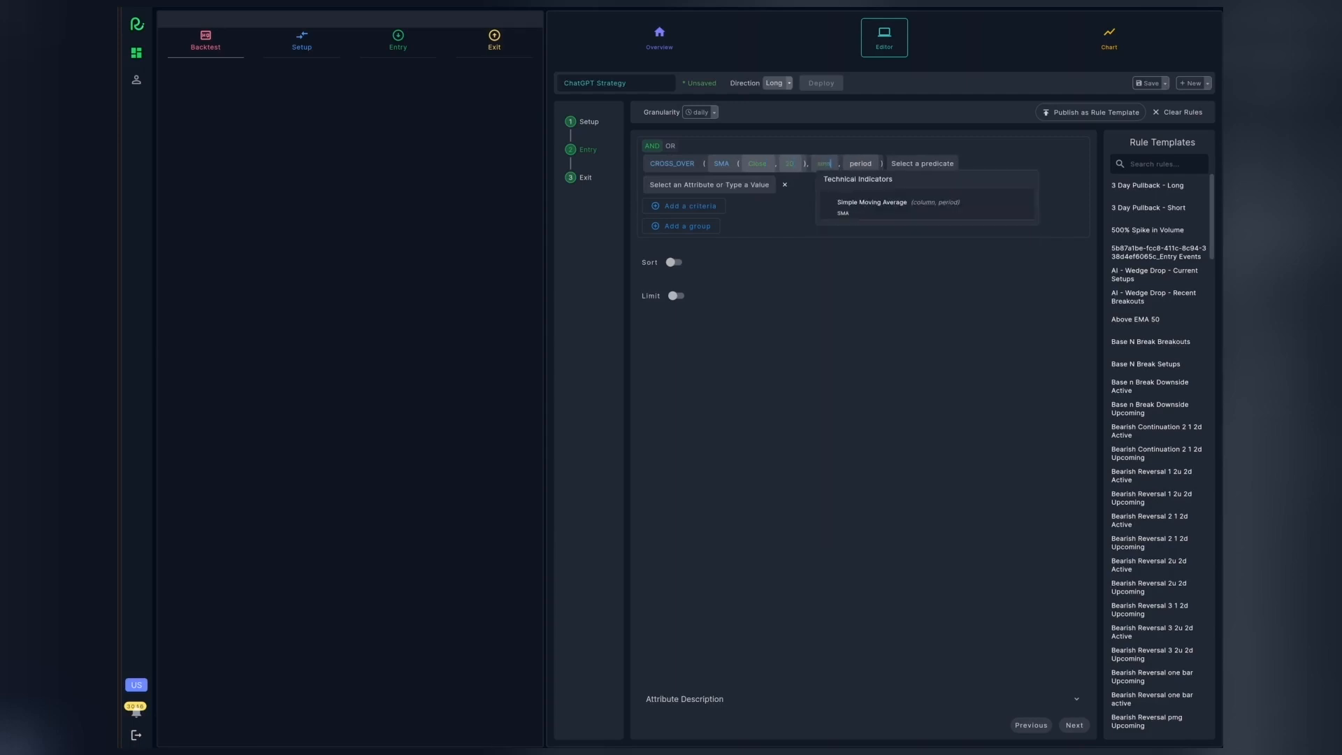
click(872, 202)
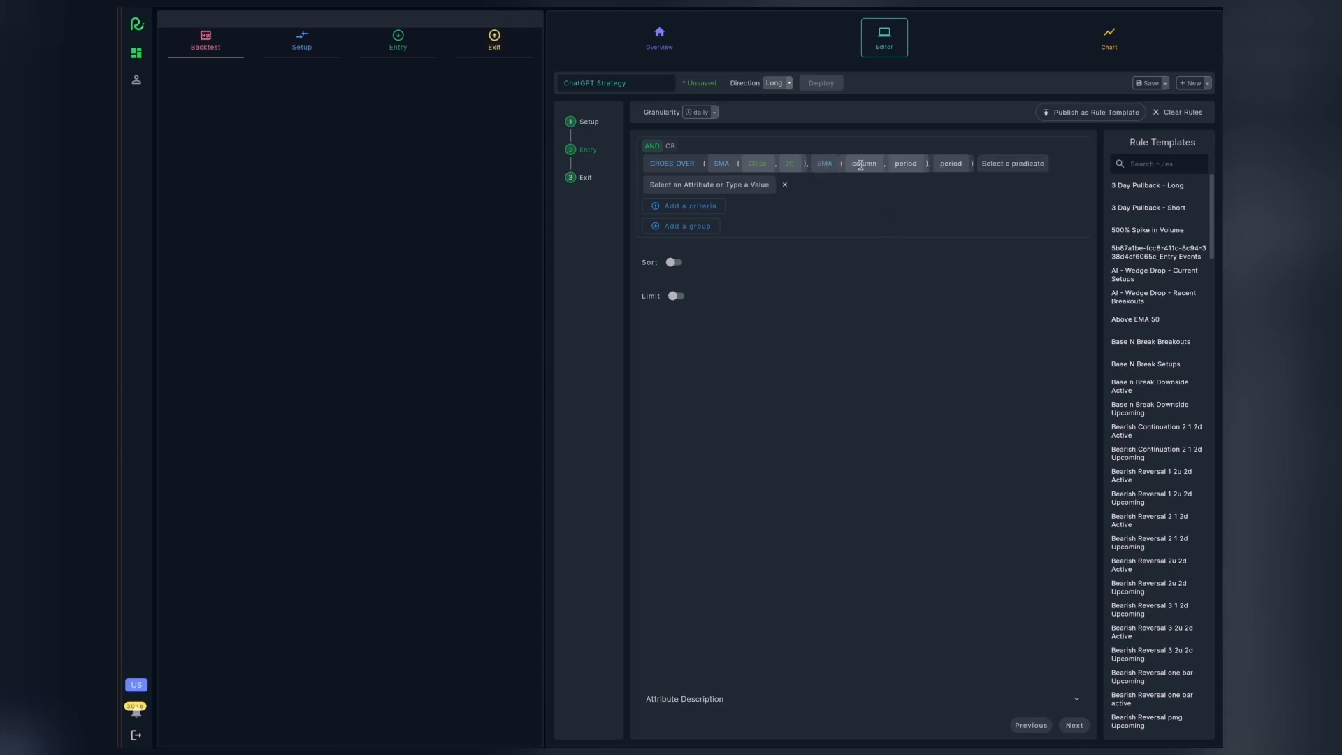
click(864, 164)
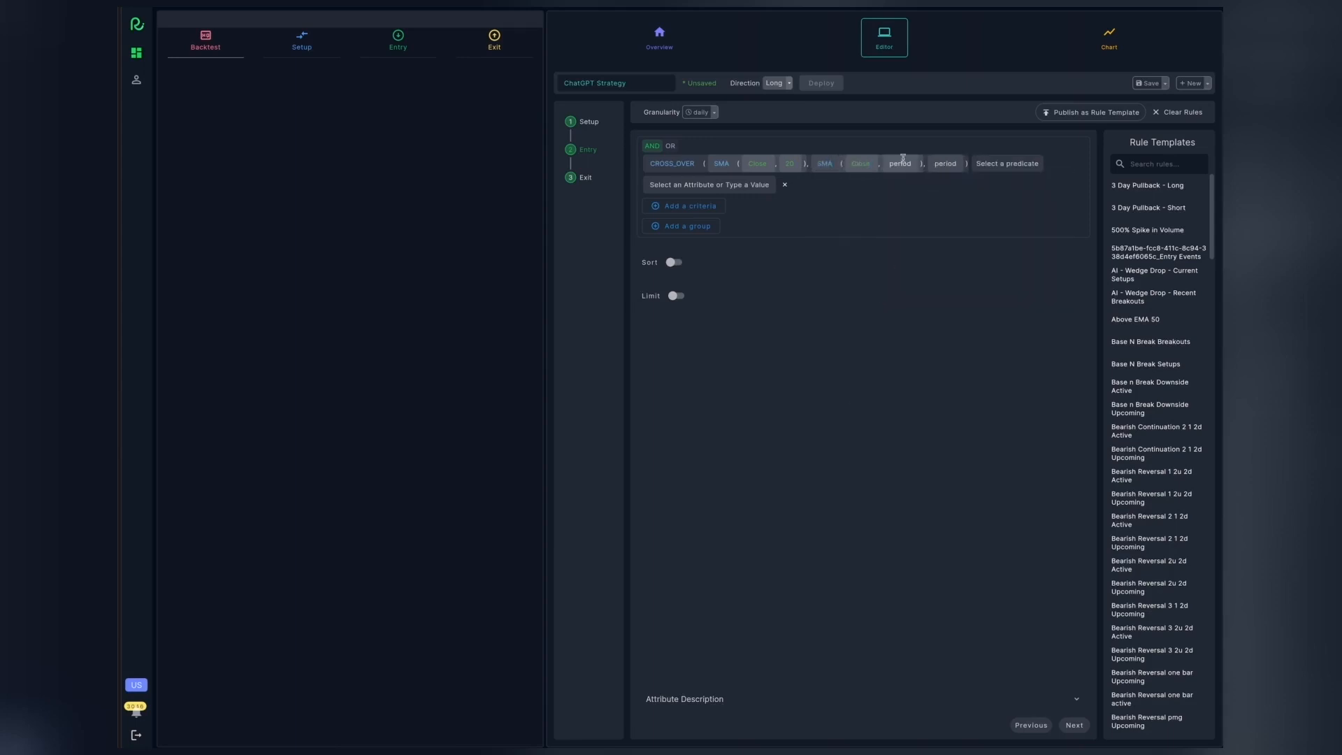
mouse_move(947, 184)
text(50)
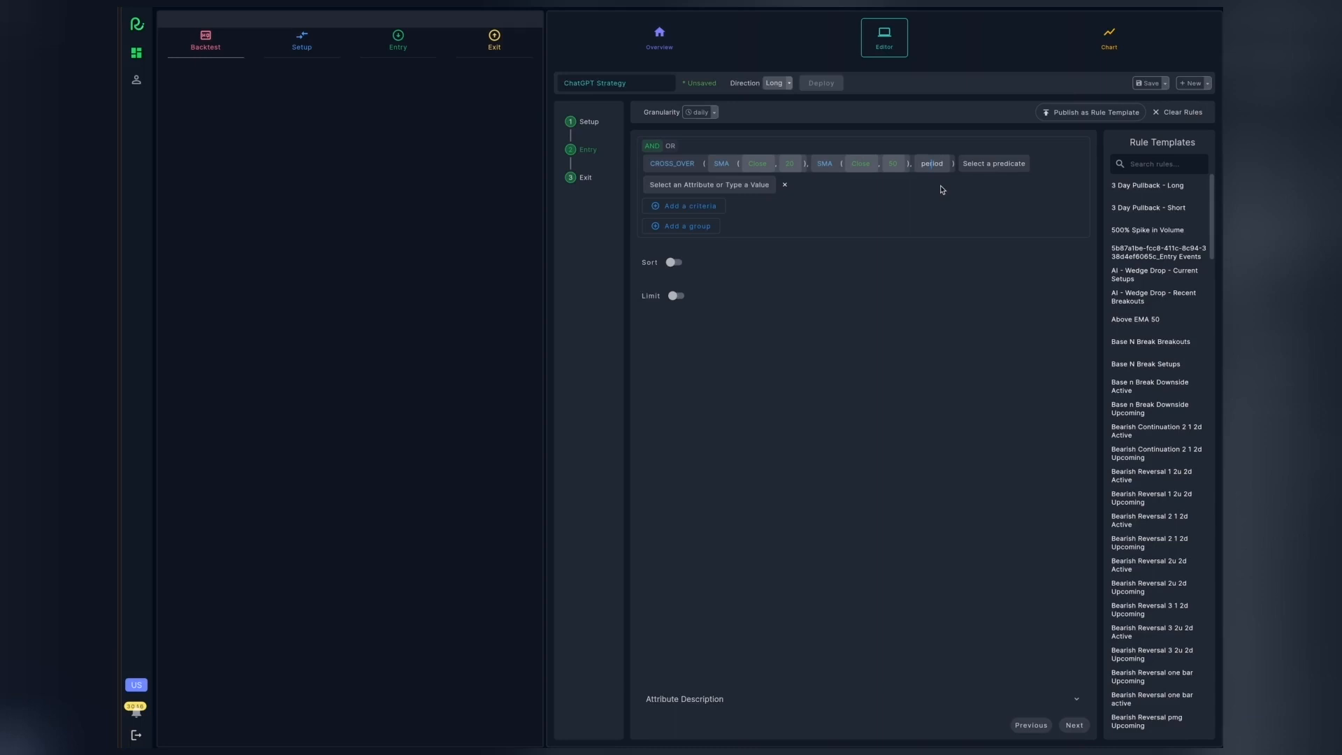
click(932, 164)
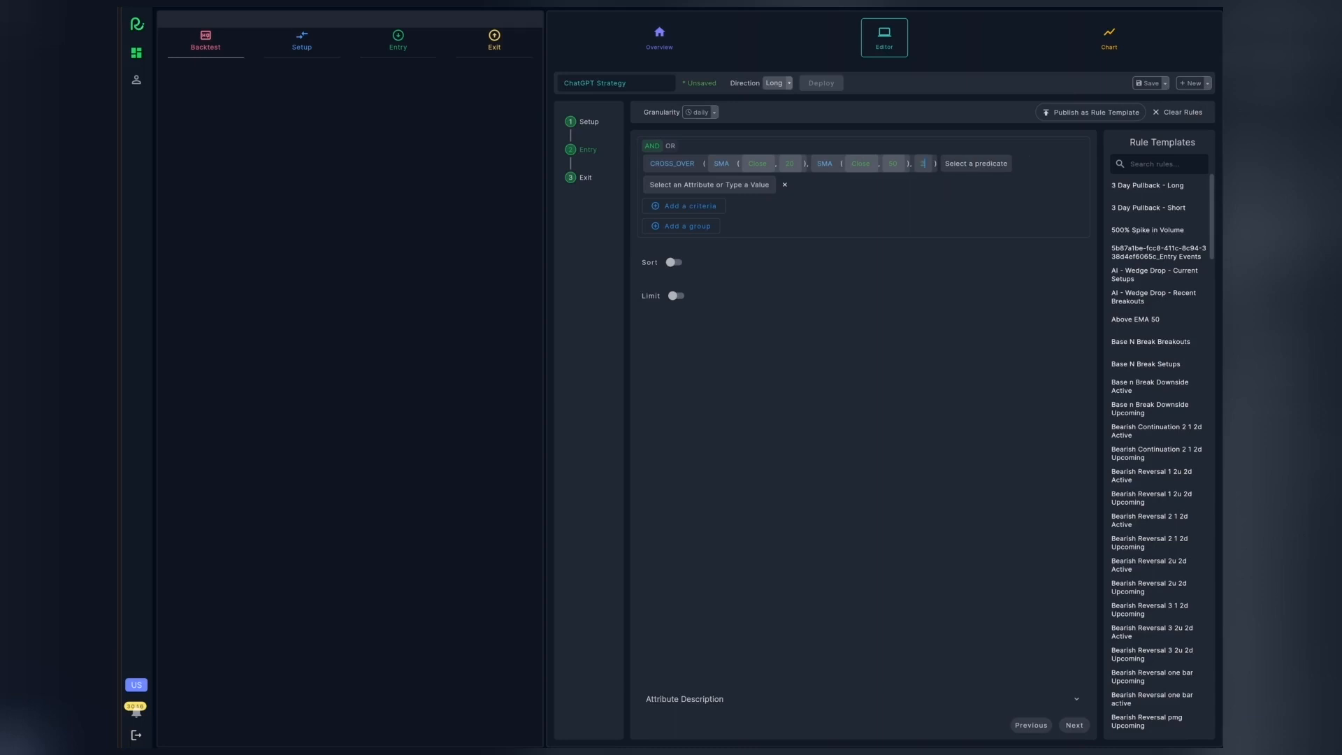
click(975, 164)
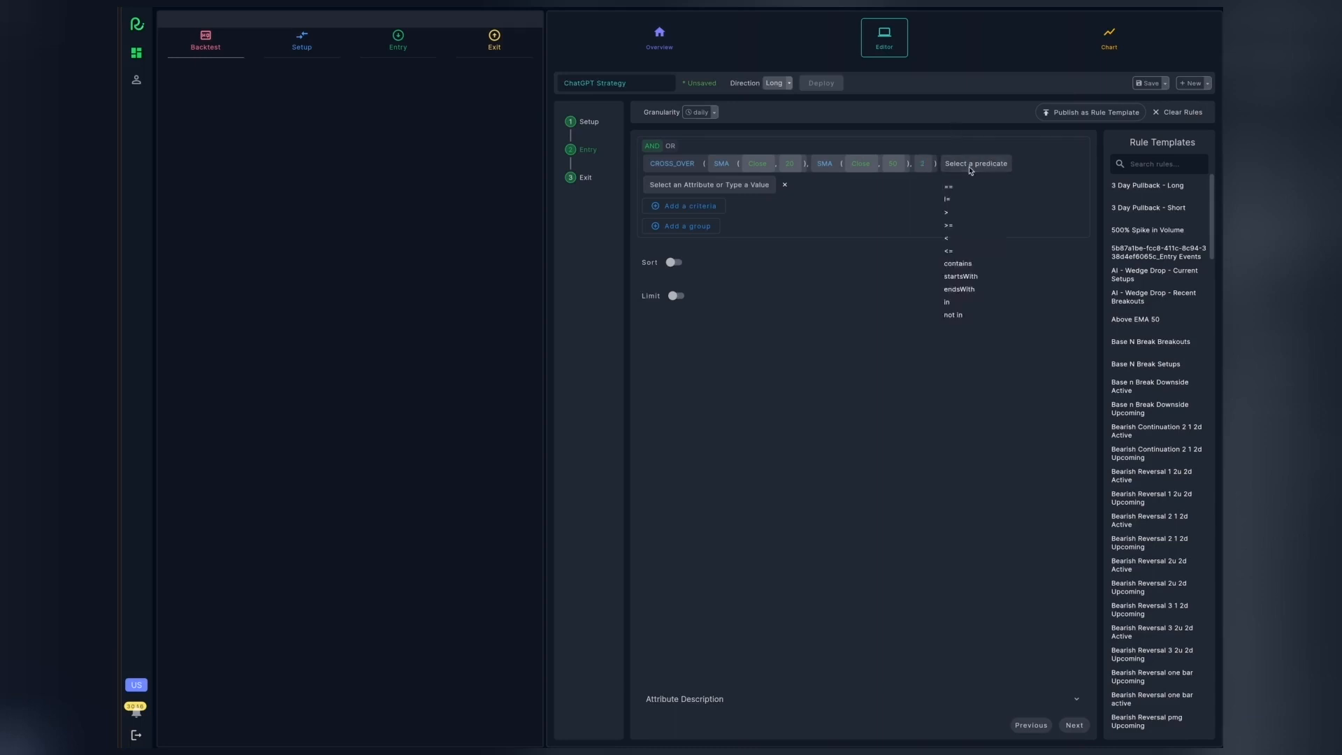
click(948, 186)
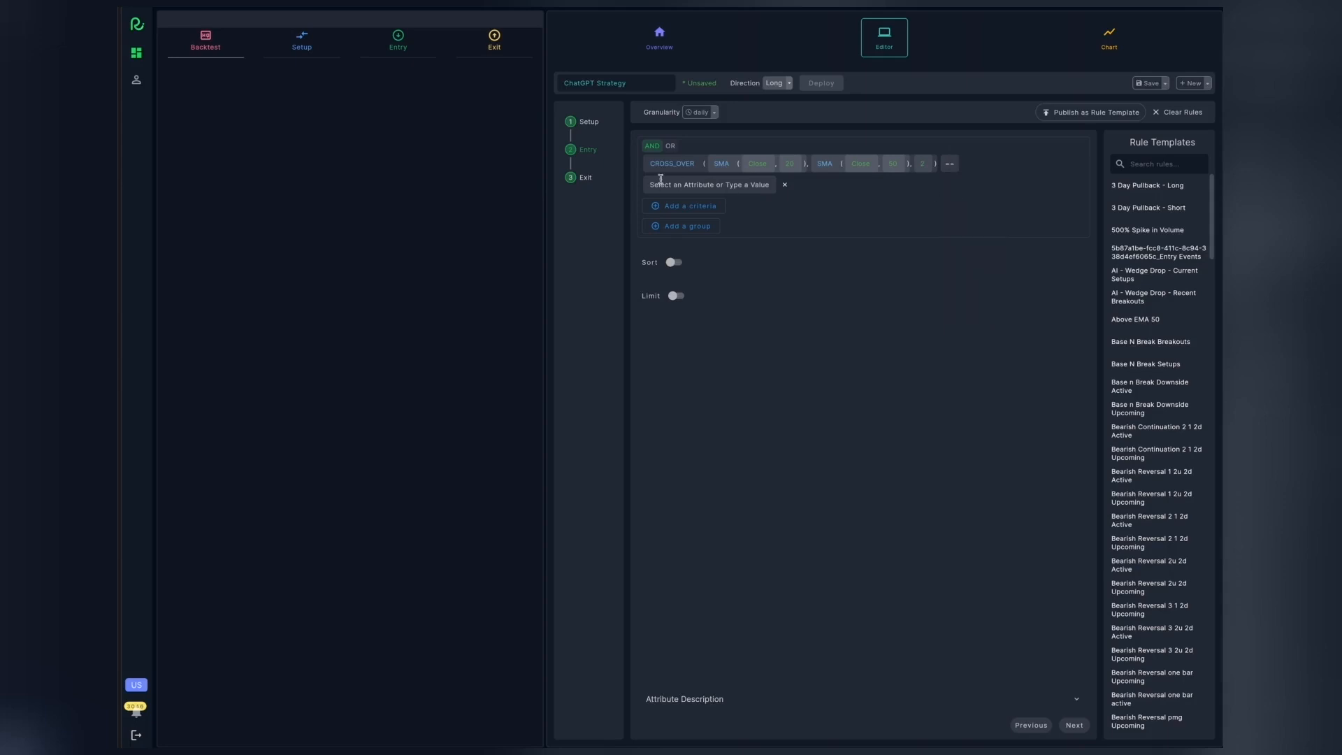
click(707, 184)
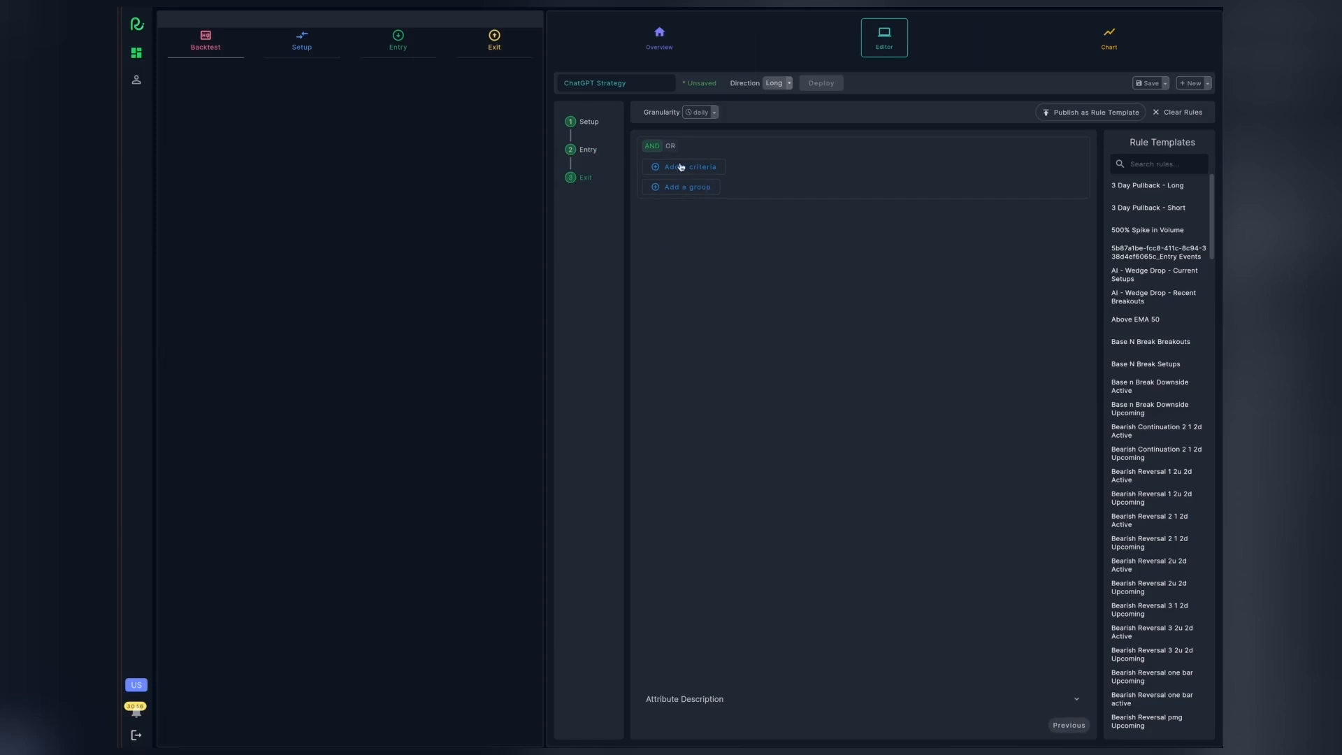
Set exits to OR and add a -1 percentage Stop rule equal to true.
click(671, 146)
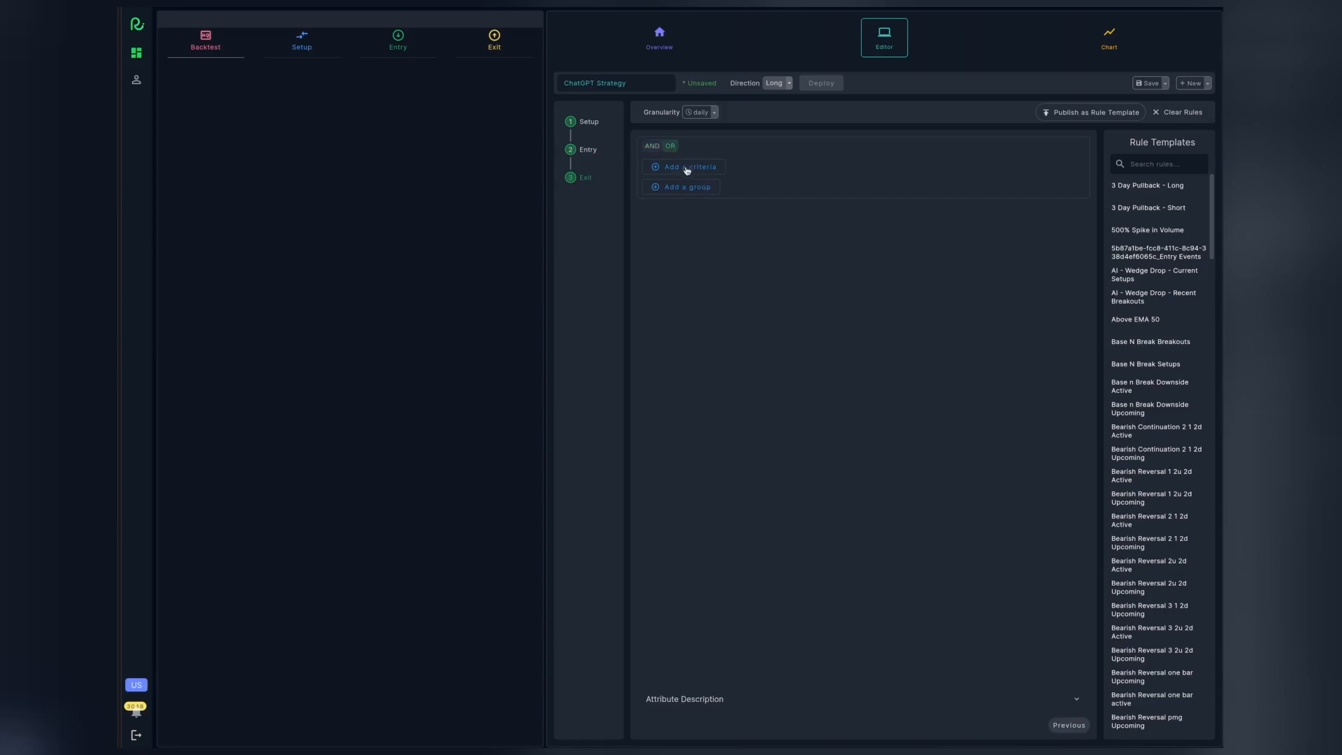
click(688, 167)
text(stop)
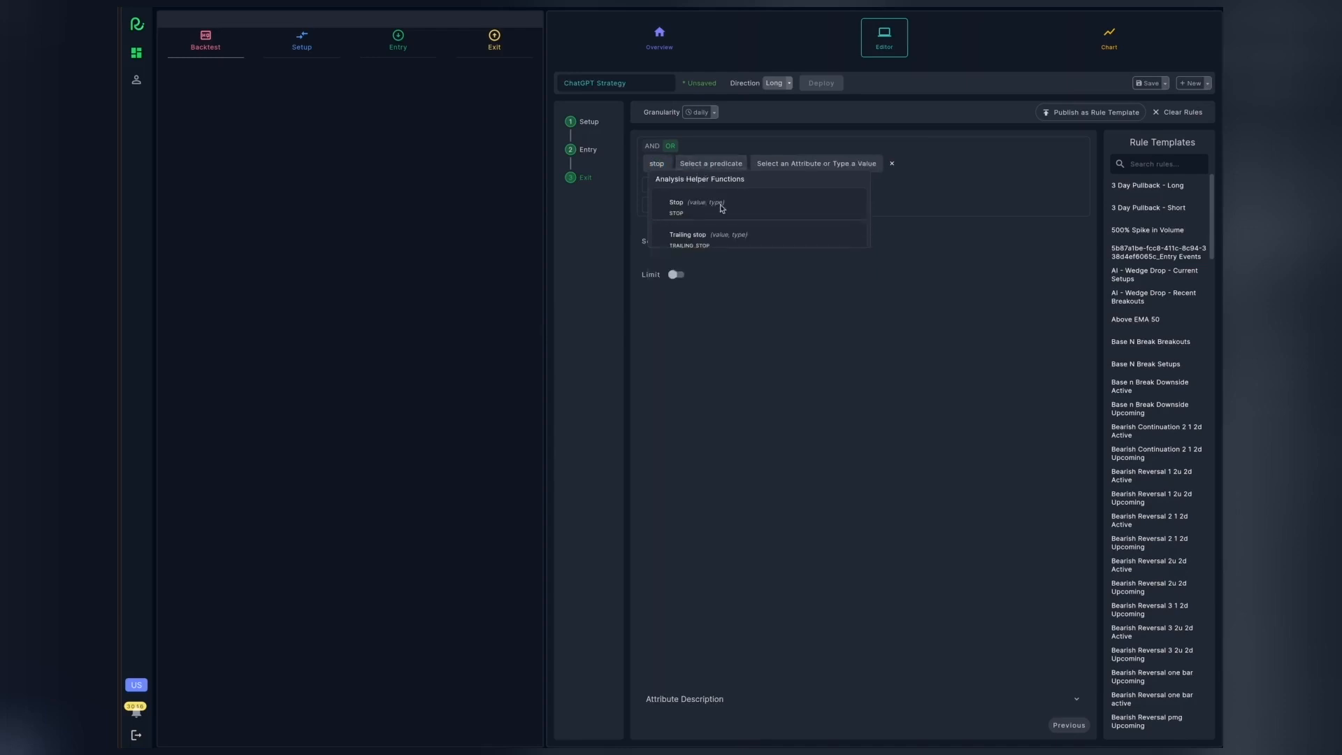
click(675, 204)
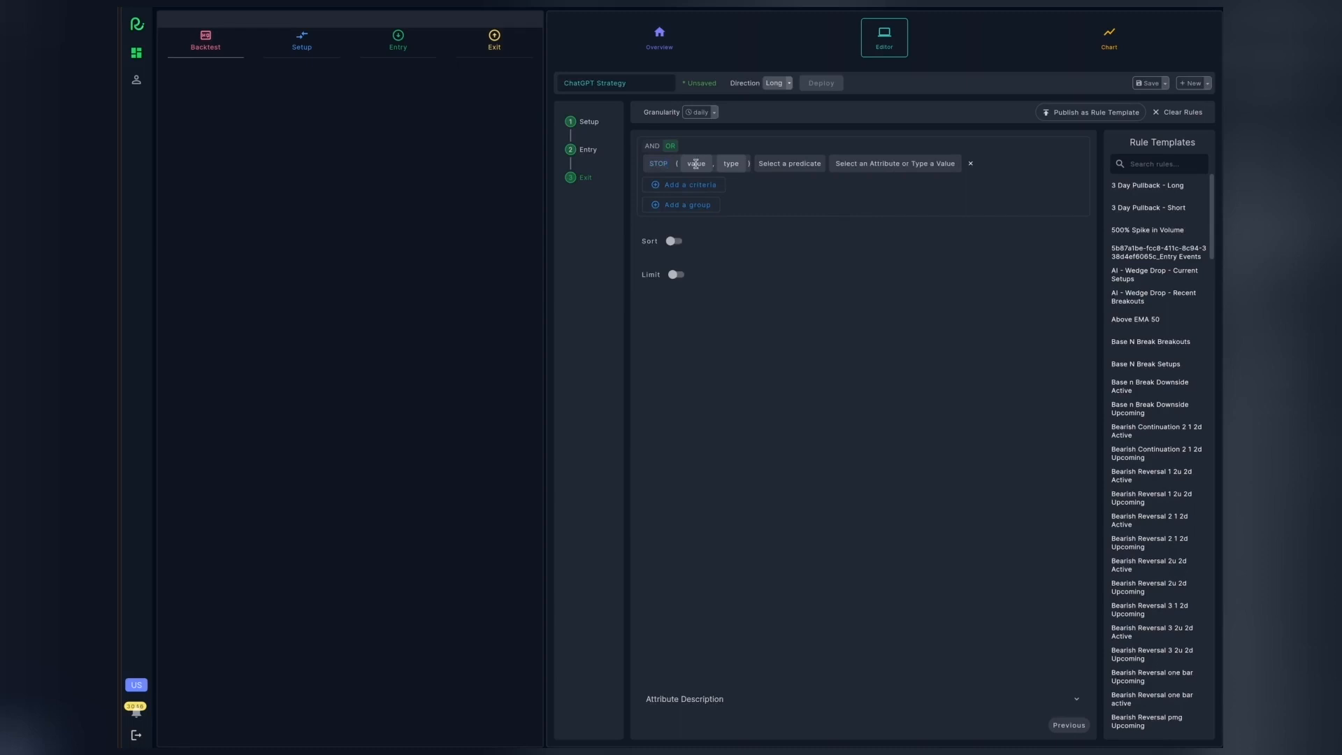
click(894, 164)
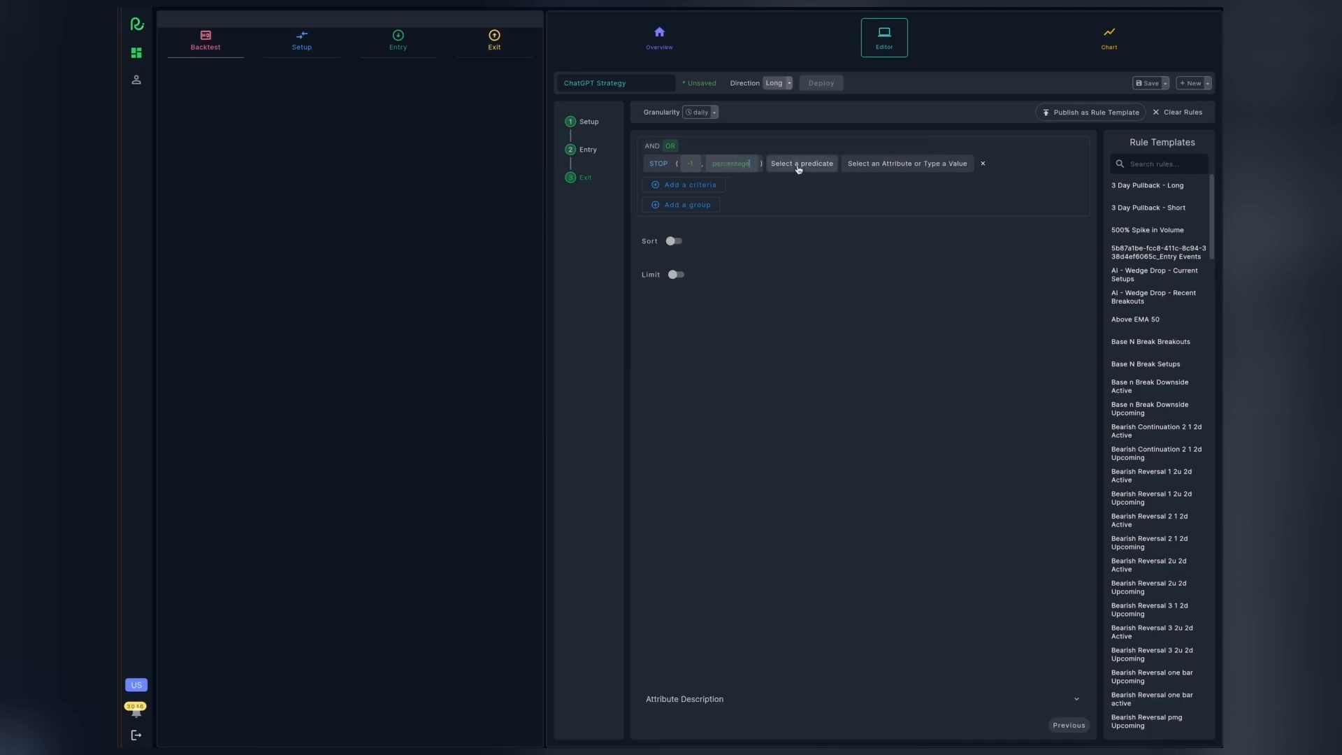
click(800, 164)
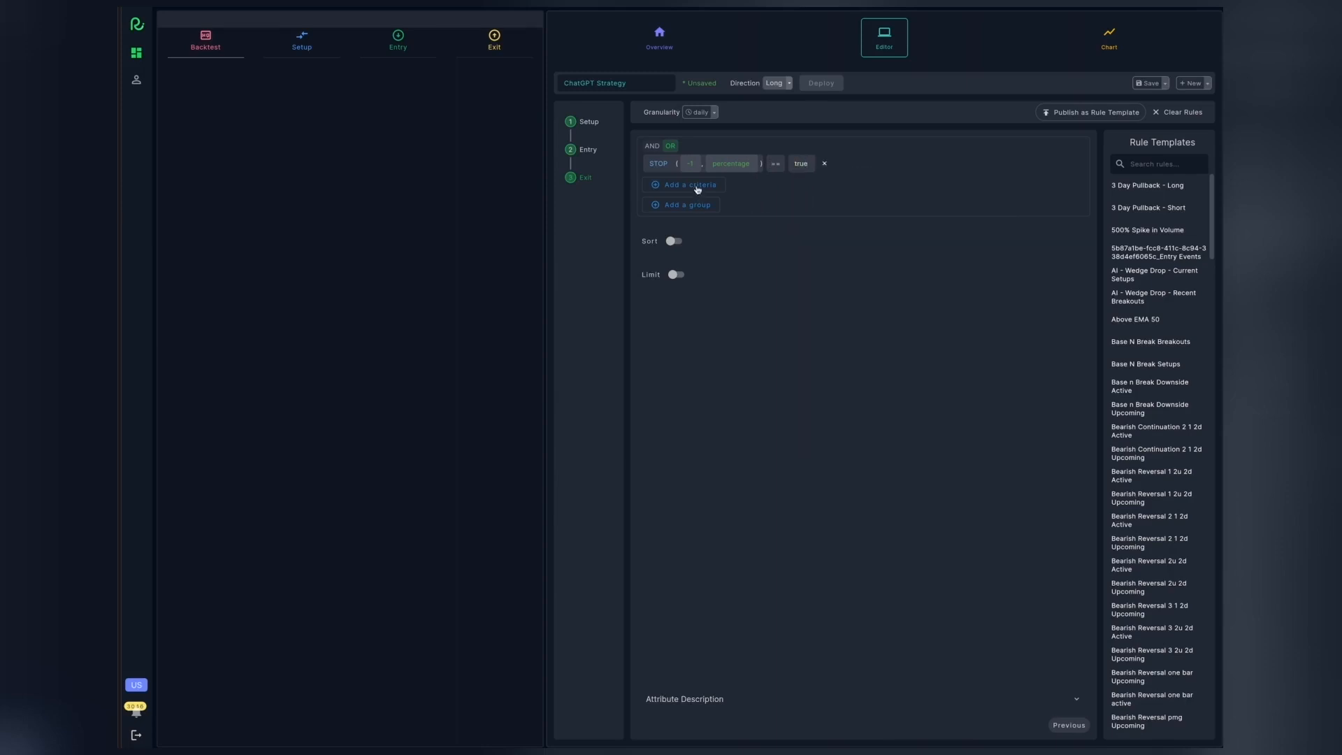
click(689, 185)
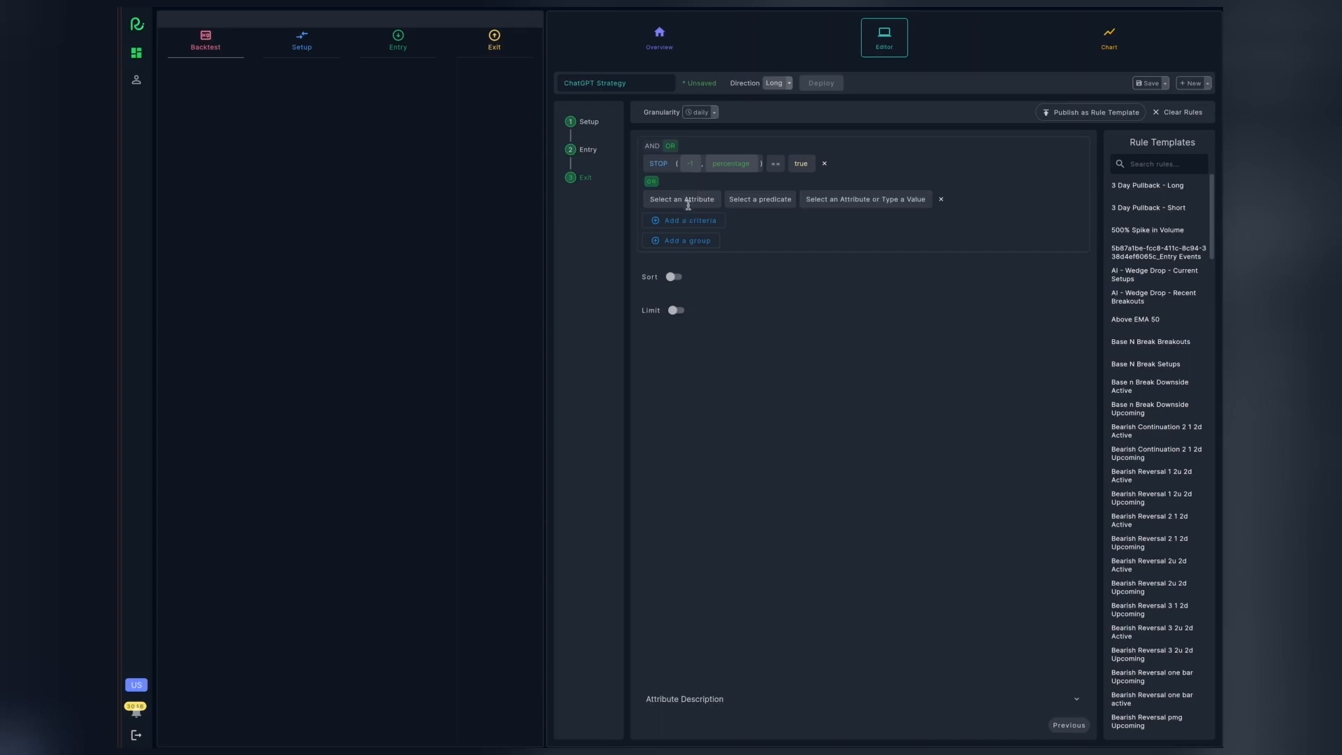
Add an exit rule where SMA(Close, 20) crosses under SMA(Close, 50), equal to true.
click(682, 199)
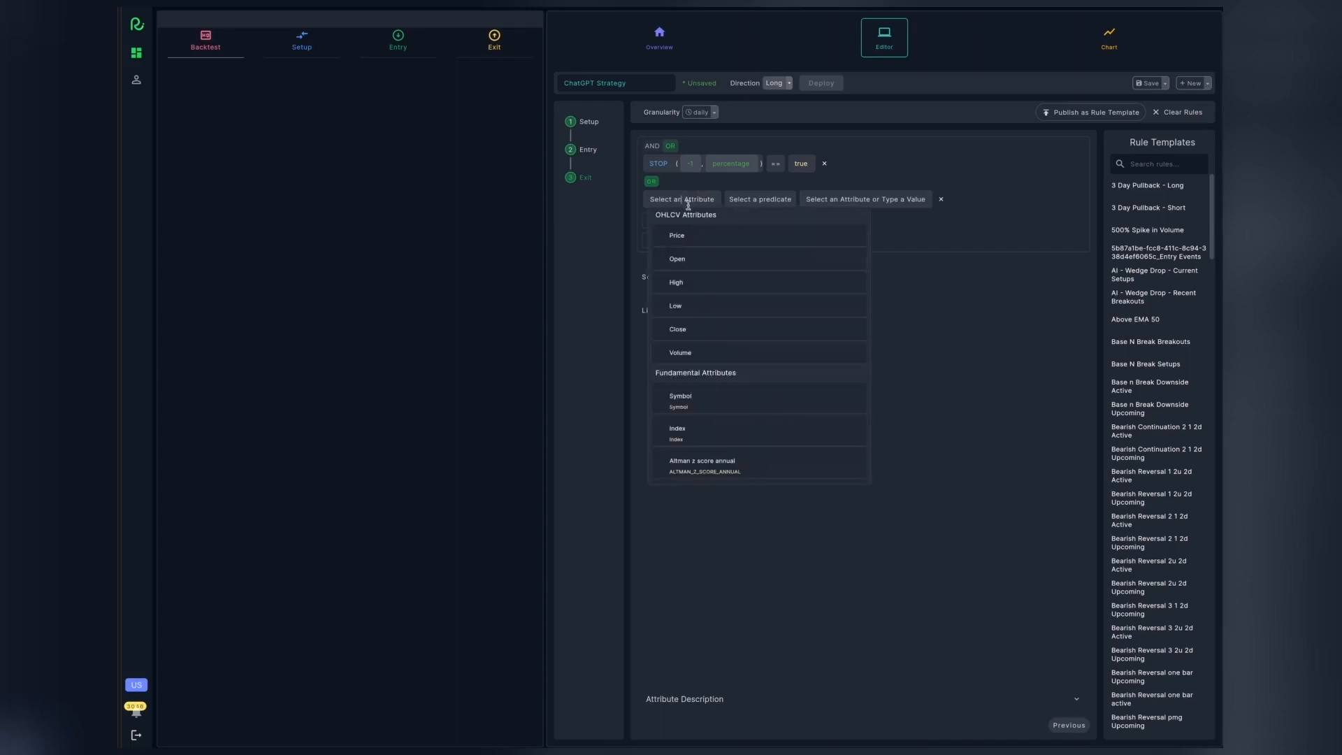
text(cross)
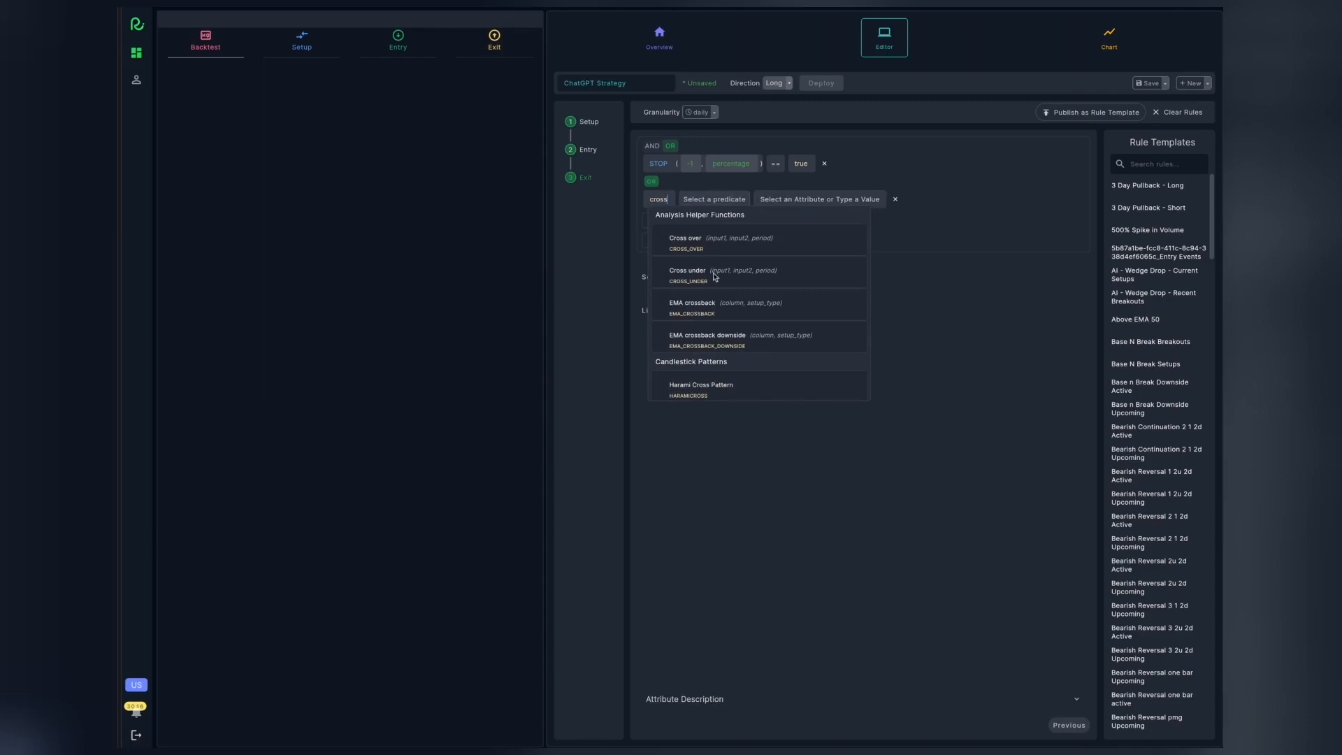
click(687, 274)
text(cl)
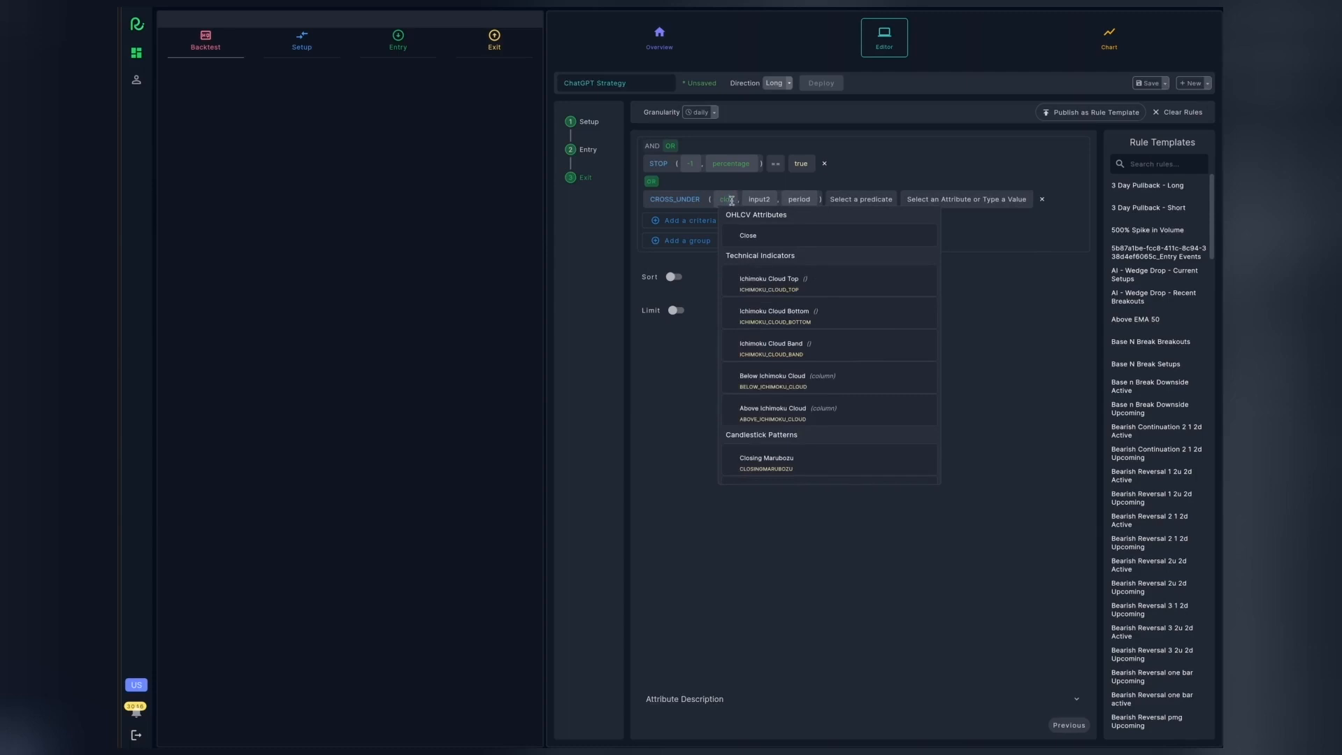
text(sma)
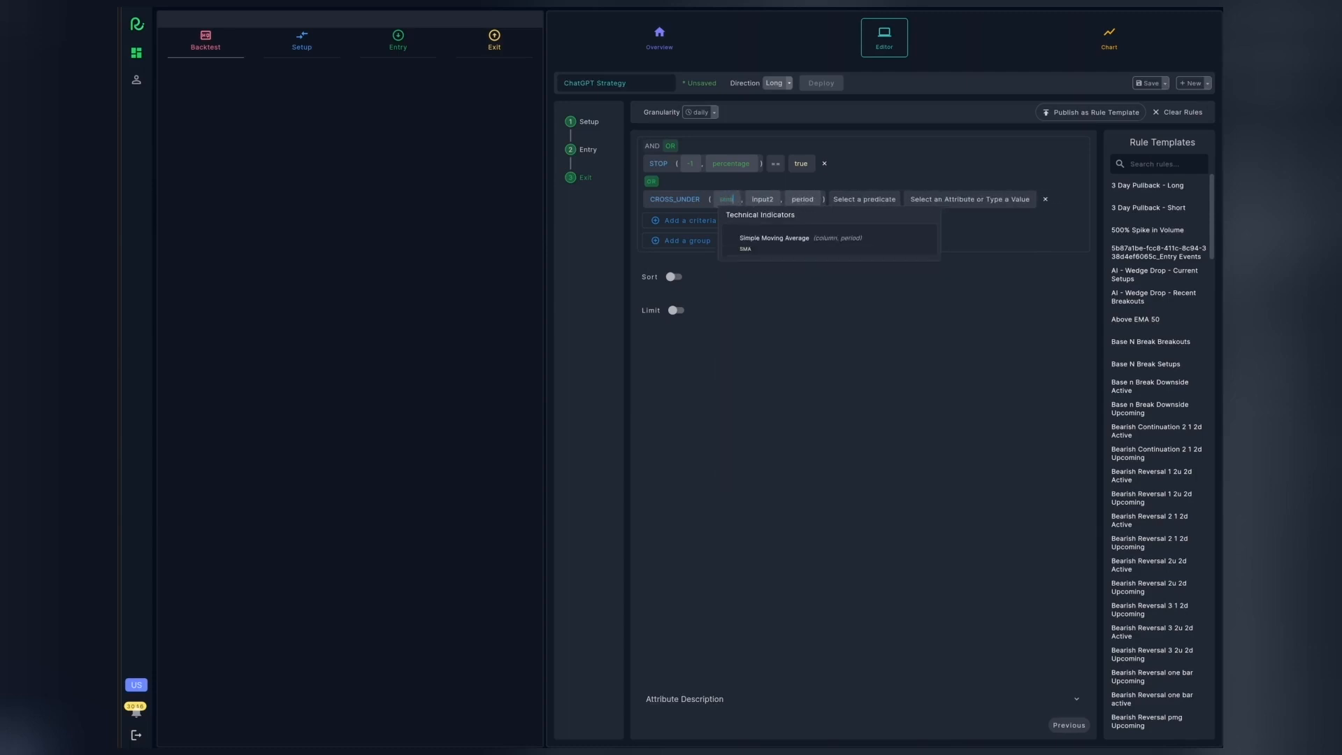
click(774, 241)
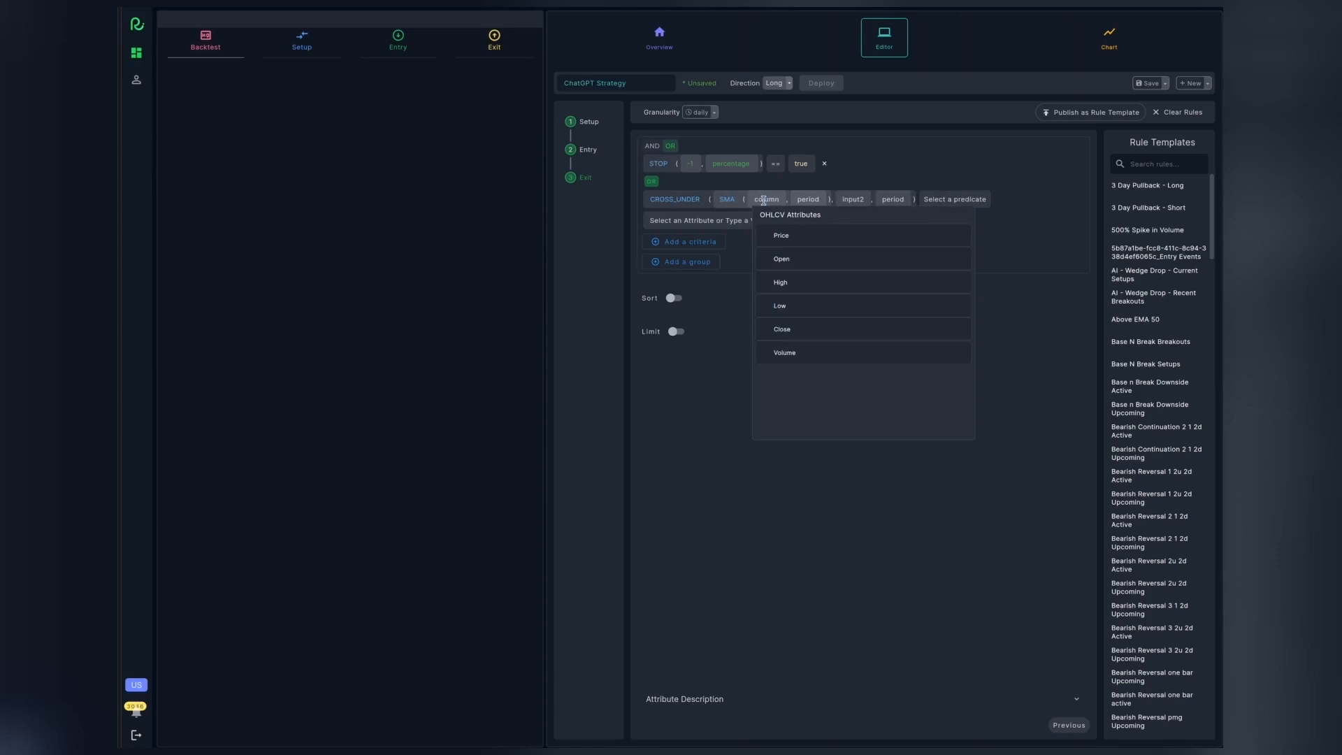
click(781, 329)
text(10)
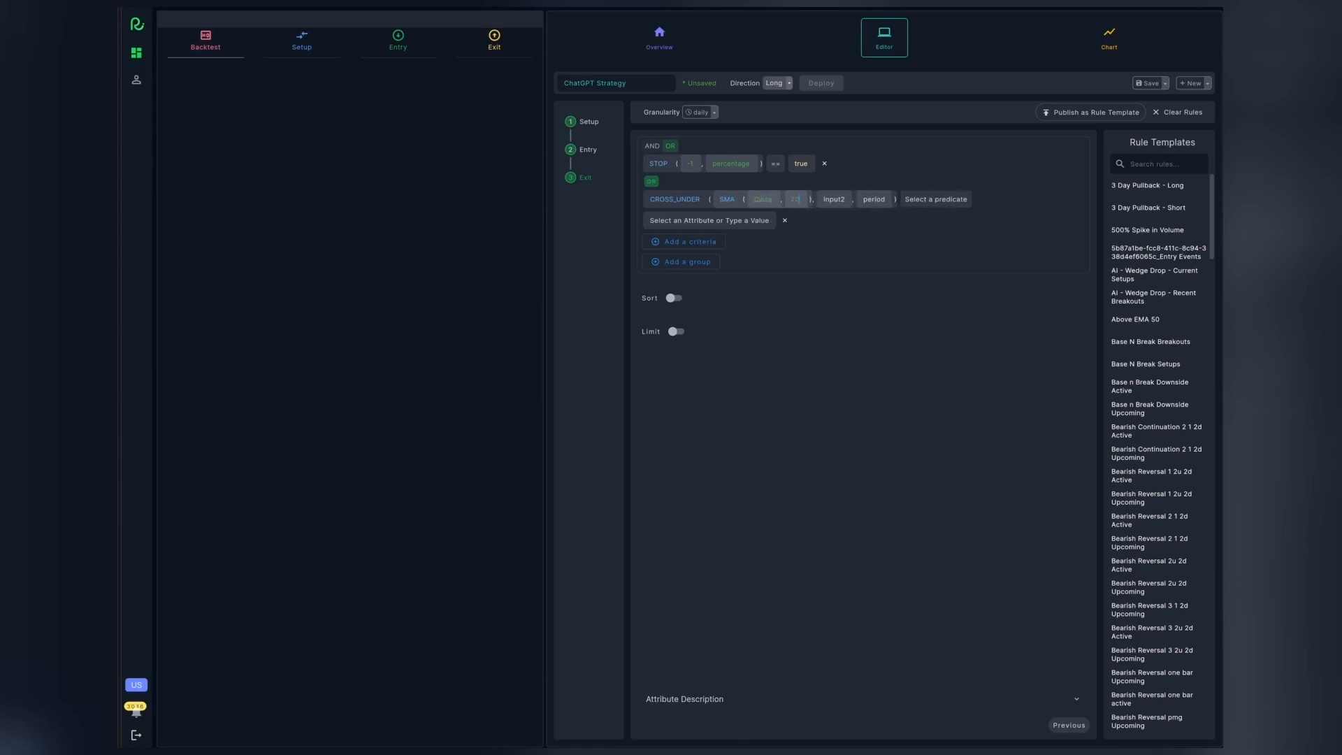
click(833, 199)
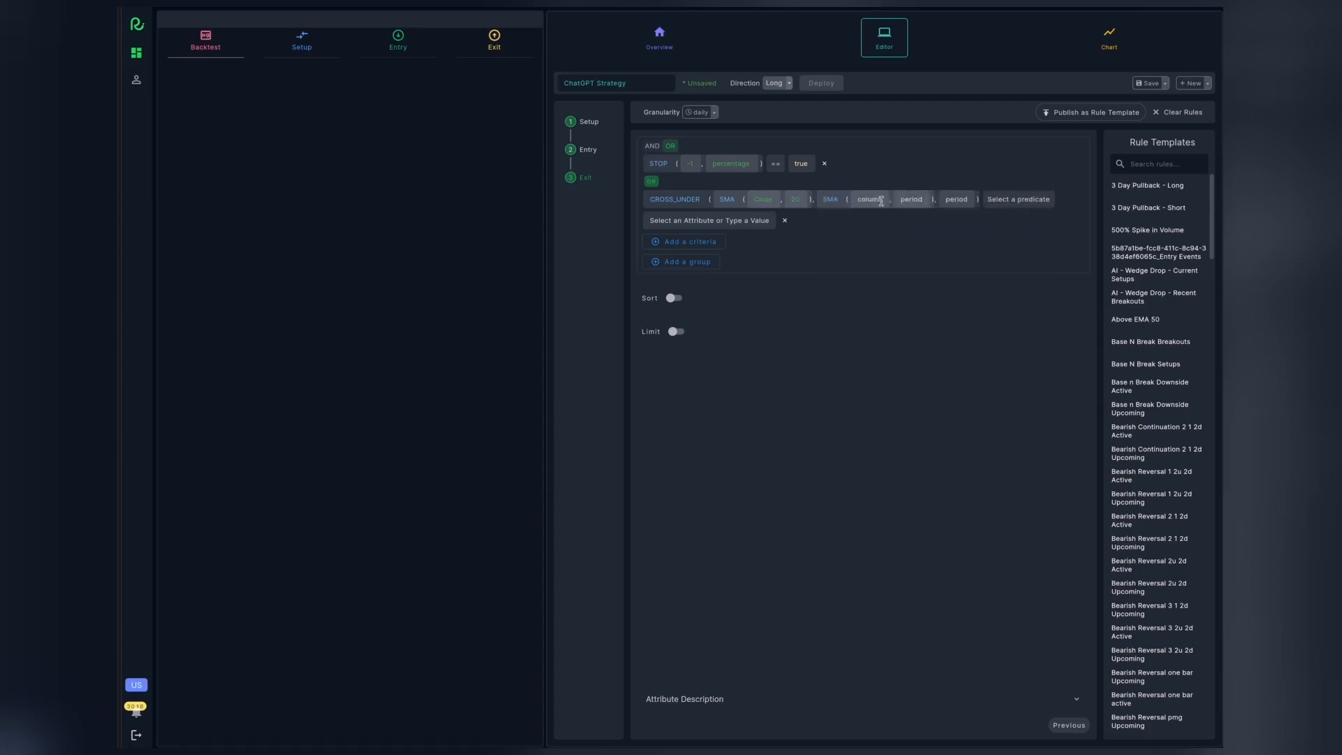
click(868, 199)
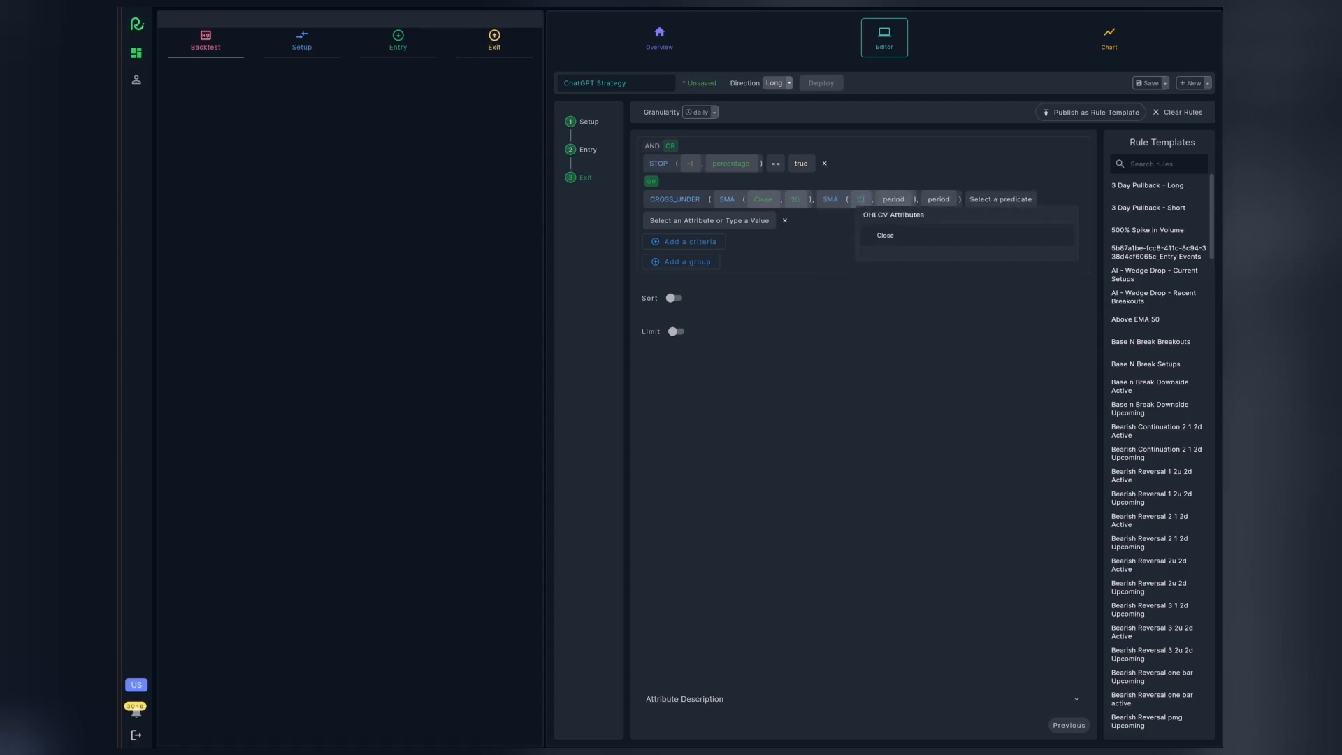
click(885, 236)
text(50)
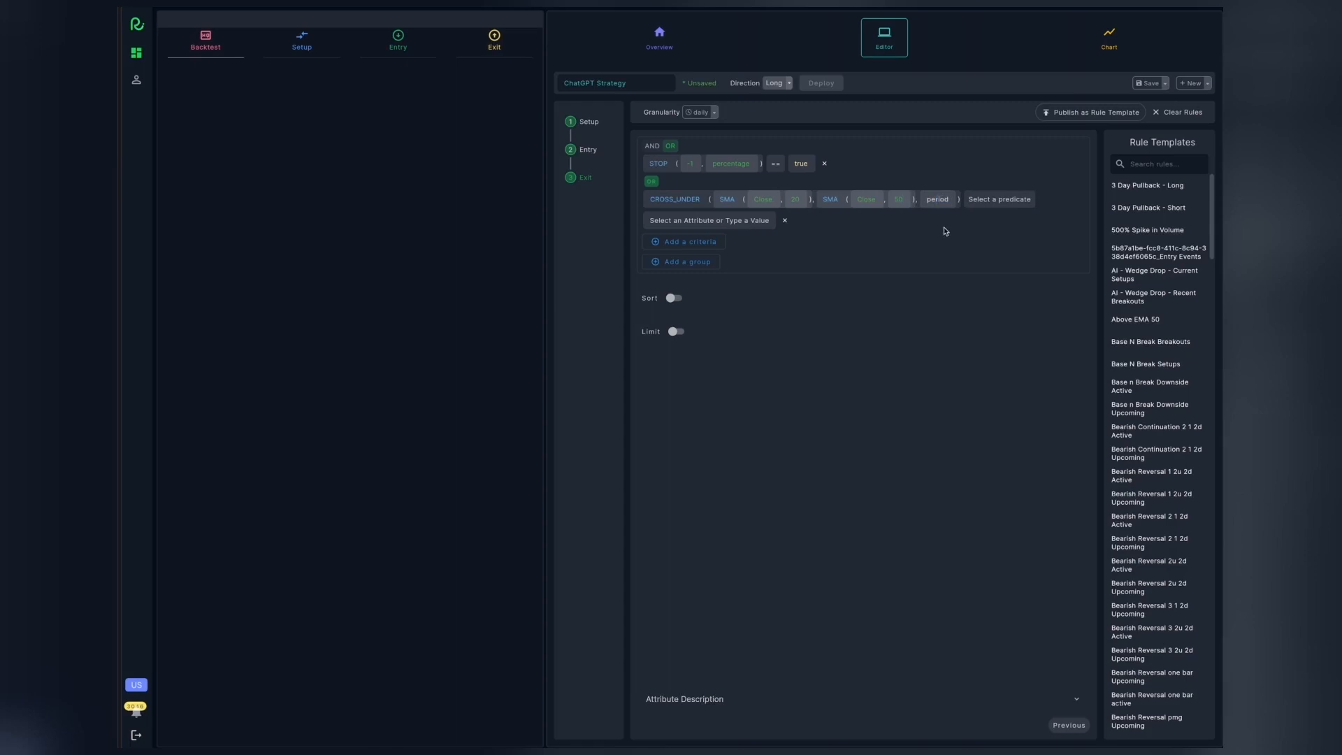
click(999, 199)
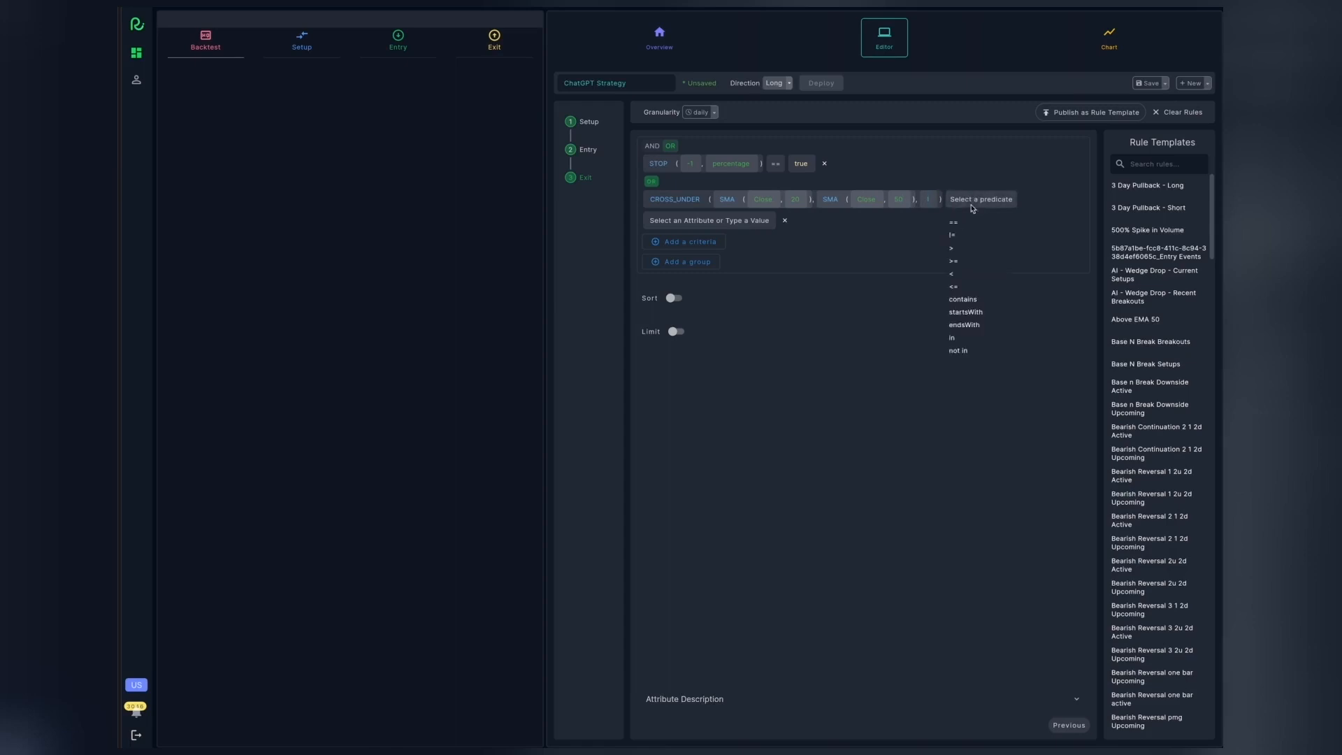
click(953, 223)
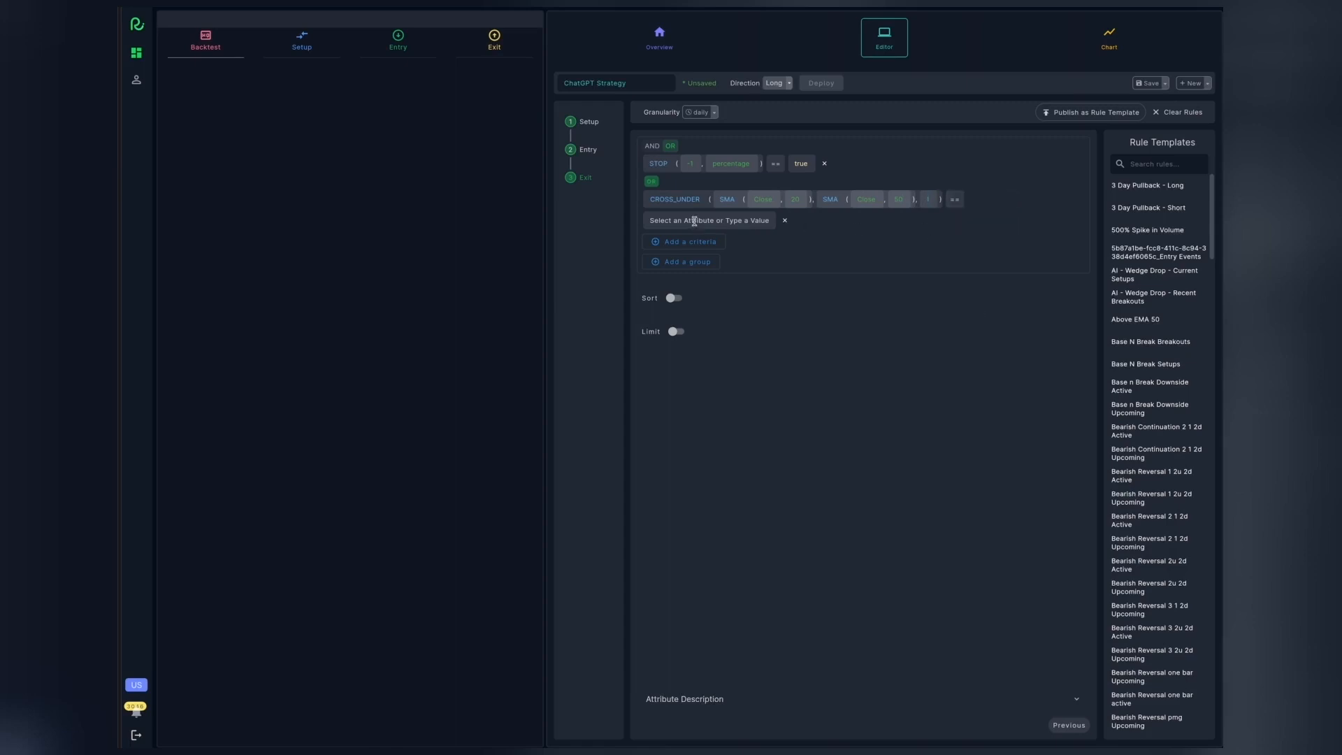
text(true)
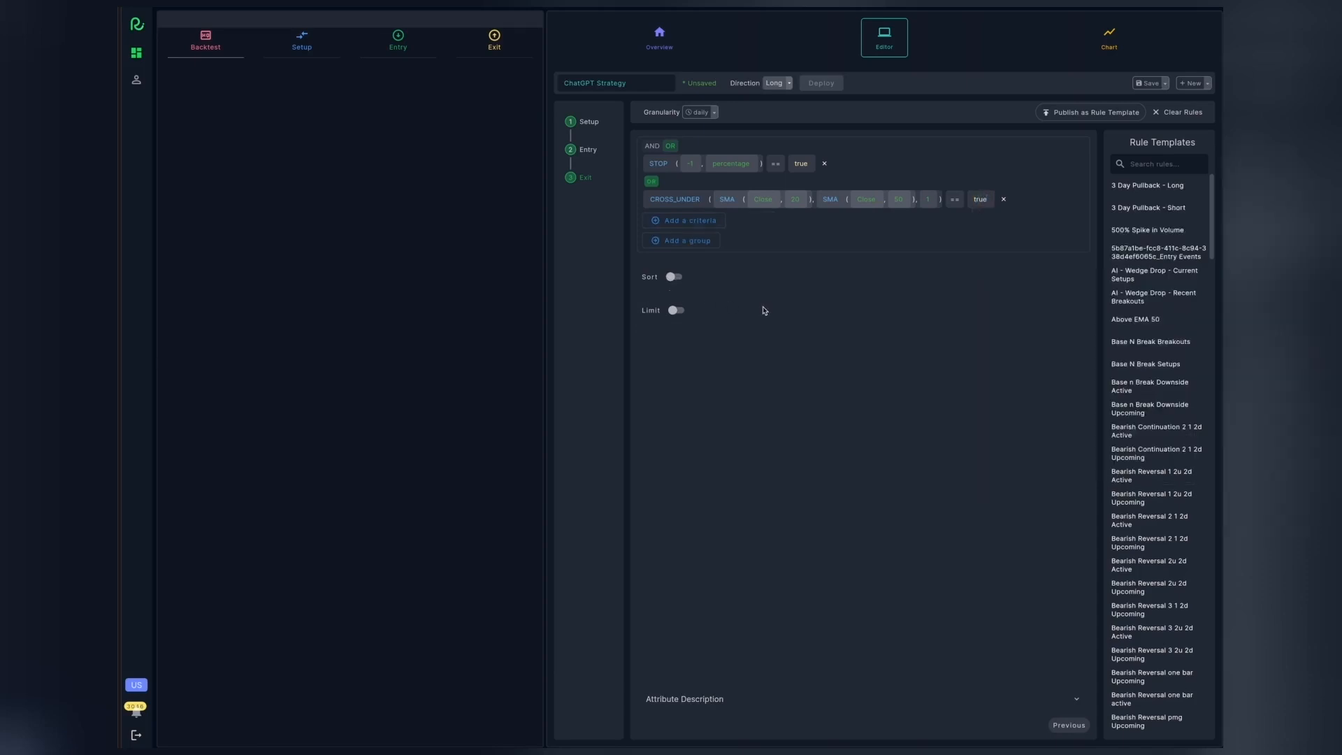
mouse_move(888, 309)
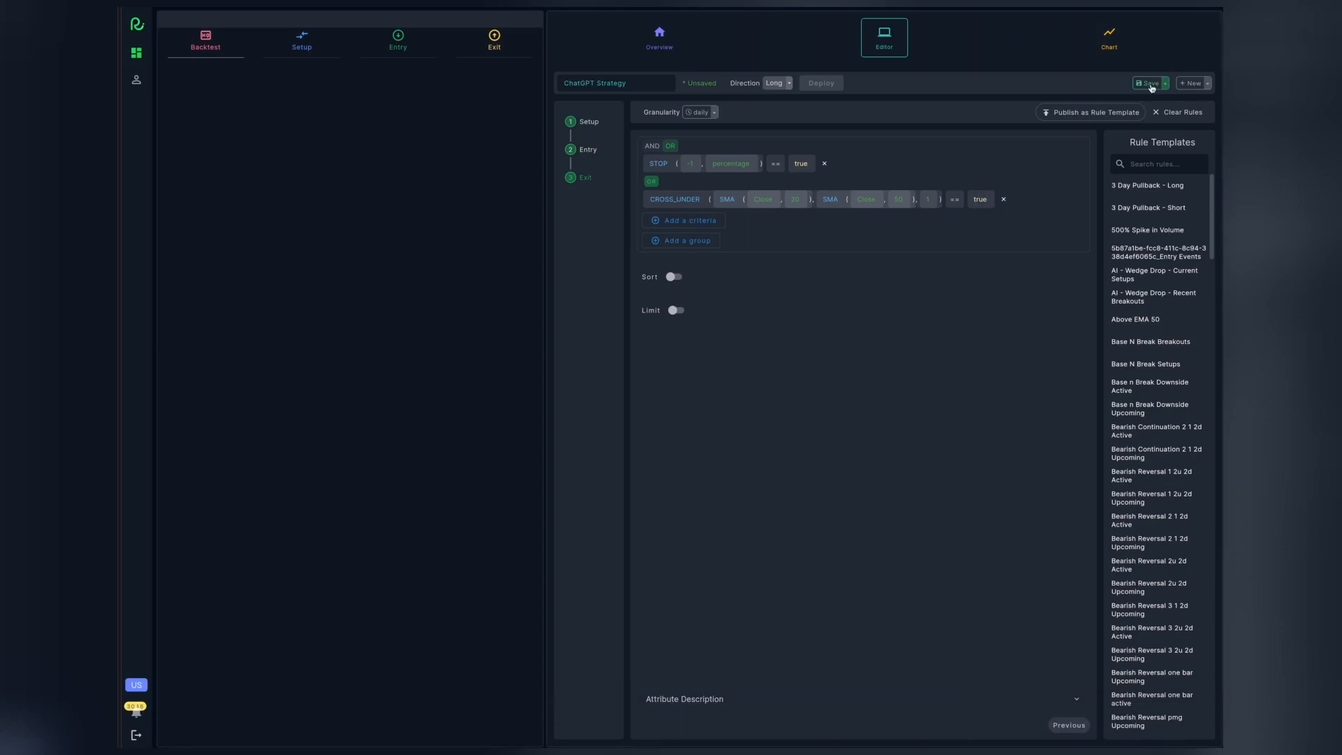
Save and backtest ChatGPT Strategy (3508 trades, 1.56 profit factor), then scroll to Trade Results.
click(1148, 83)
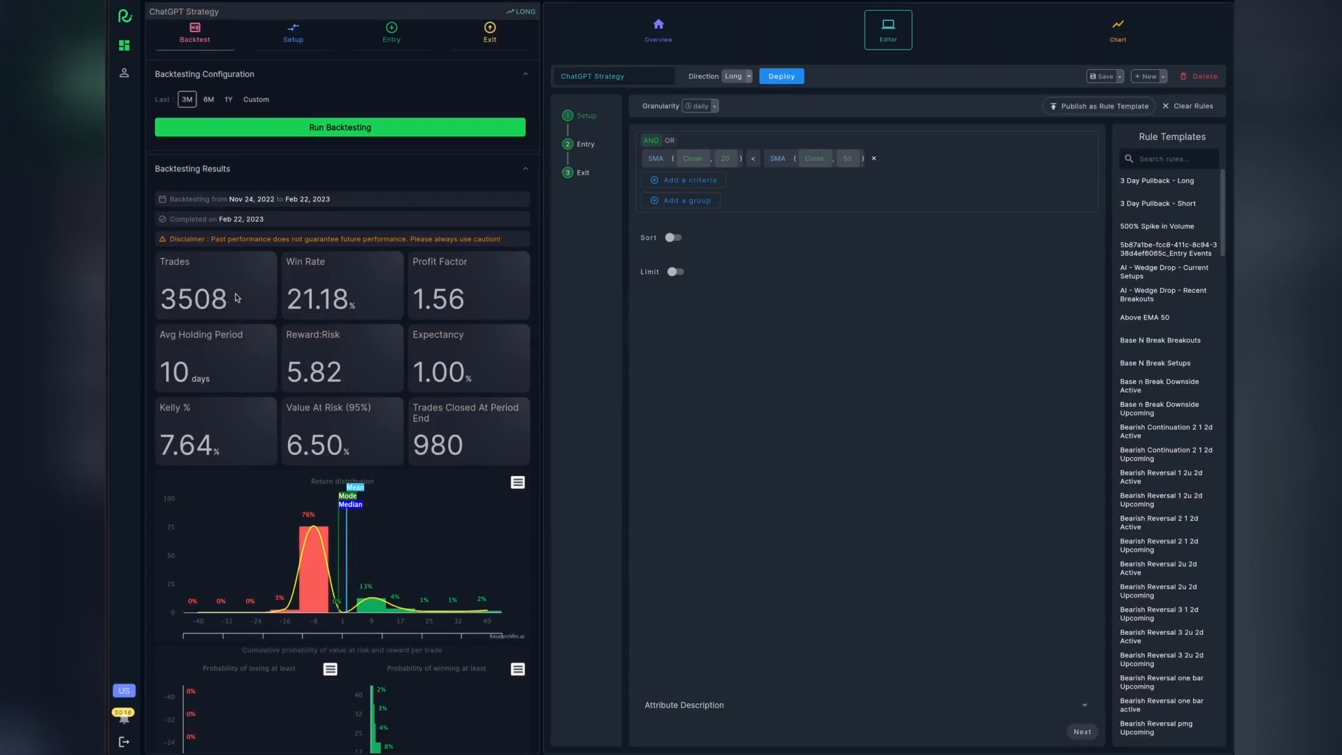
mouse_move(182, 302)
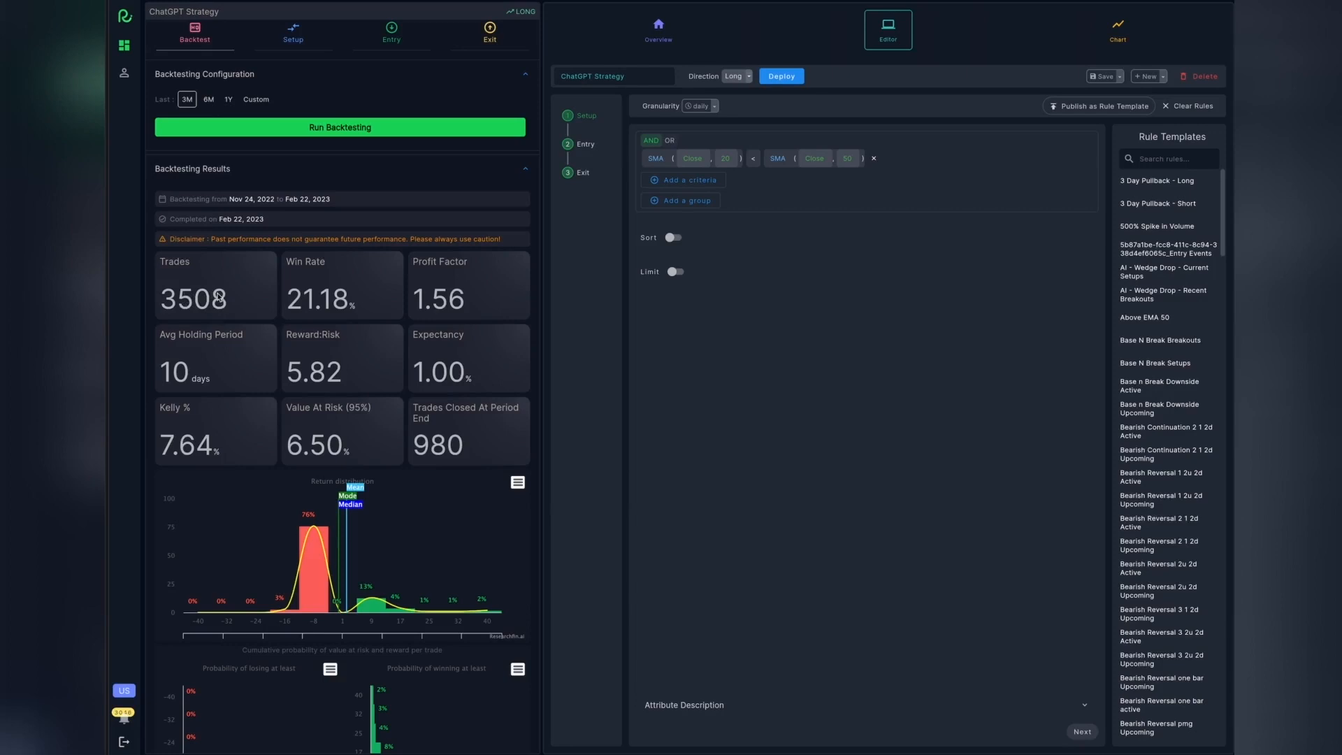
mouse_move(292, 316)
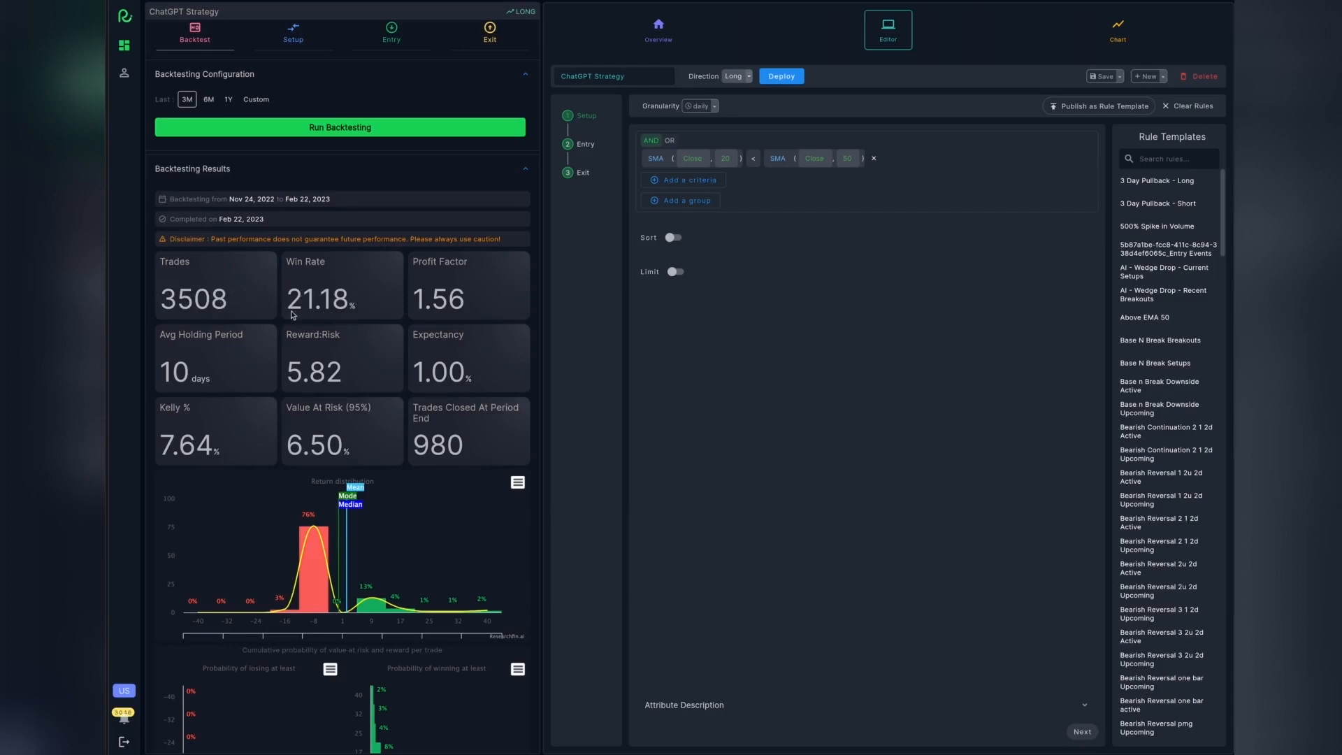
mouse_move(367, 301)
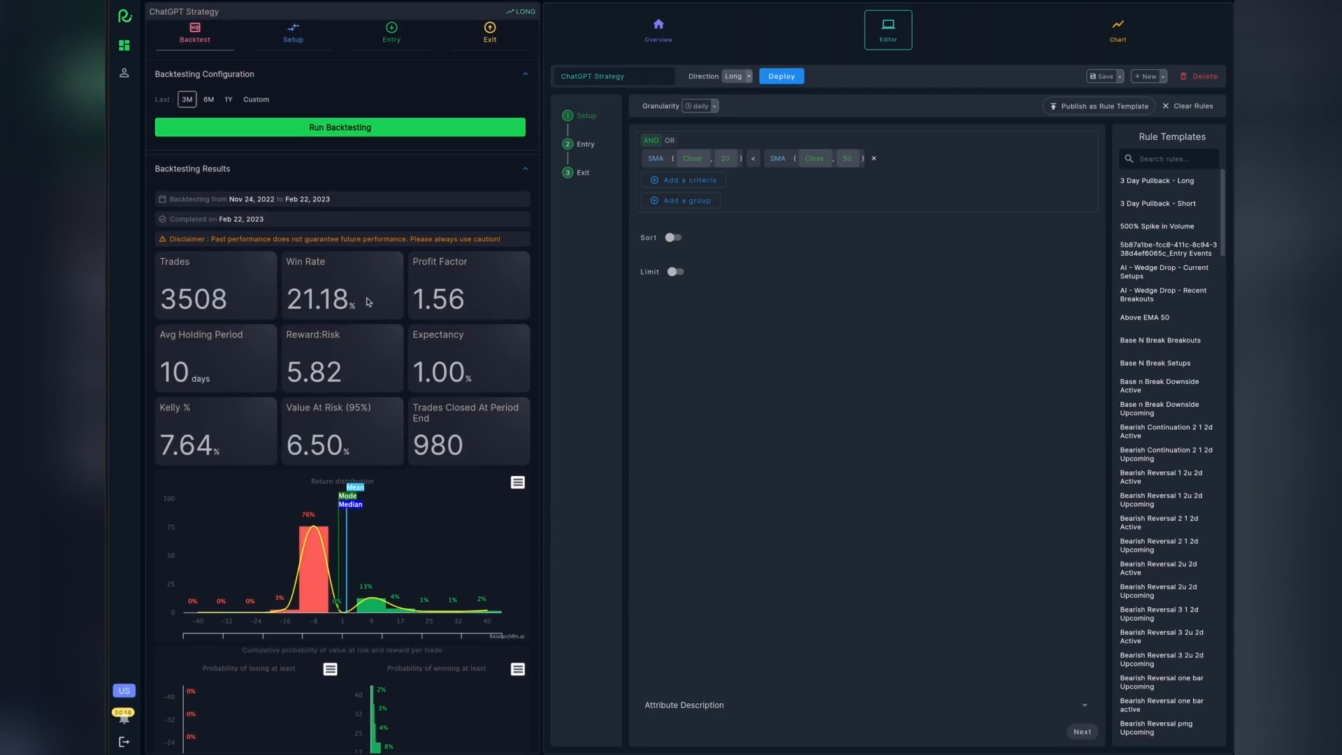
mouse_move(323, 286)
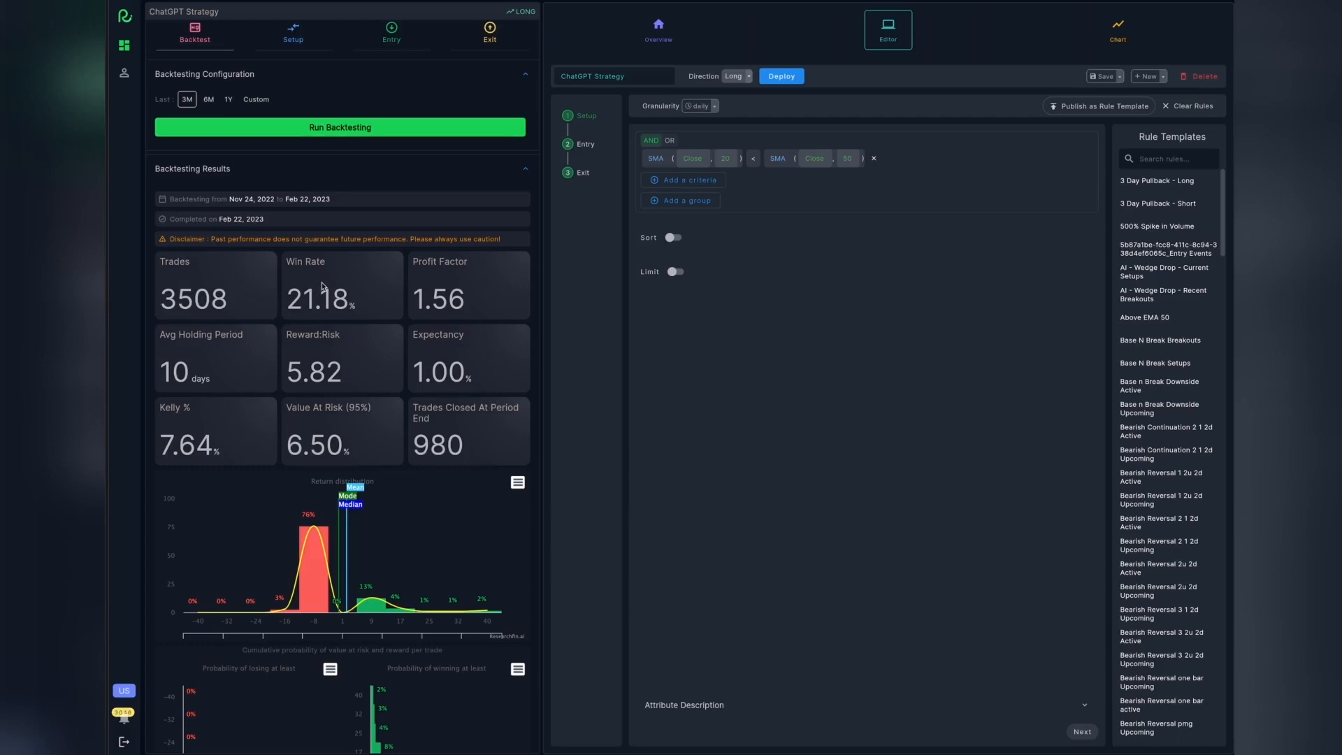
mouse_move(478, 290)
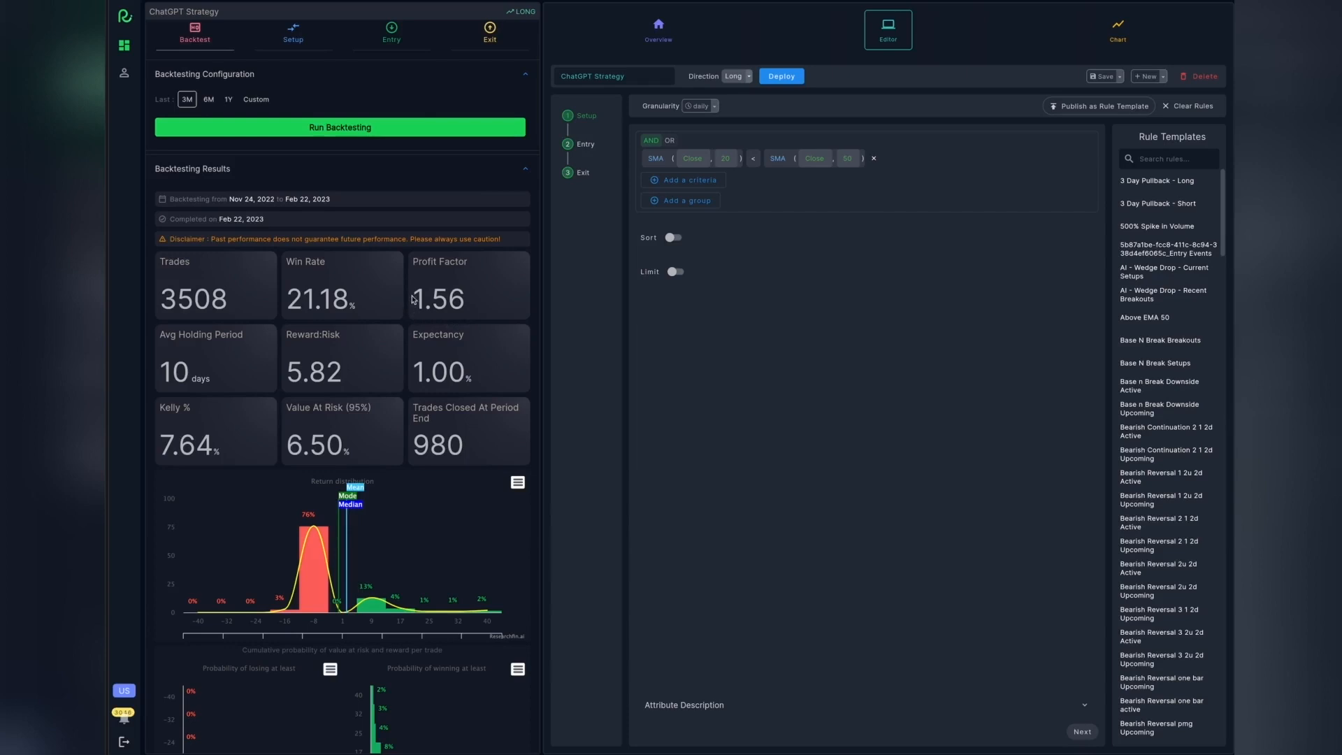
mouse_move(469, 310)
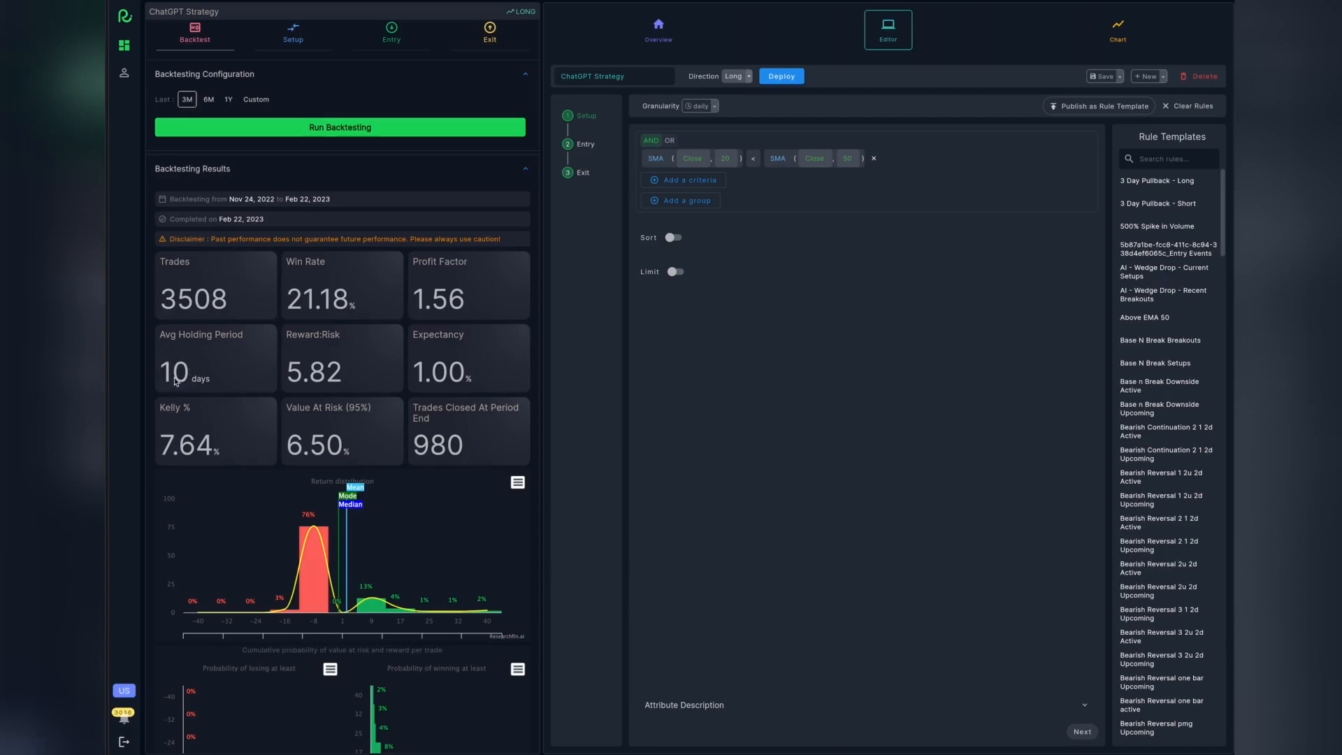
mouse_move(331, 393)
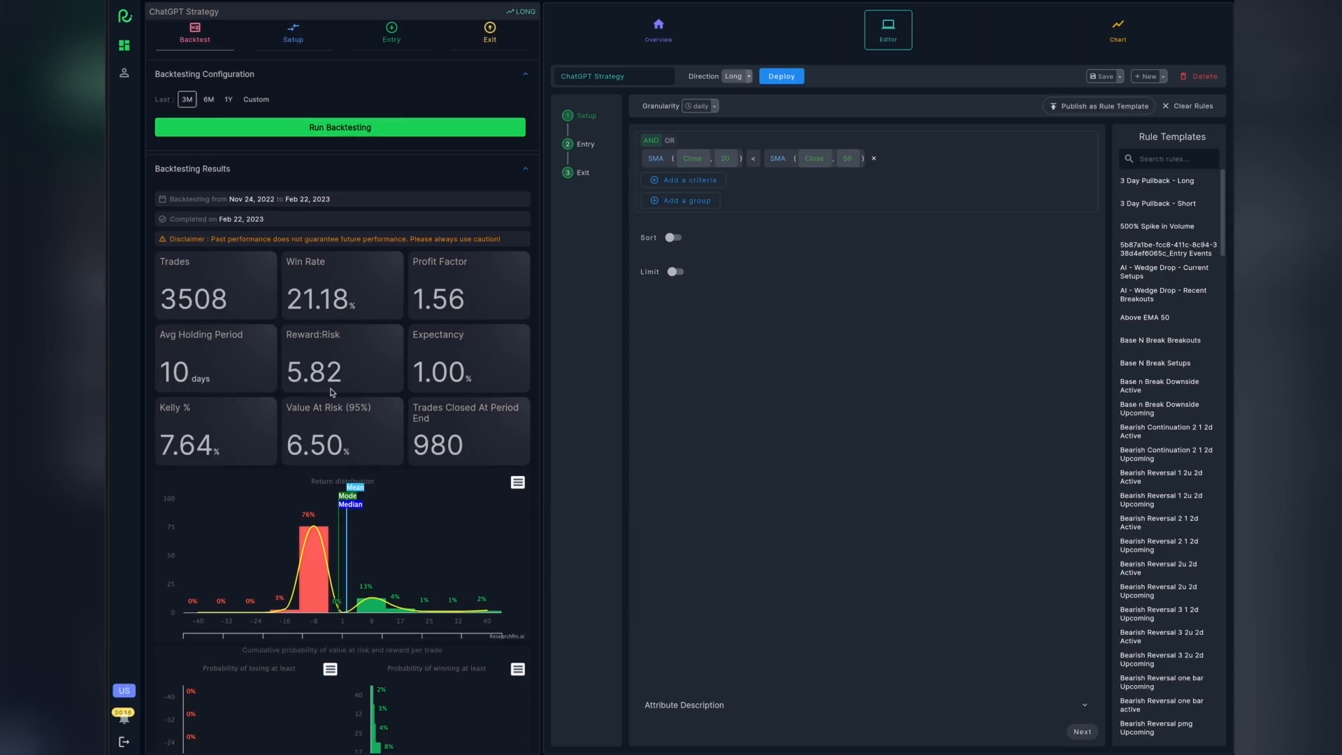
mouse_move(441, 392)
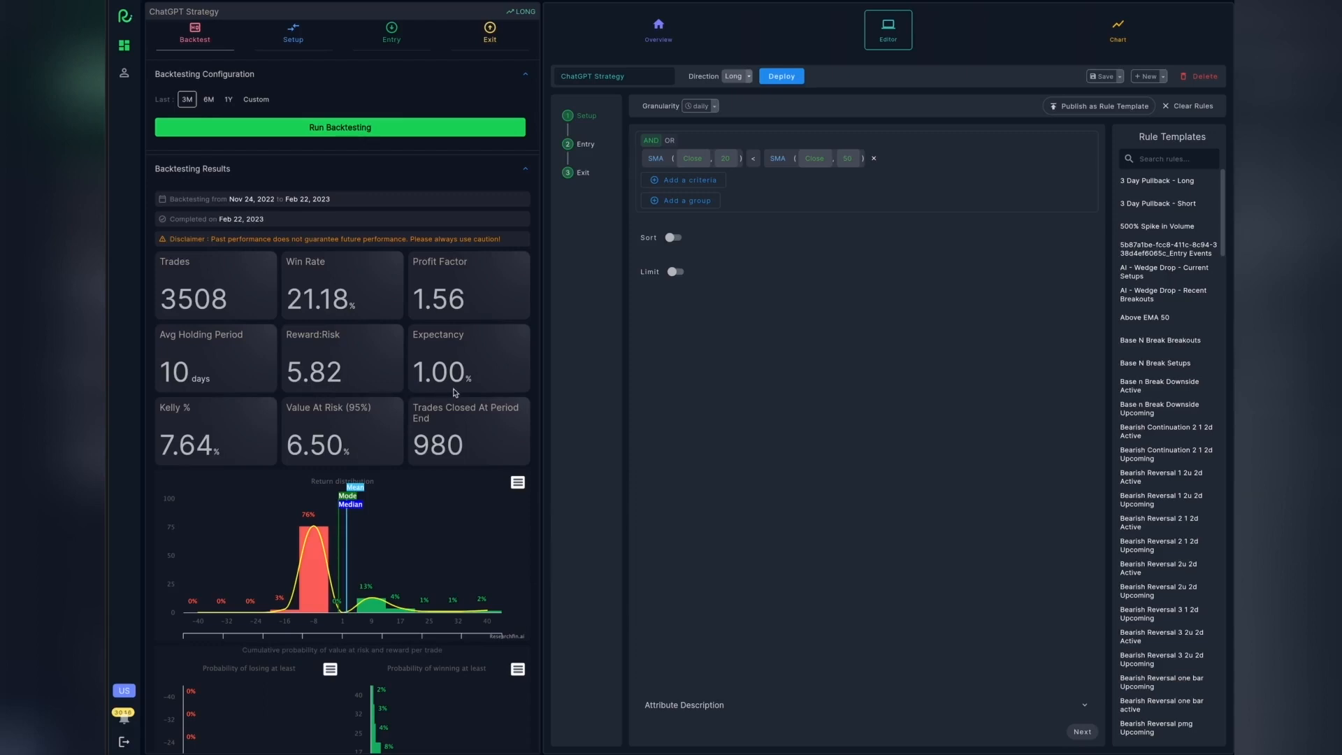
mouse_move(199, 449)
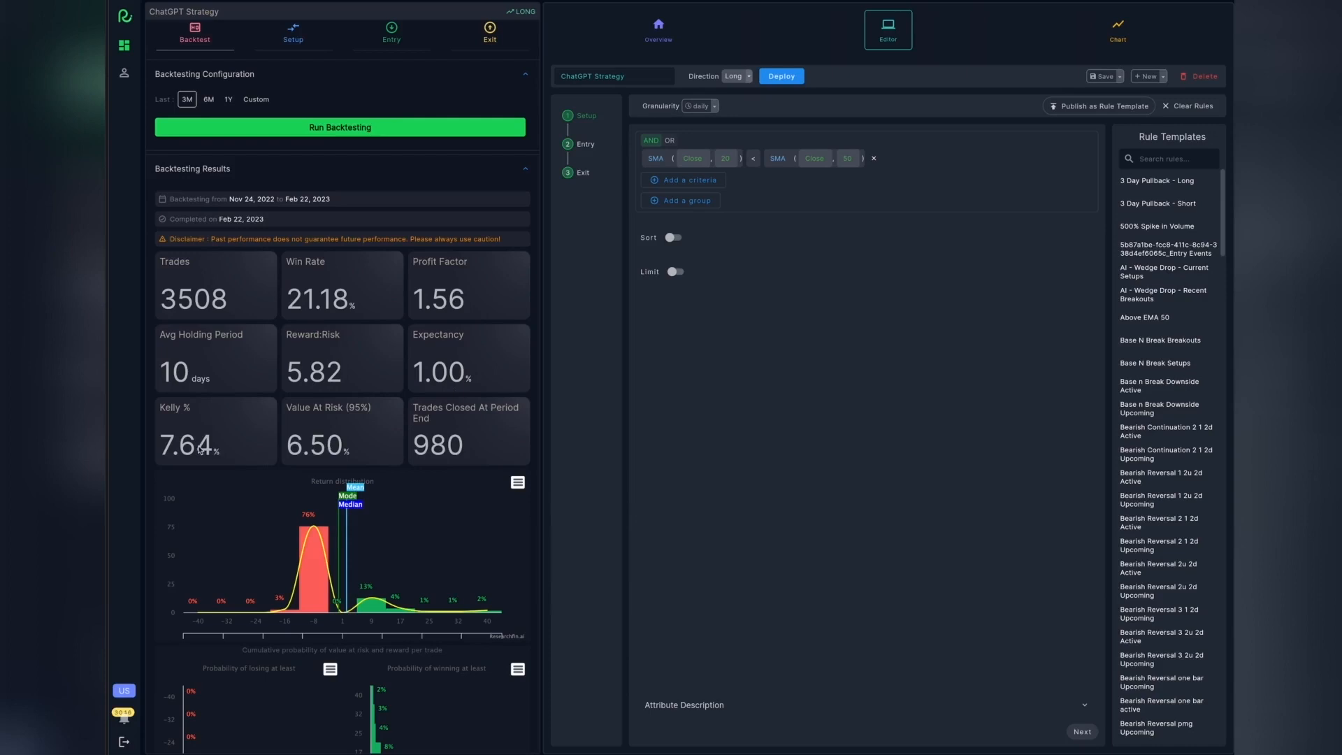
mouse_move(222, 436)
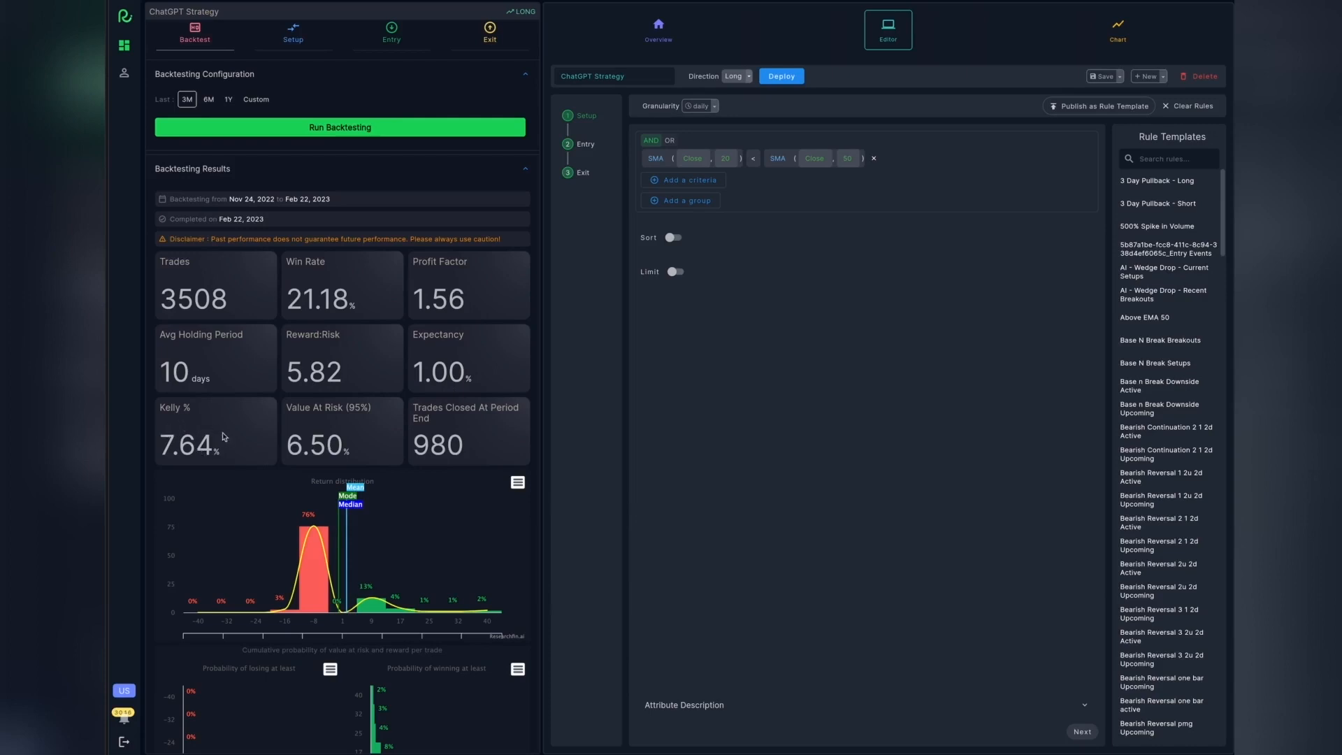
mouse_move(211, 438)
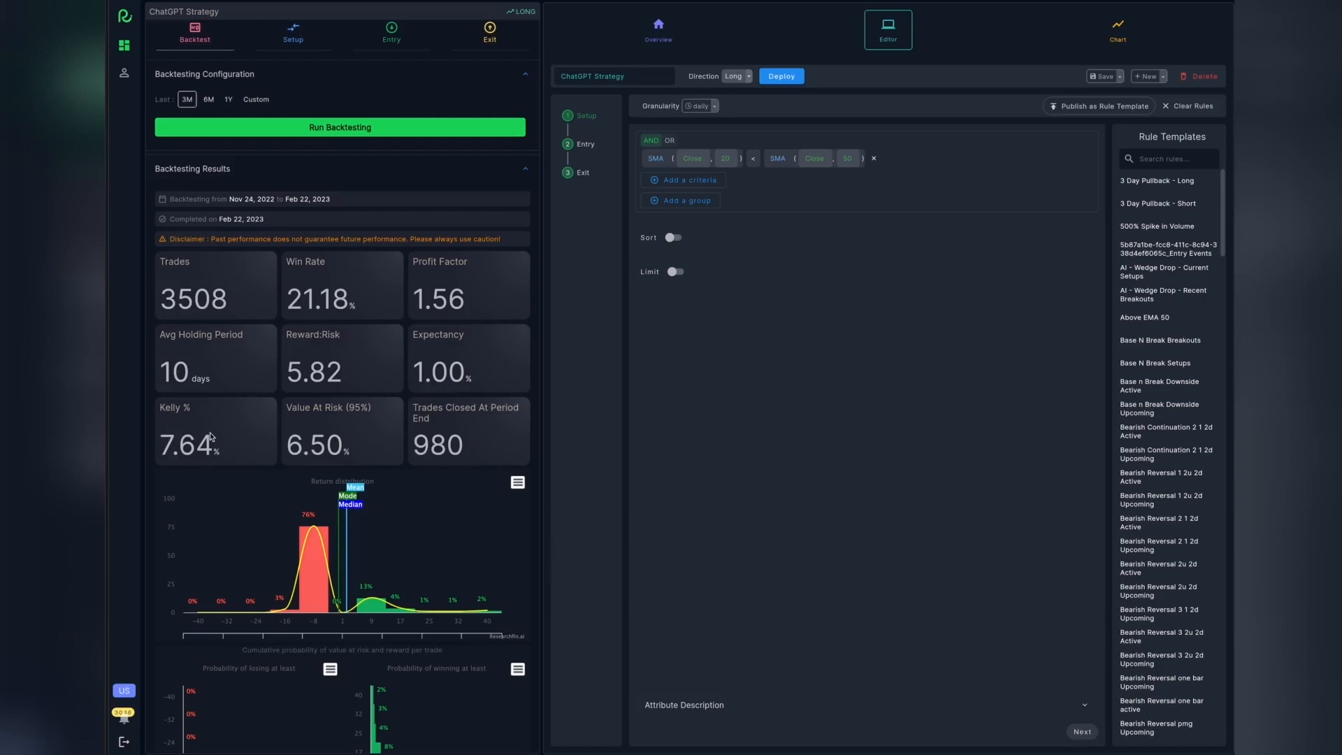
mouse_move(347, 438)
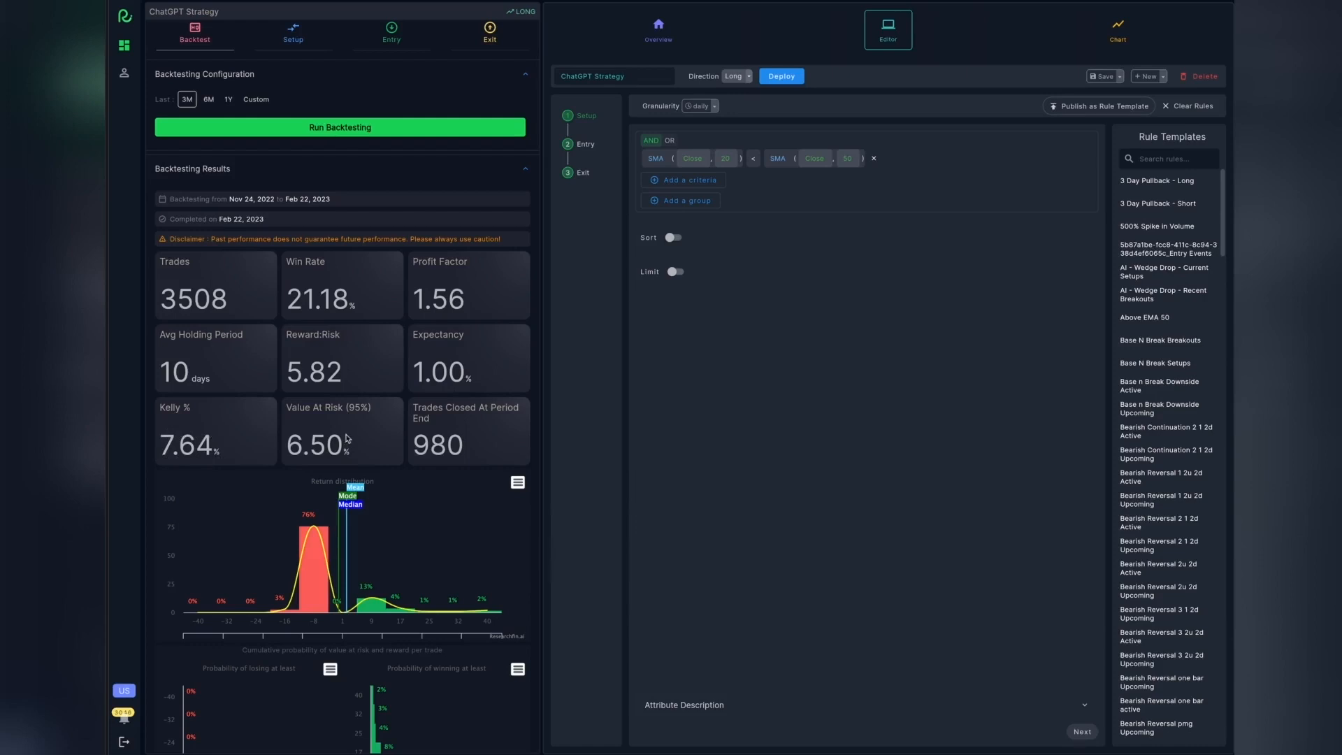
mouse_move(342, 457)
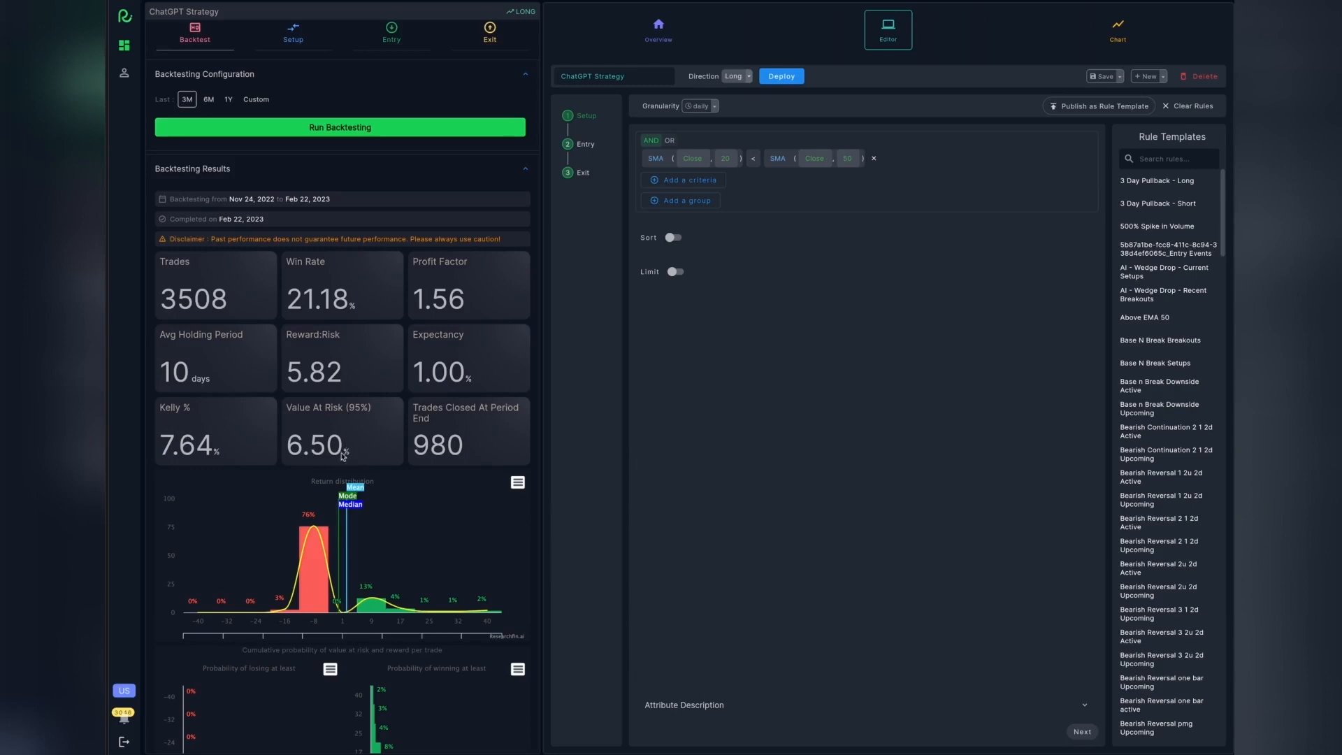
mouse_move(343, 457)
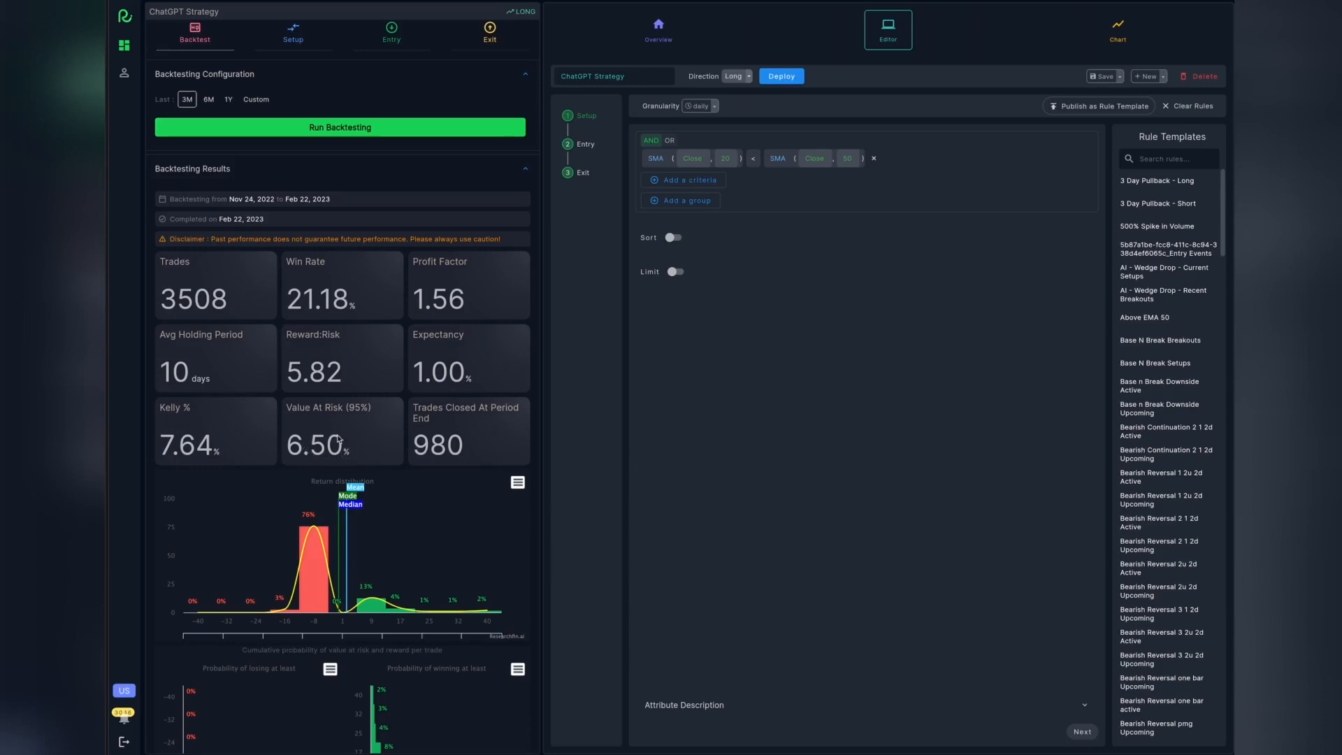
mouse_move(354, 439)
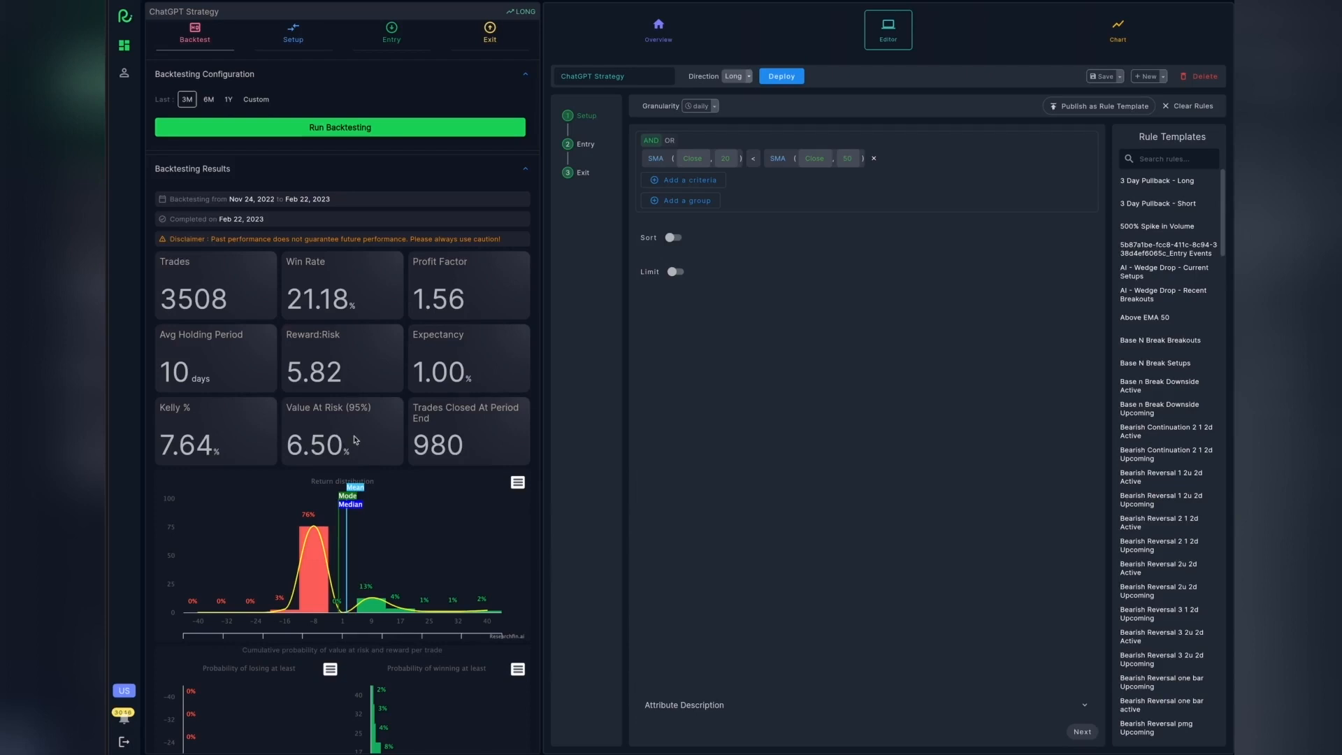
mouse_move(462, 449)
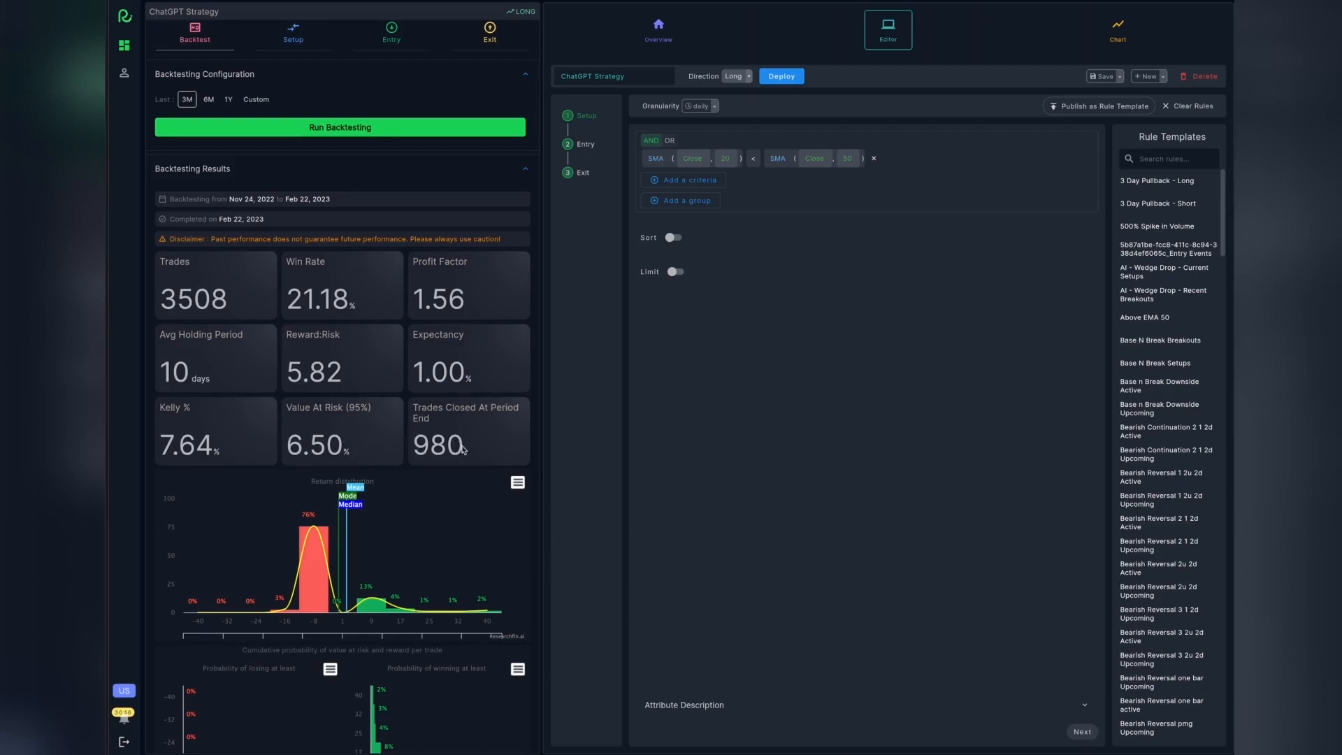
mouse_move(465, 449)
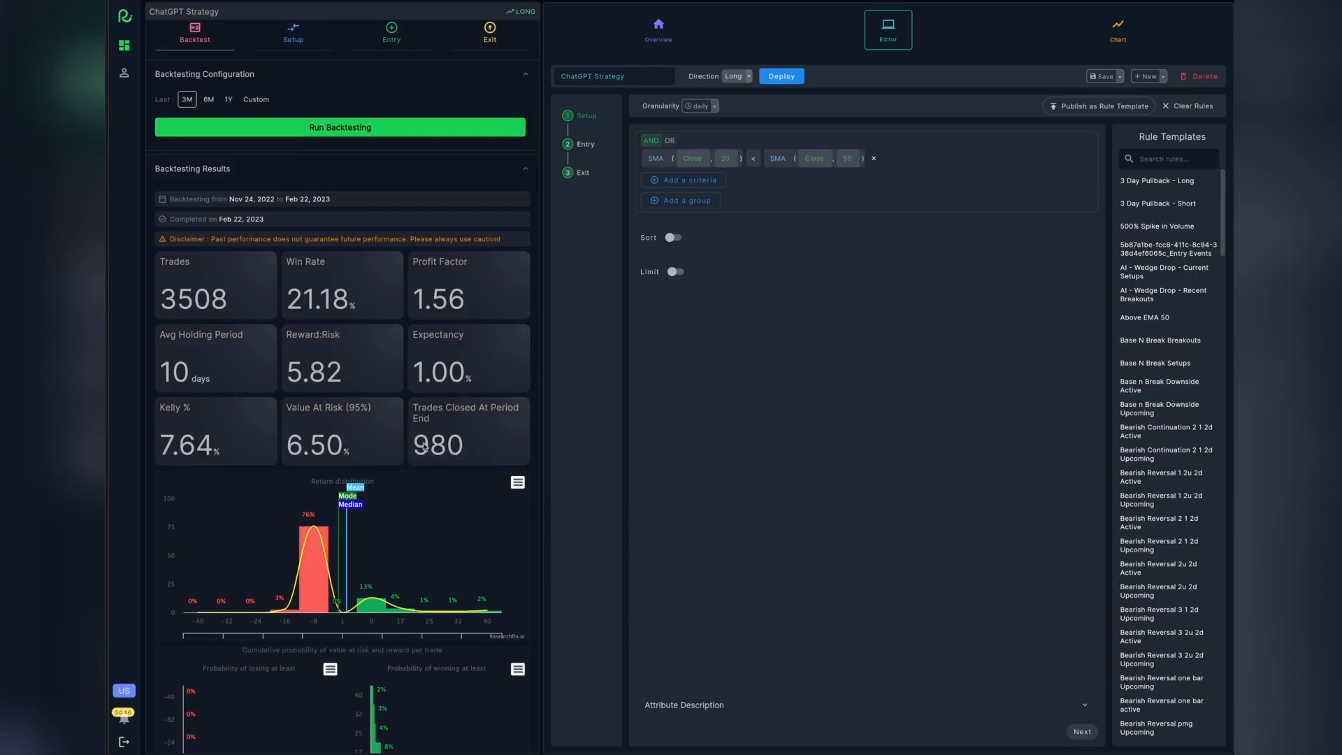
scroll(down, 3)
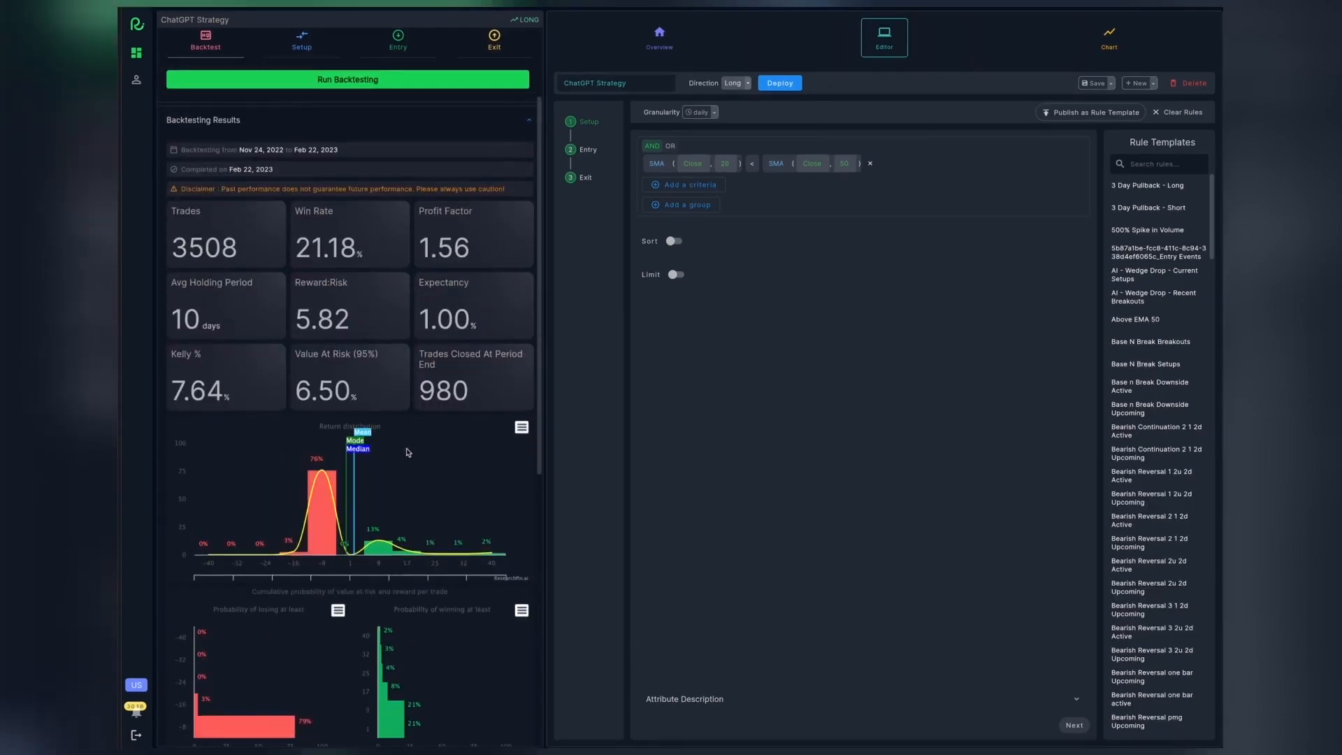
scroll(down, 3)
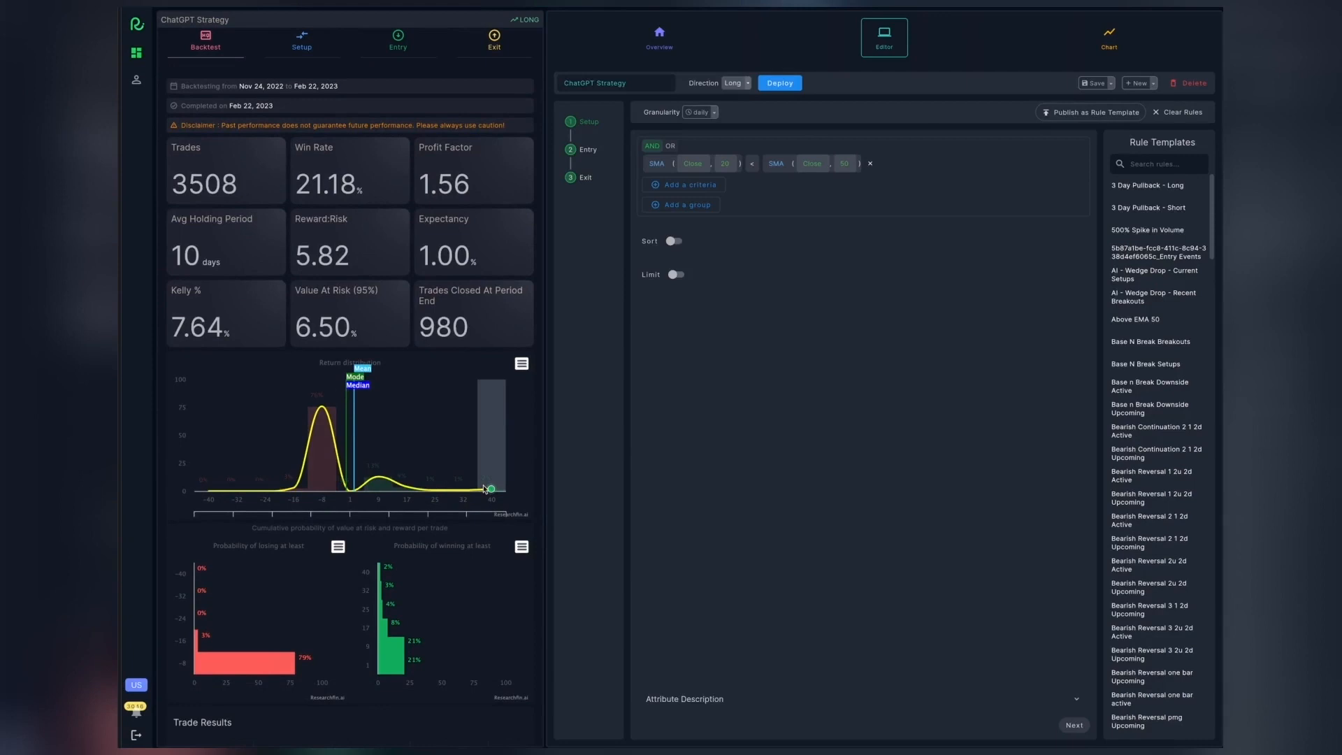
scroll(down, 3)
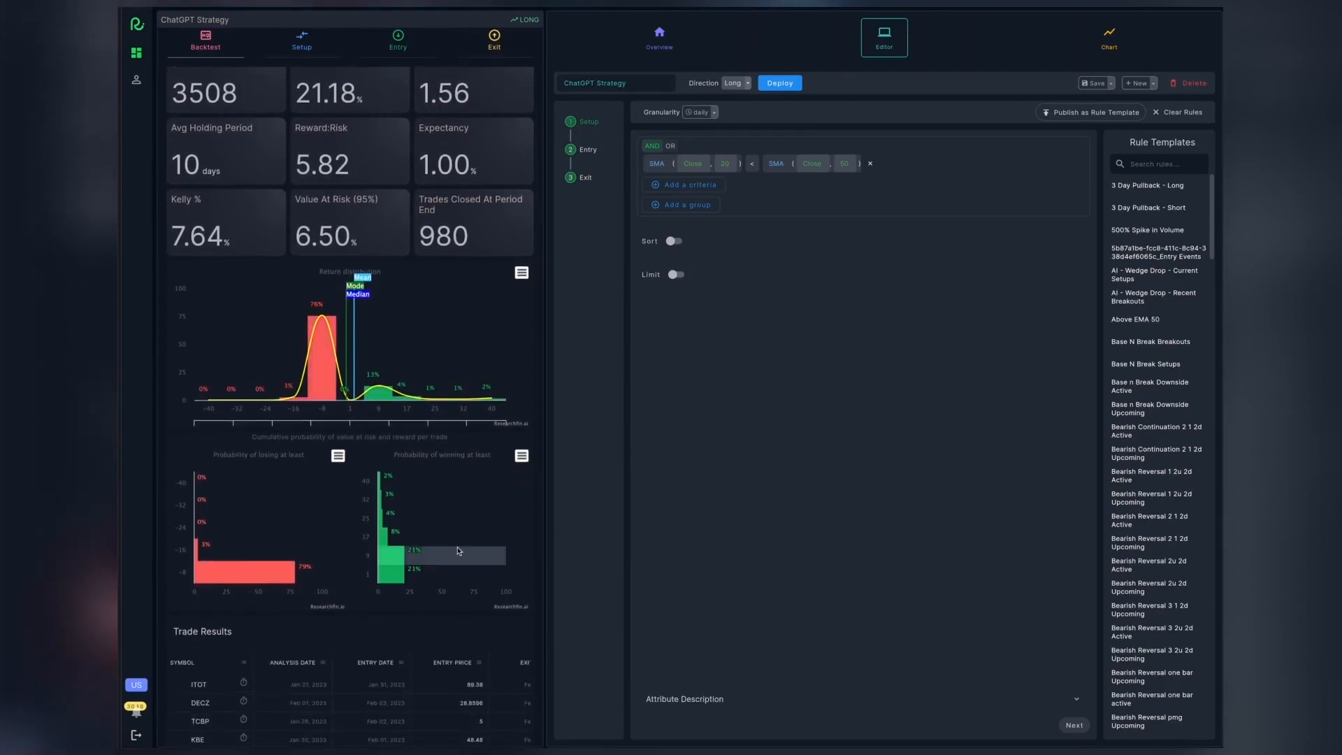
scroll(down, 3)
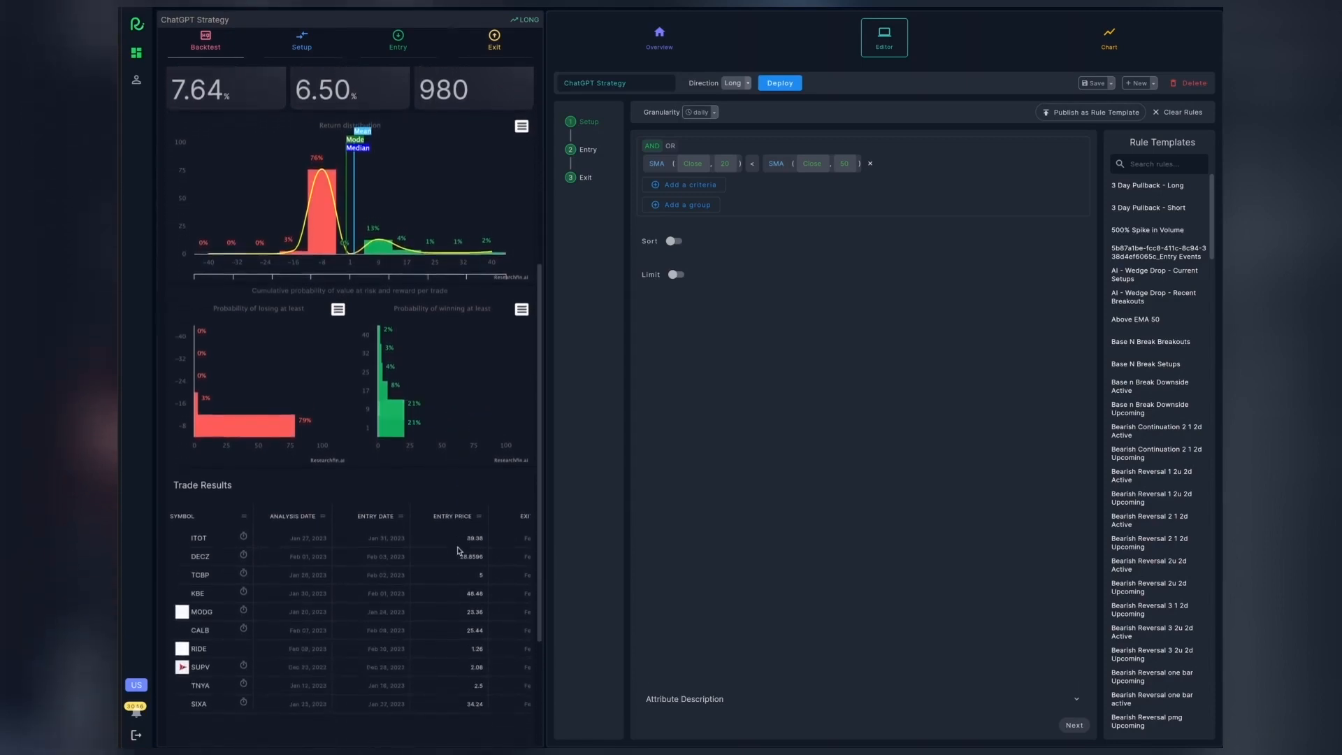
scroll(down, 3)
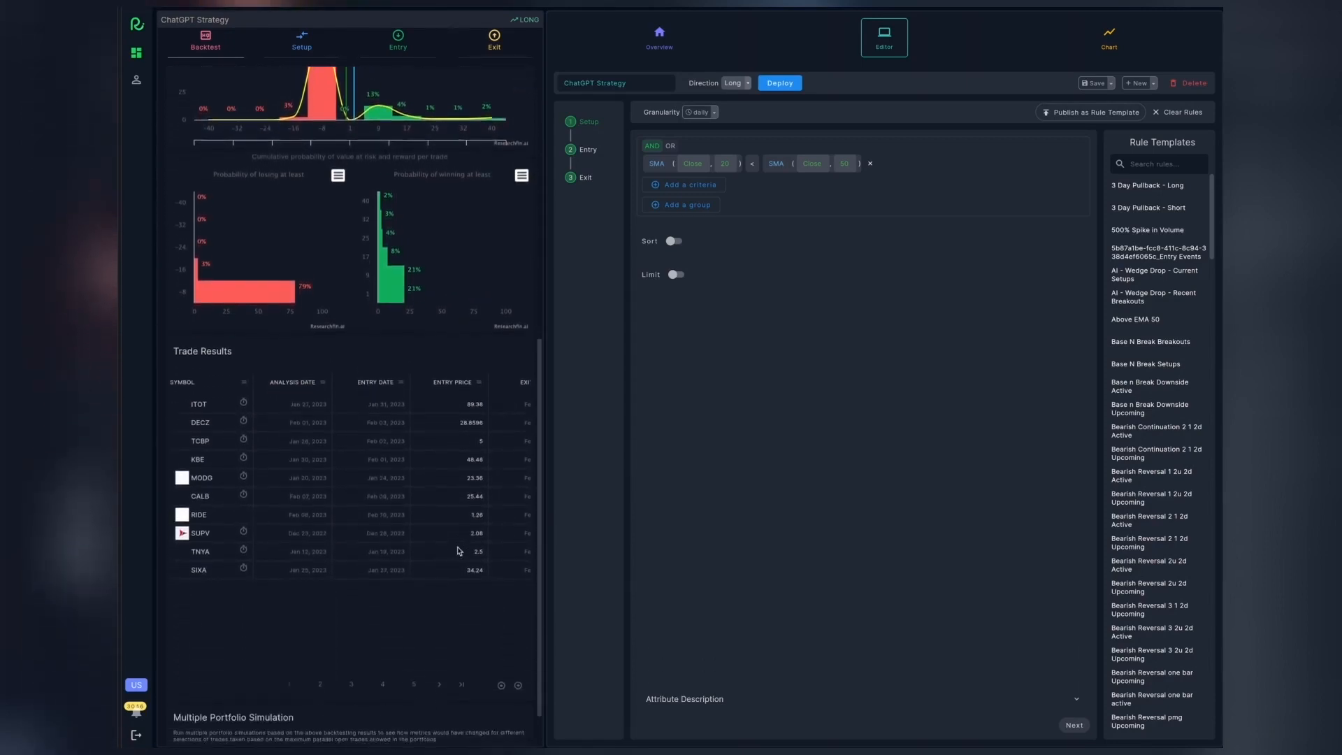
scroll(down, 3)
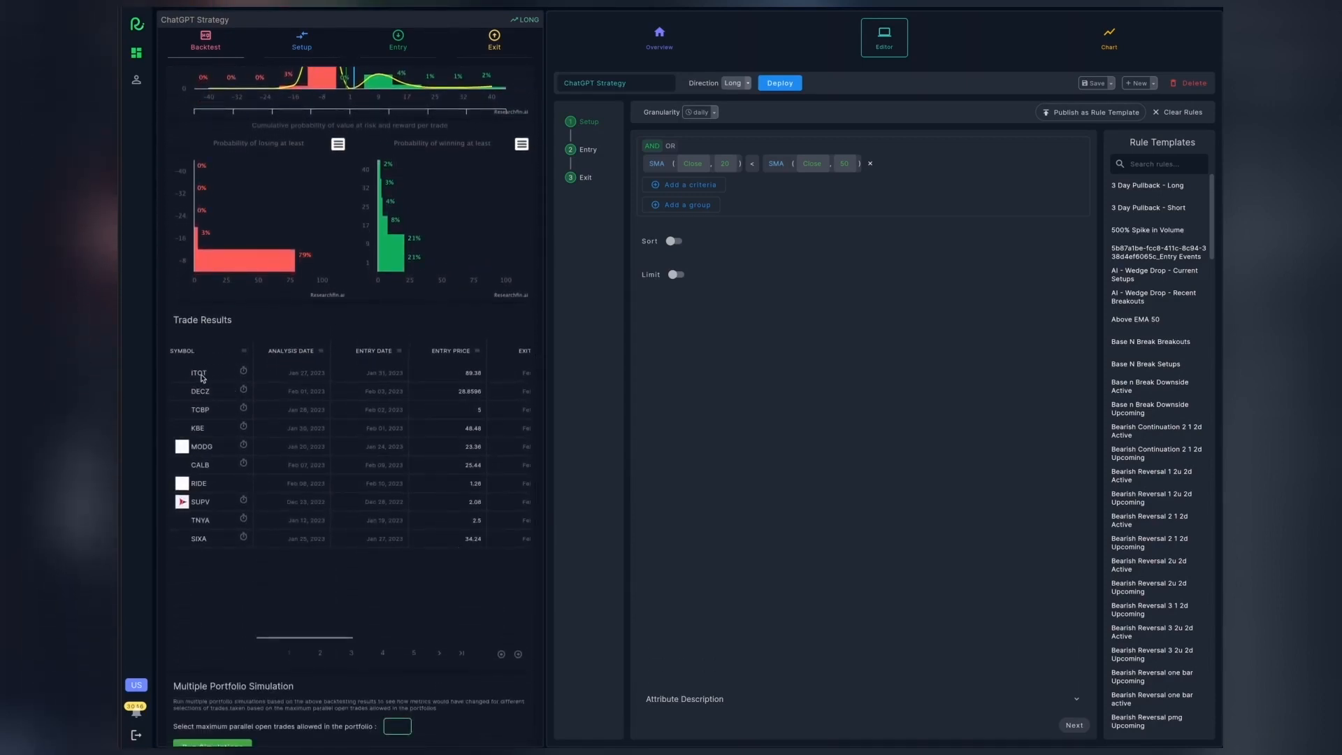
Chart the ITOT and RIDE trades on the price chart.
click(1107, 35)
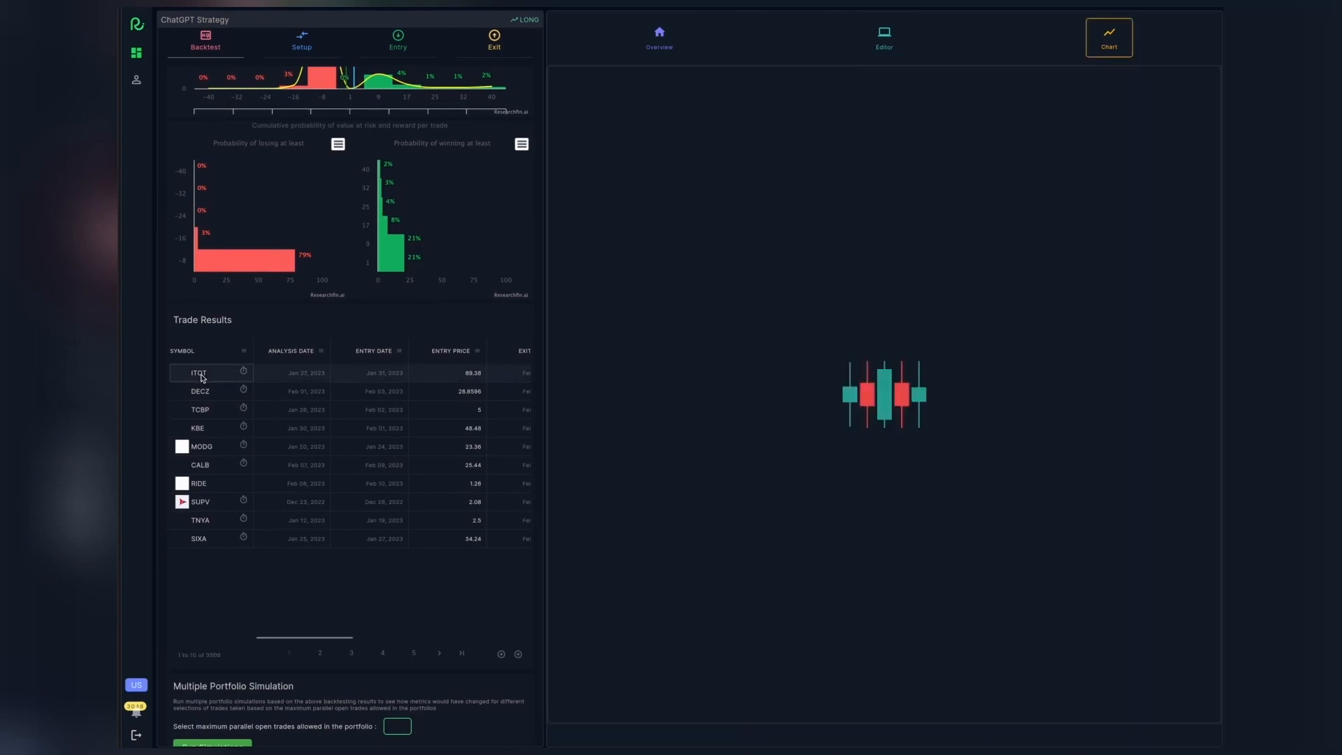
click(198, 373)
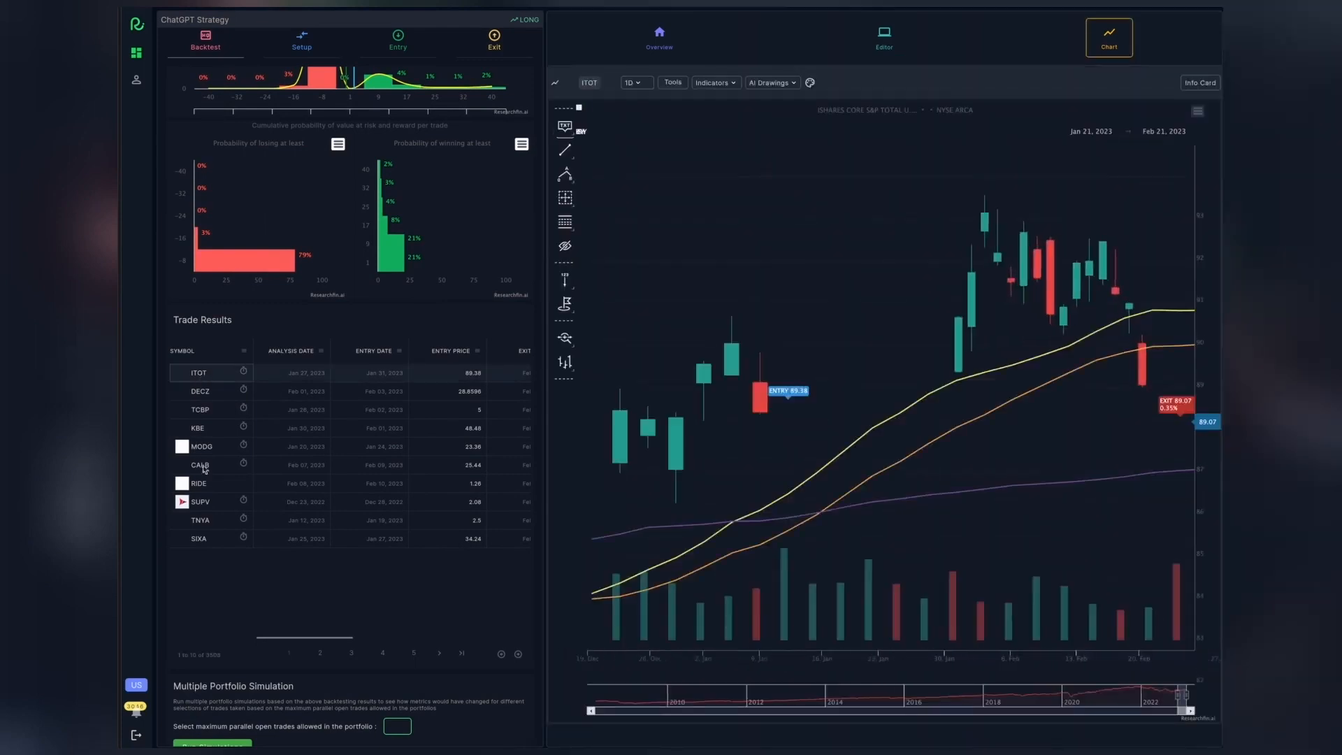
click(618, 133)
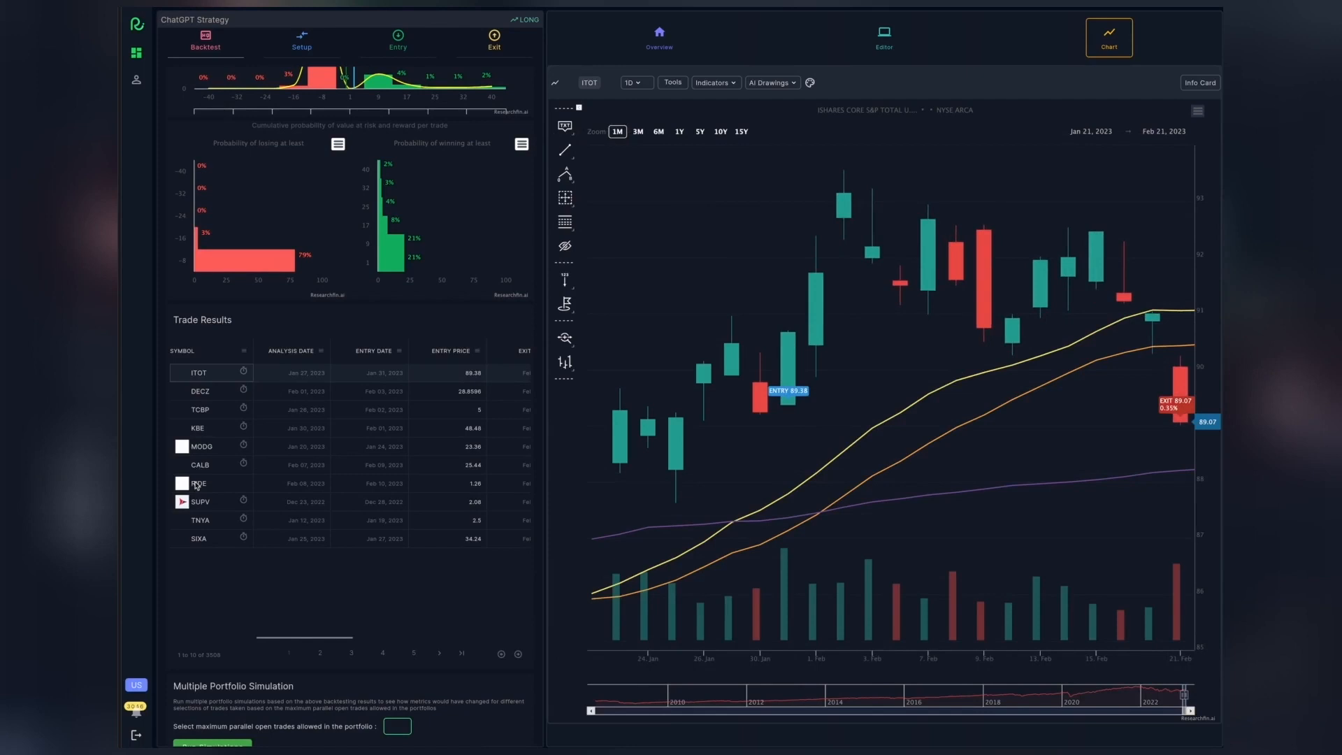
click(198, 483)
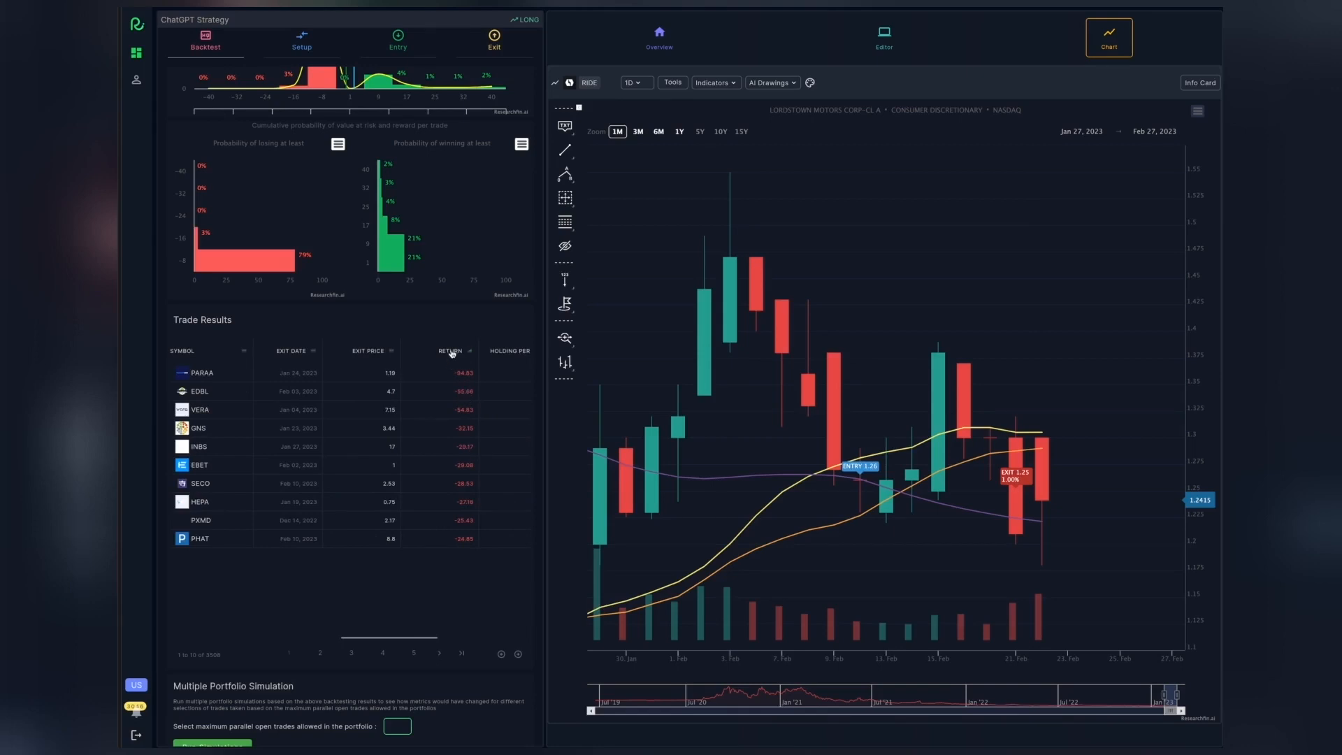
Sort trades by highest return and chart the MSGM, HILS and KOLD trades.
click(450, 351)
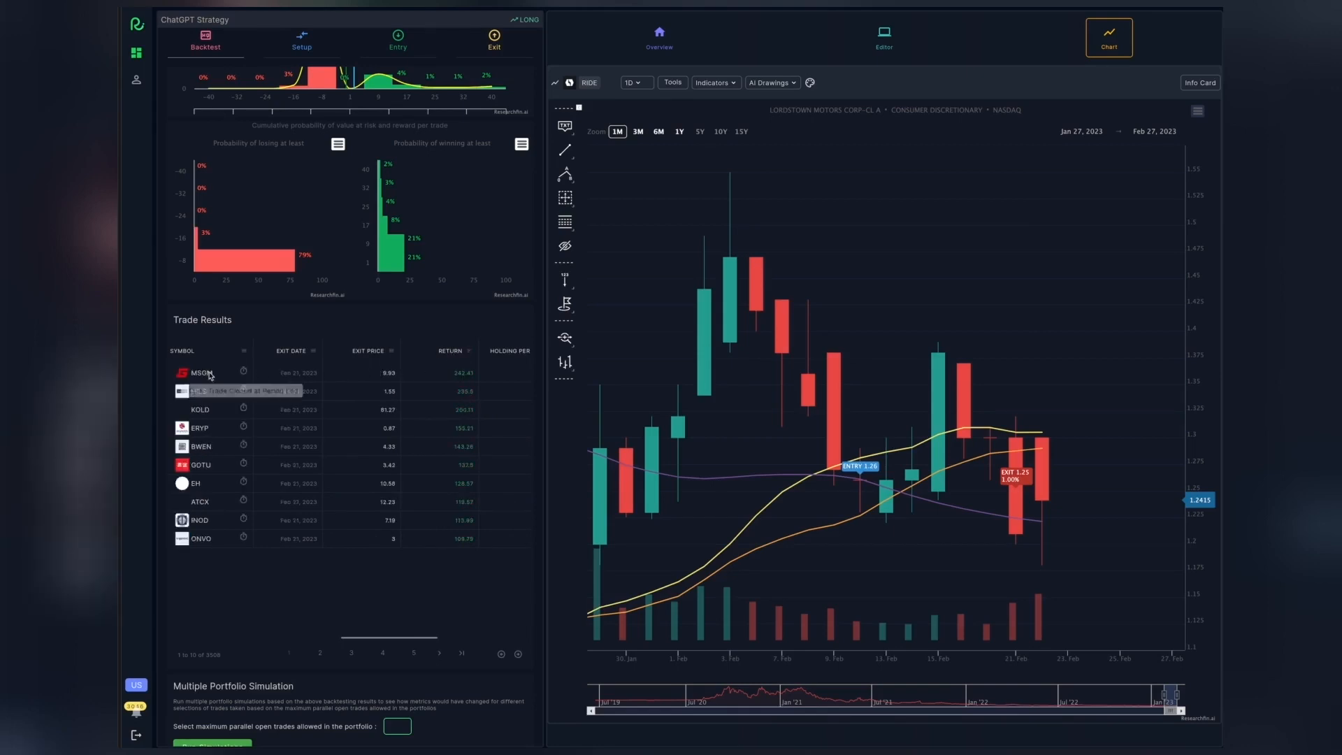
click(201, 373)
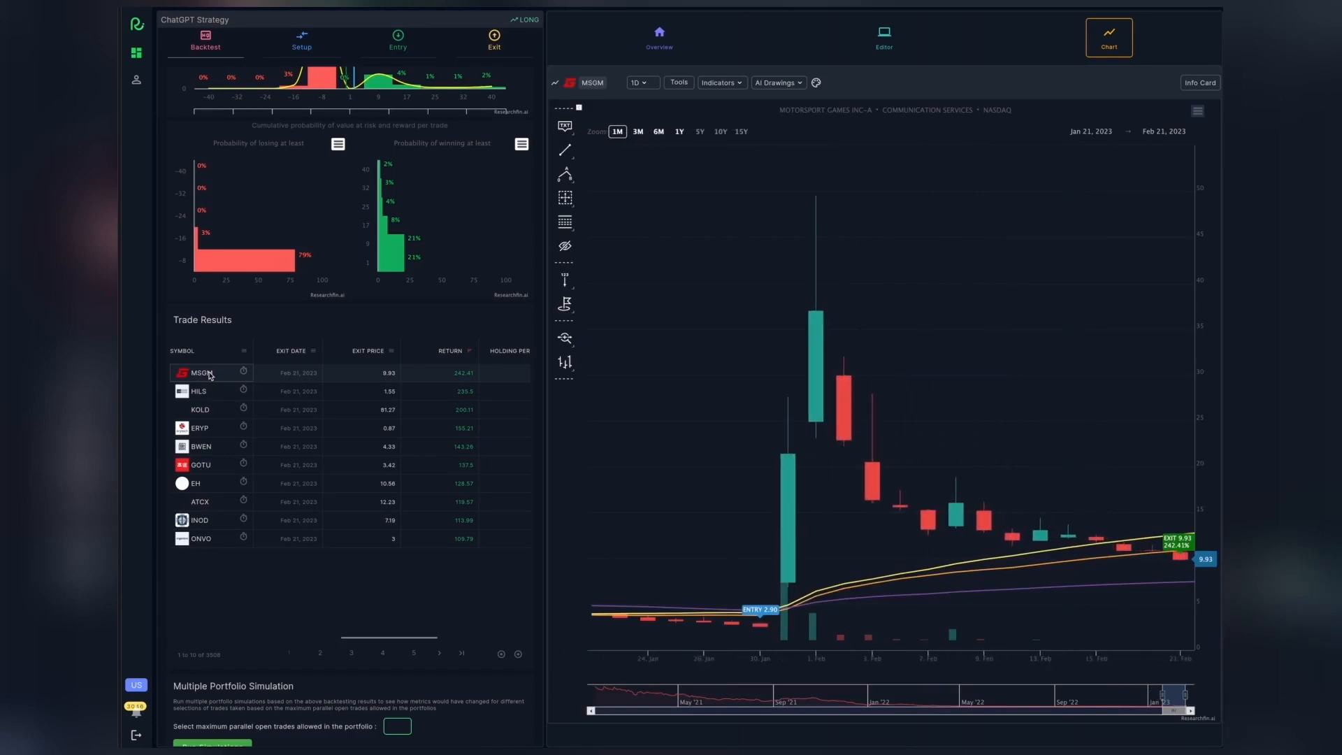
mouse_move(431, 400)
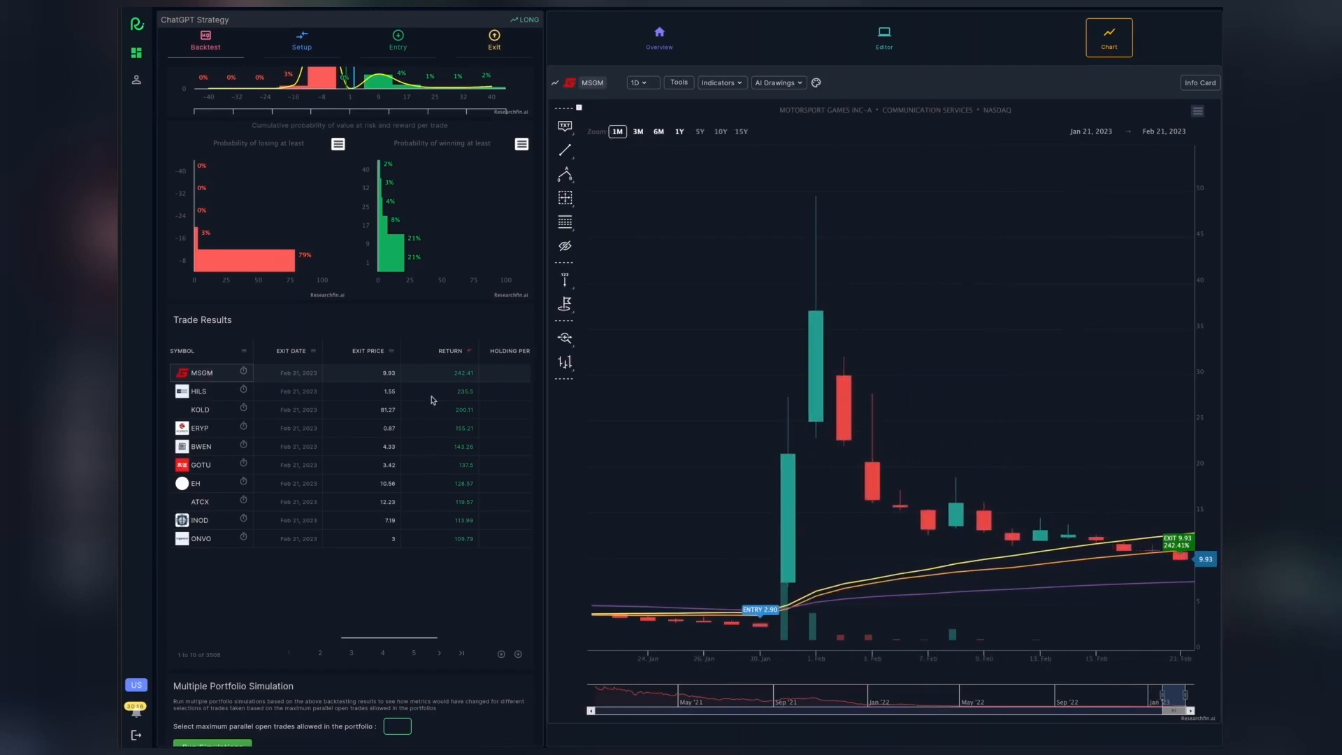
click(199, 392)
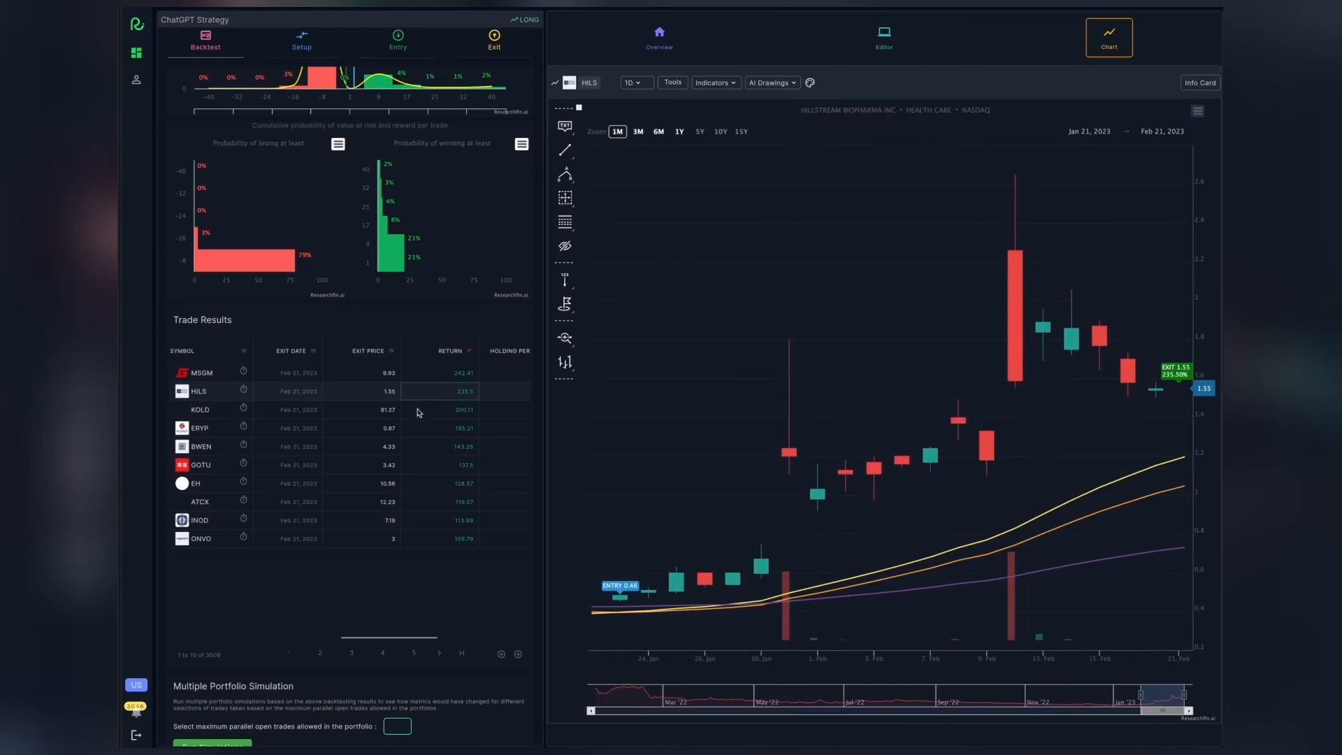
click(200, 409)
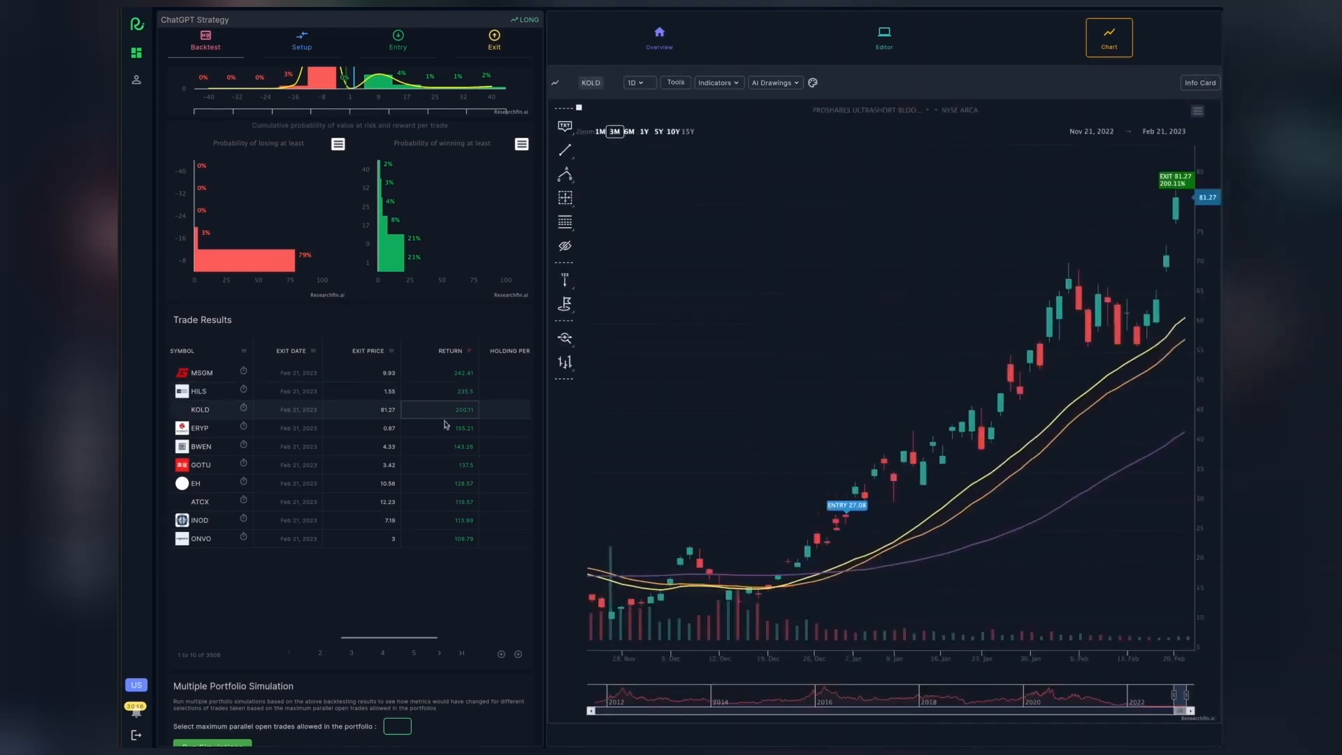
mouse_move(914, 520)
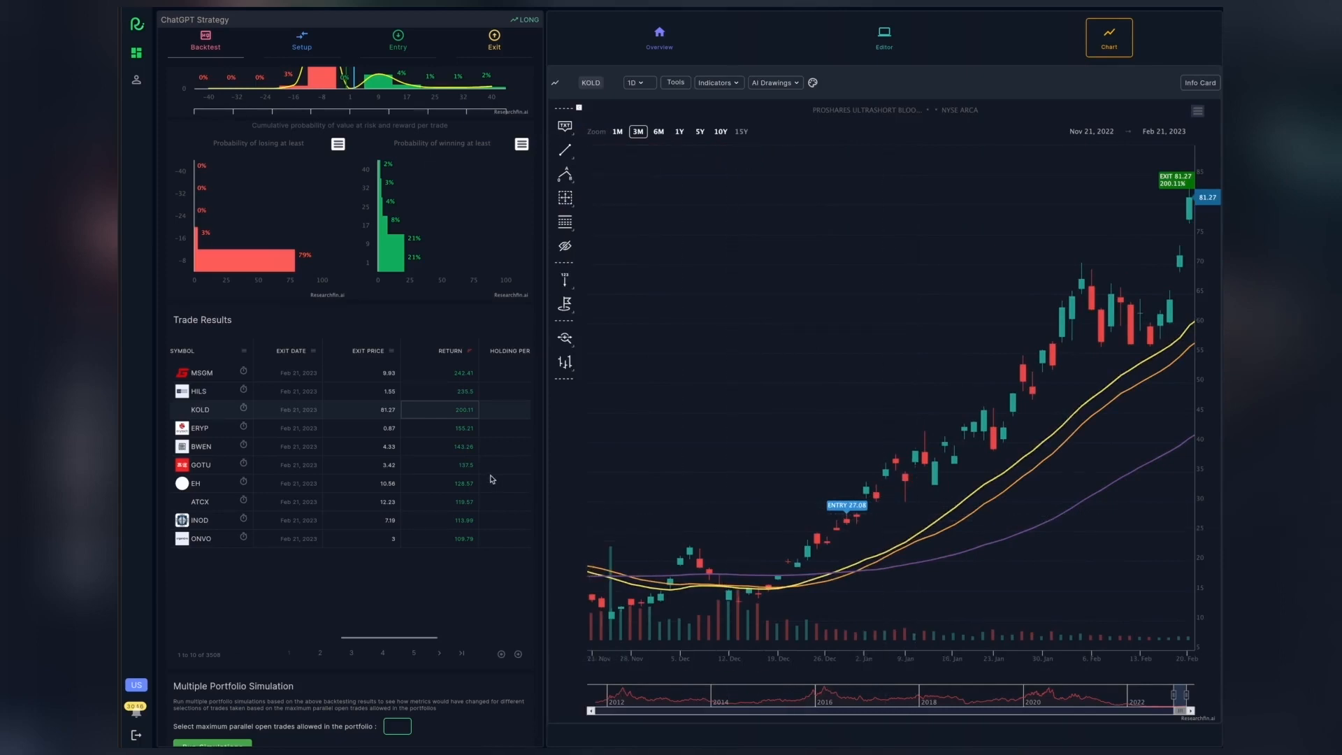
Run multiple portfolio simulations with a maximum of 10 parallel open trades.
scroll(down, 3)
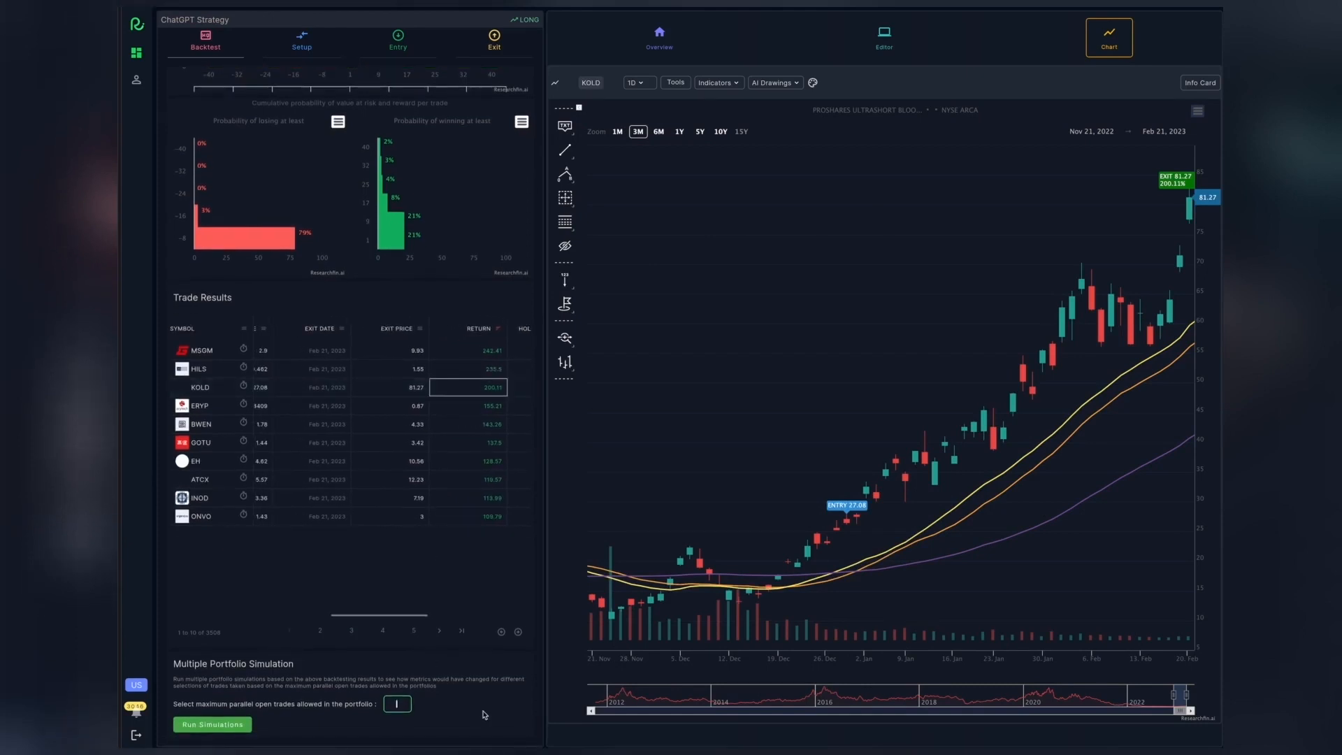
text(10)
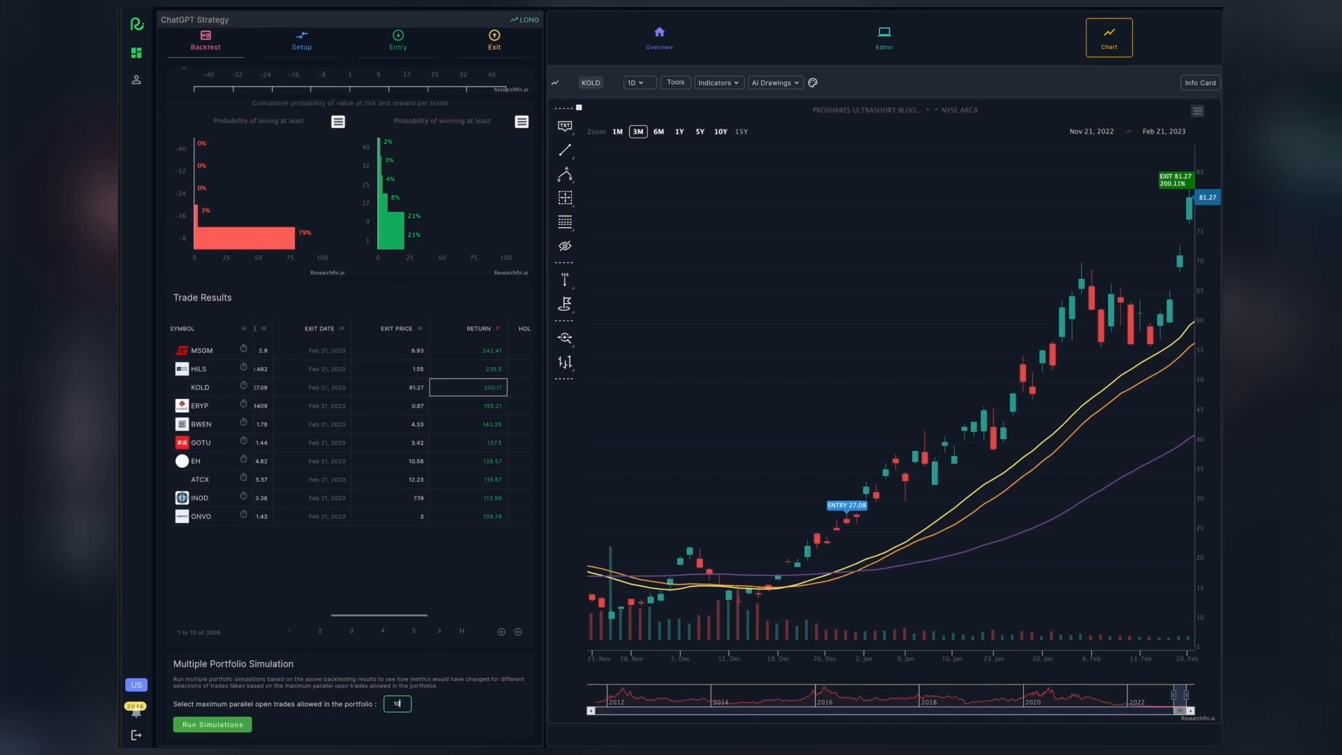
click(211, 725)
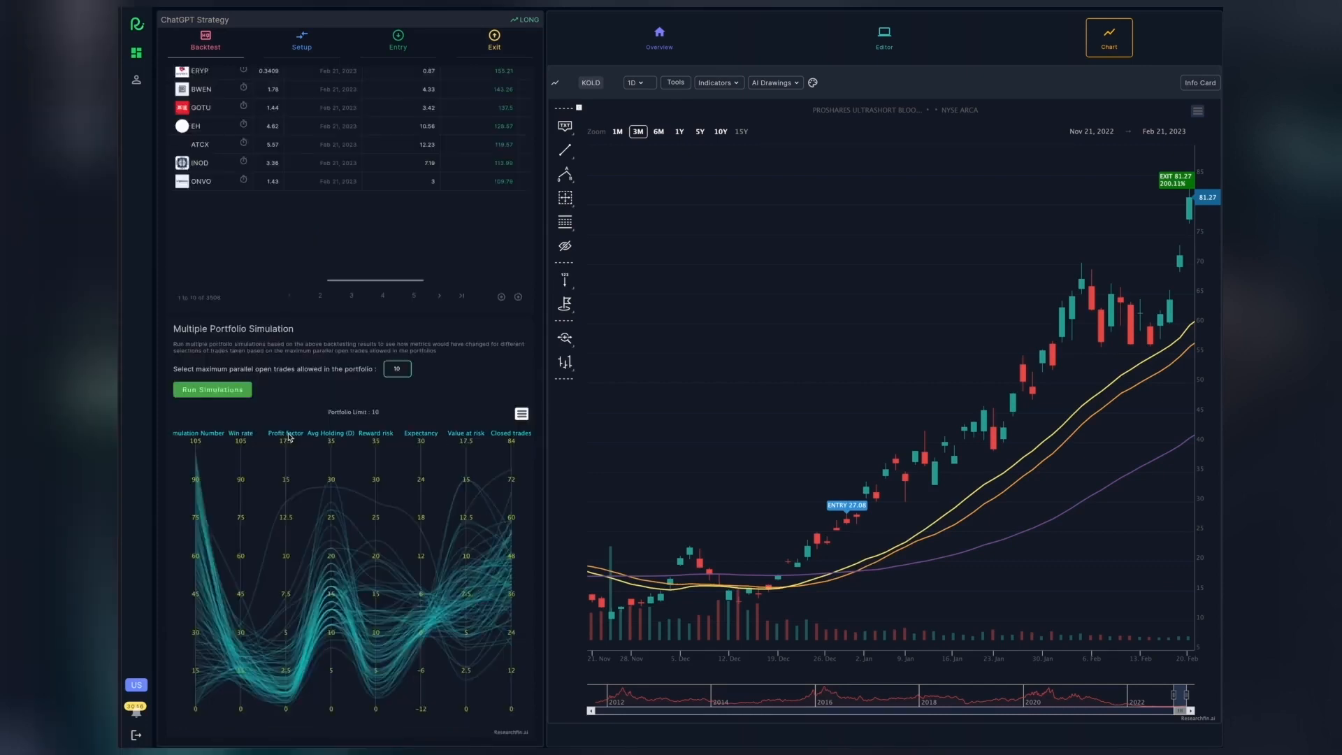
mouse_move(342, 440)
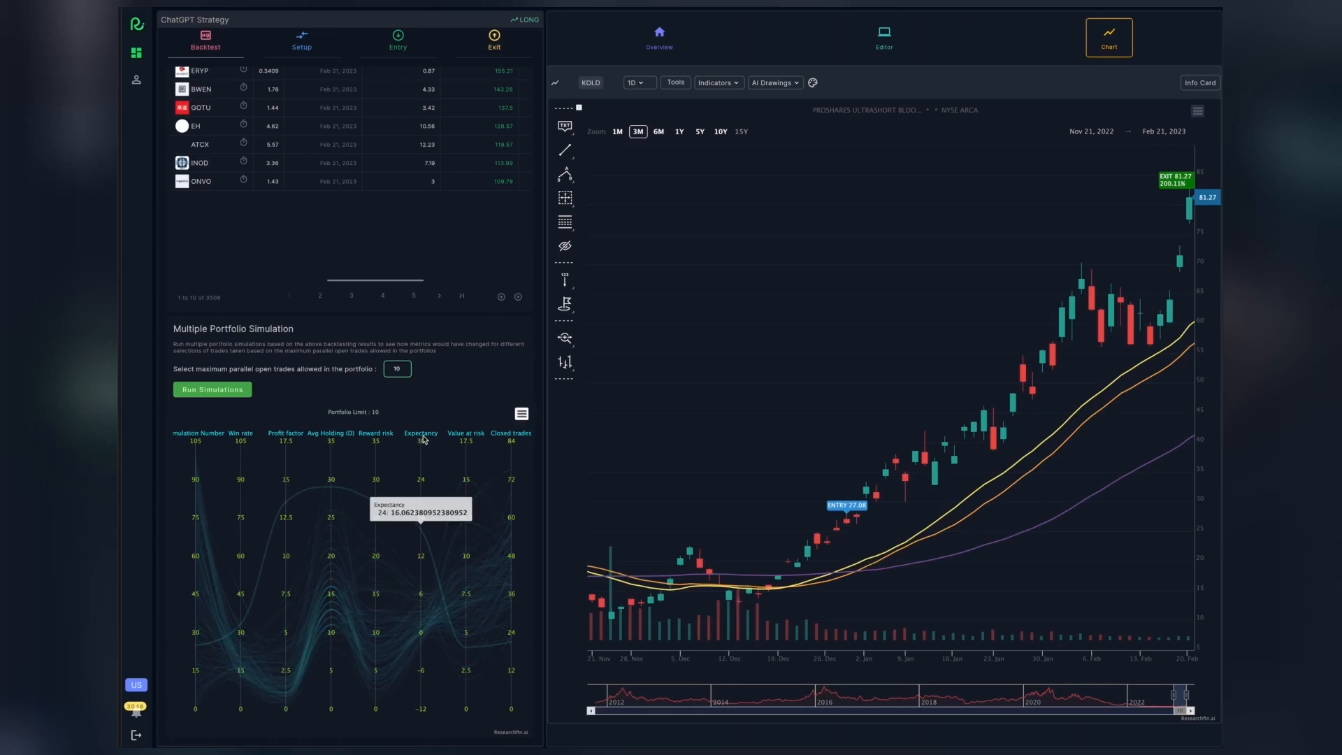
mouse_move(422, 628)
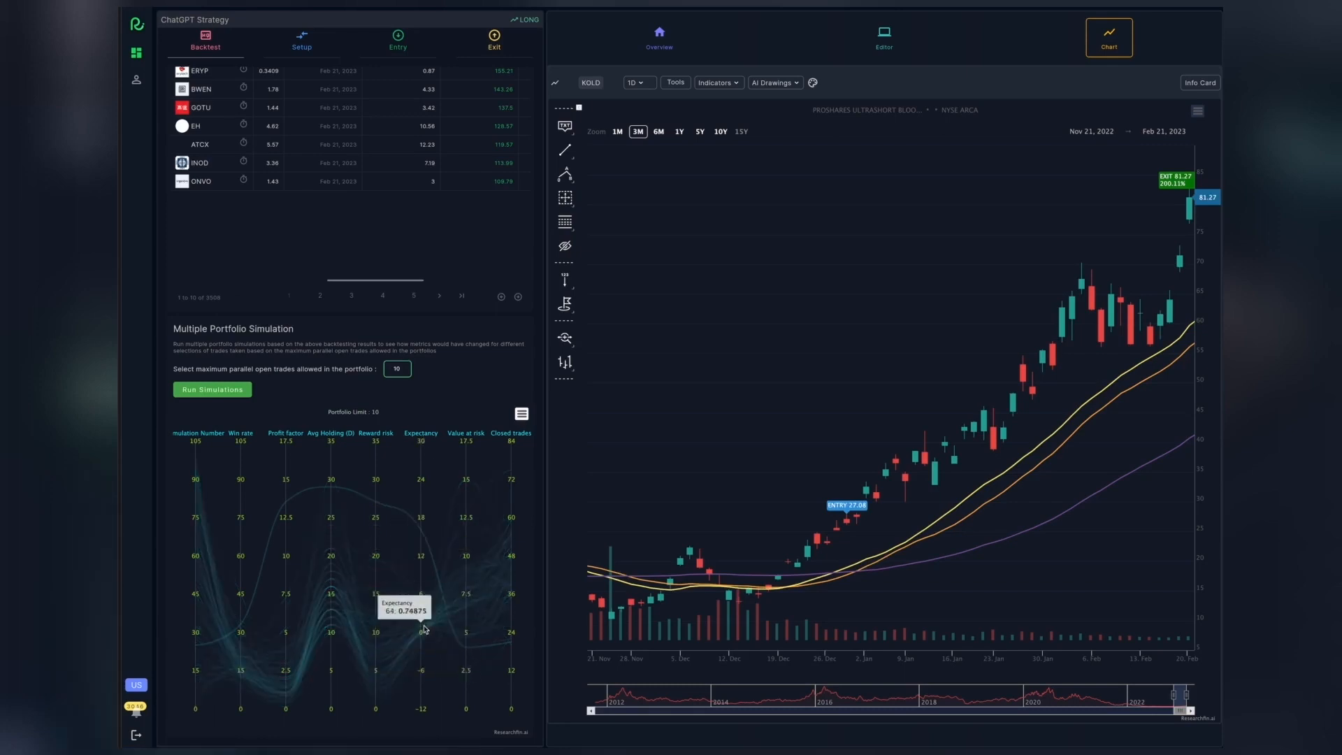
mouse_move(420, 631)
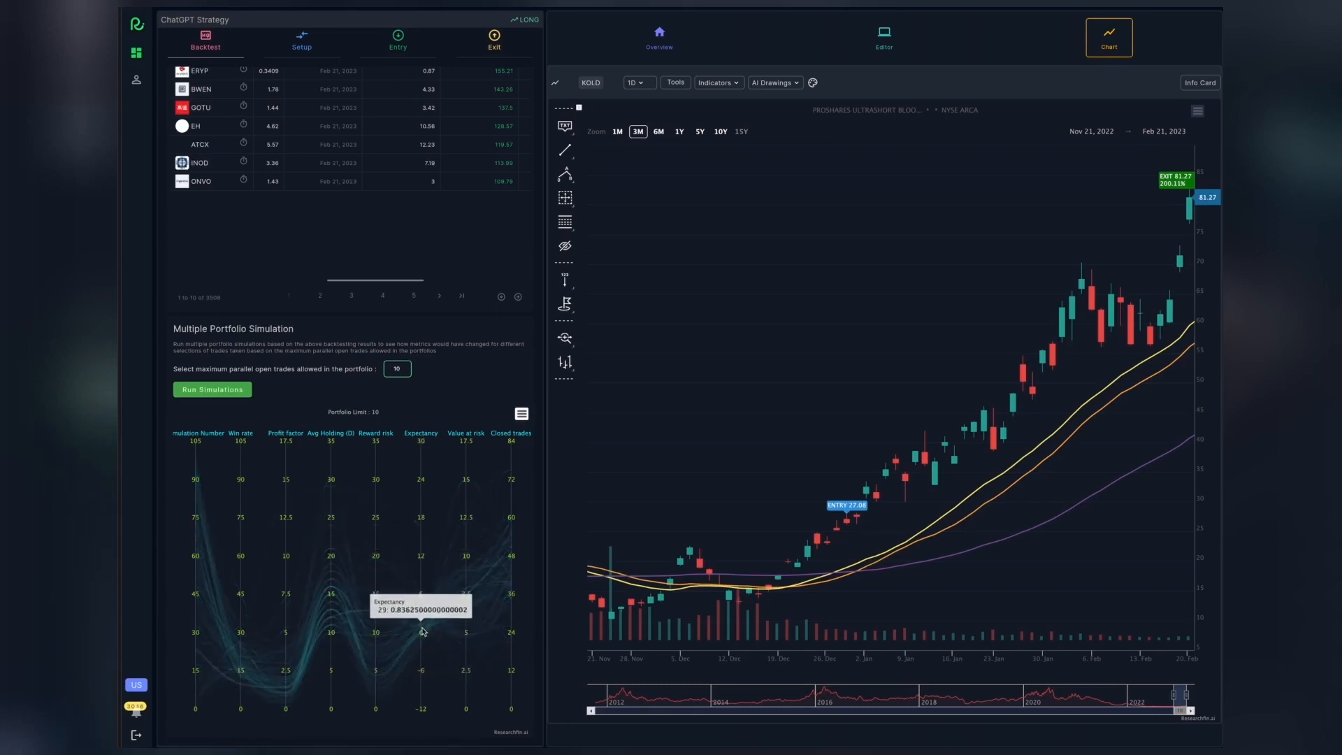
mouse_move(421, 637)
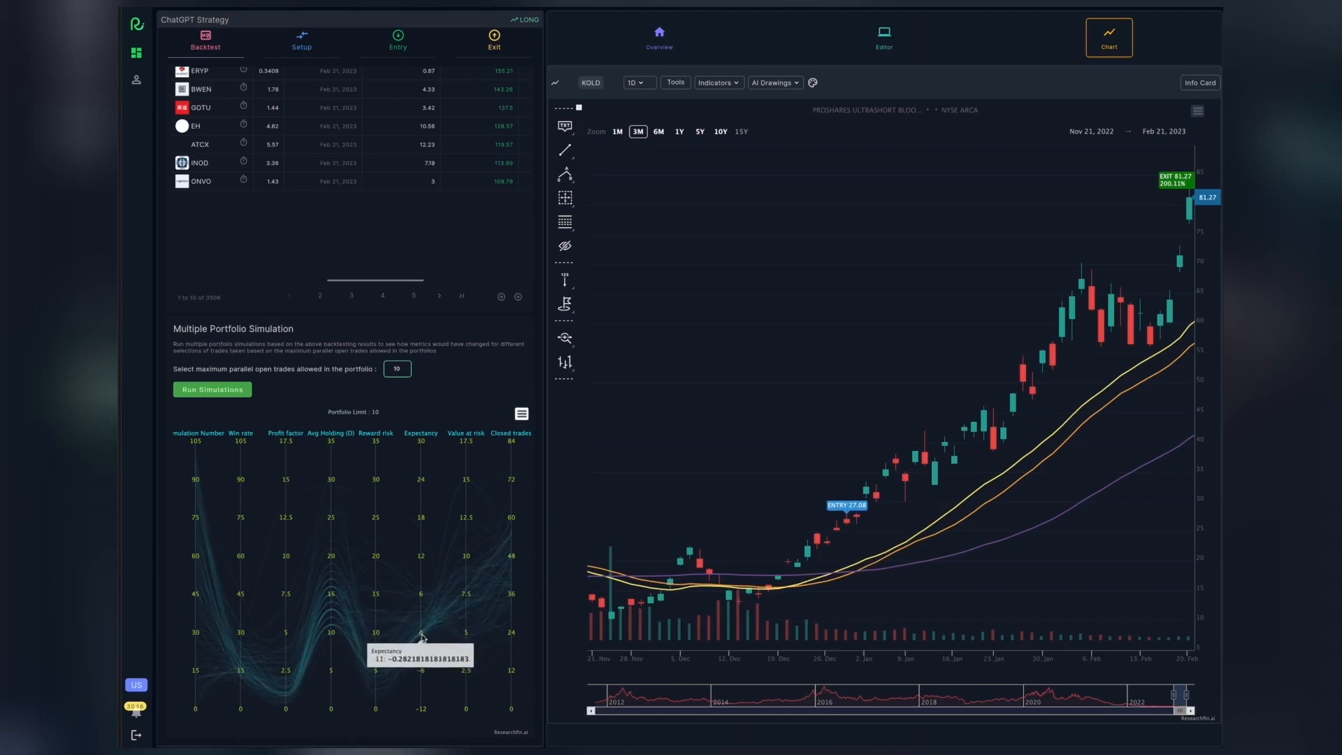
mouse_move(423, 641)
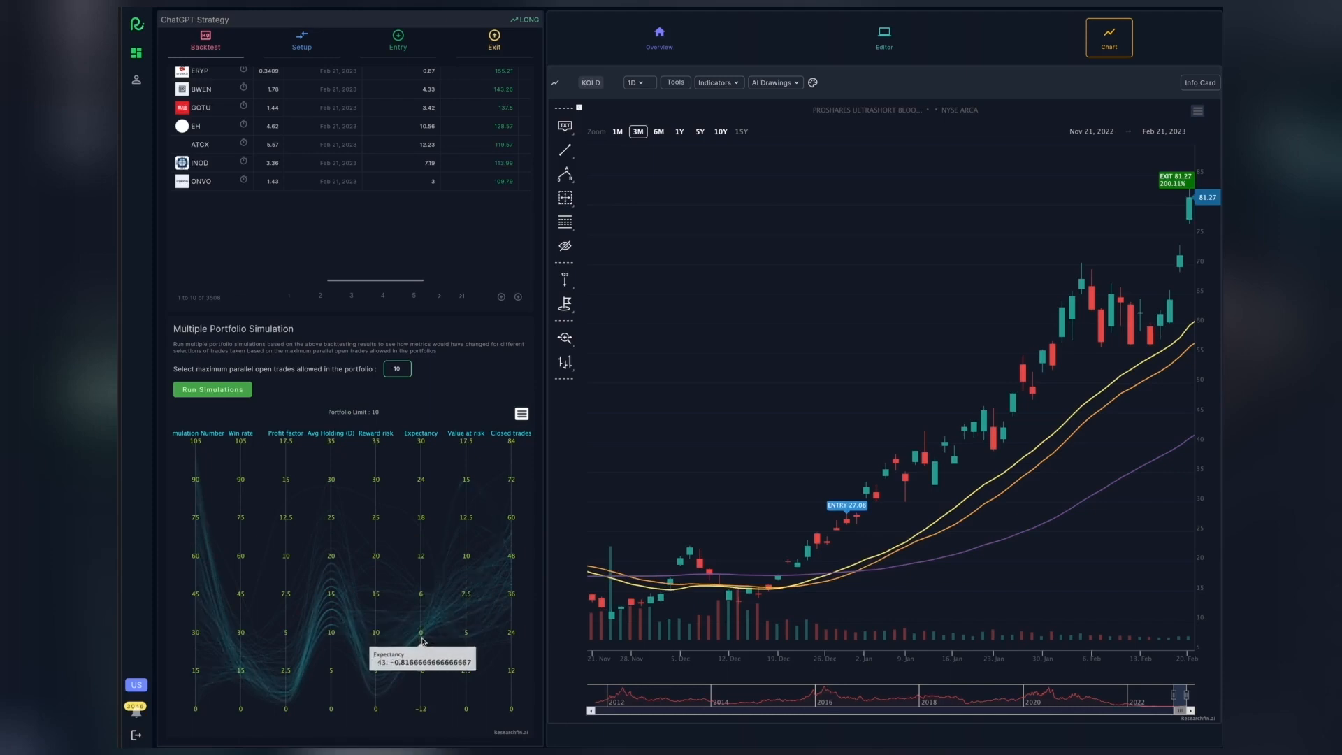
mouse_move(469, 575)
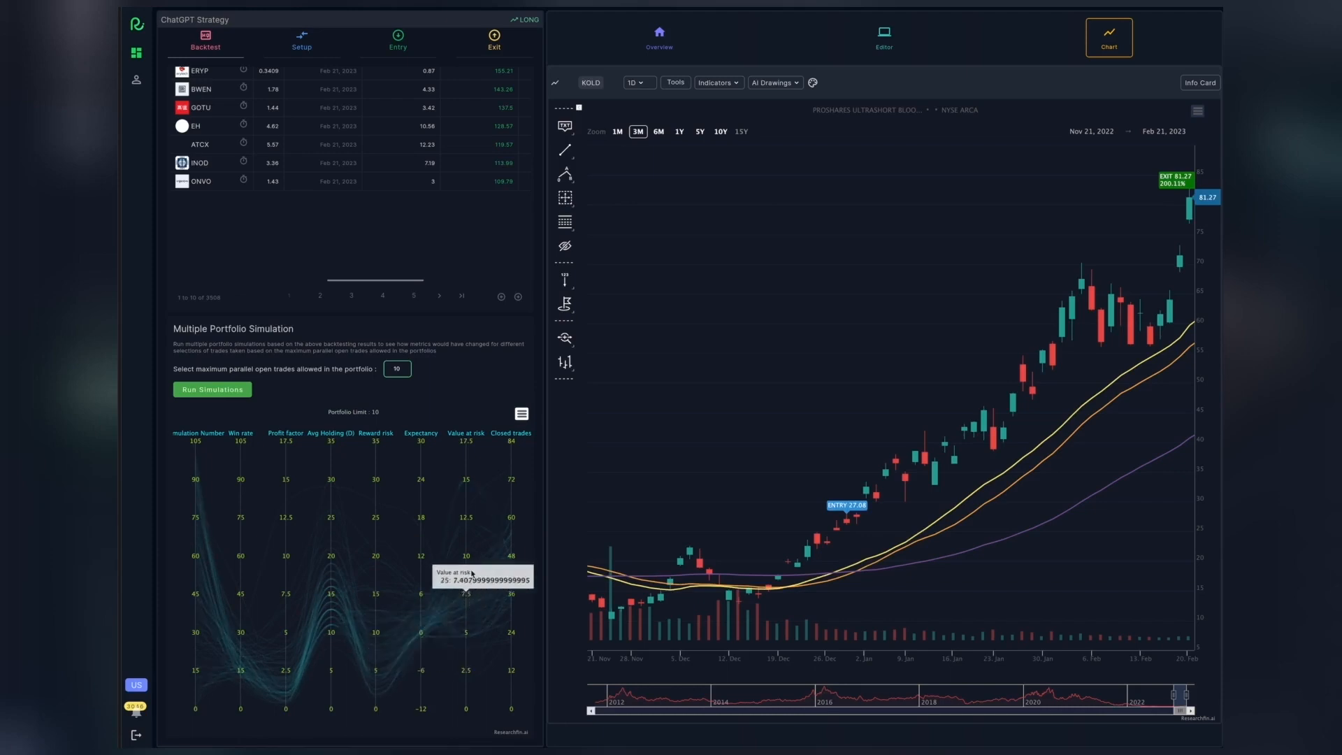
mouse_move(513, 577)
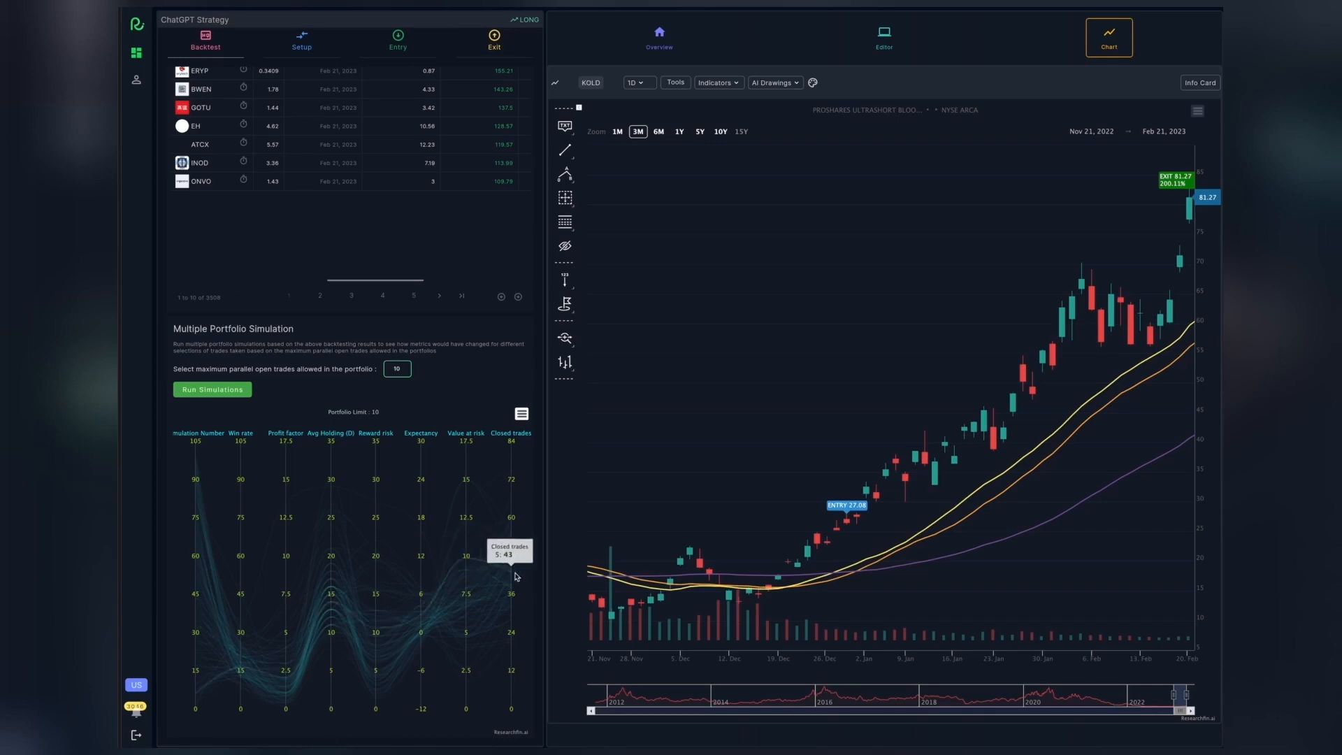
mouse_move(515, 599)
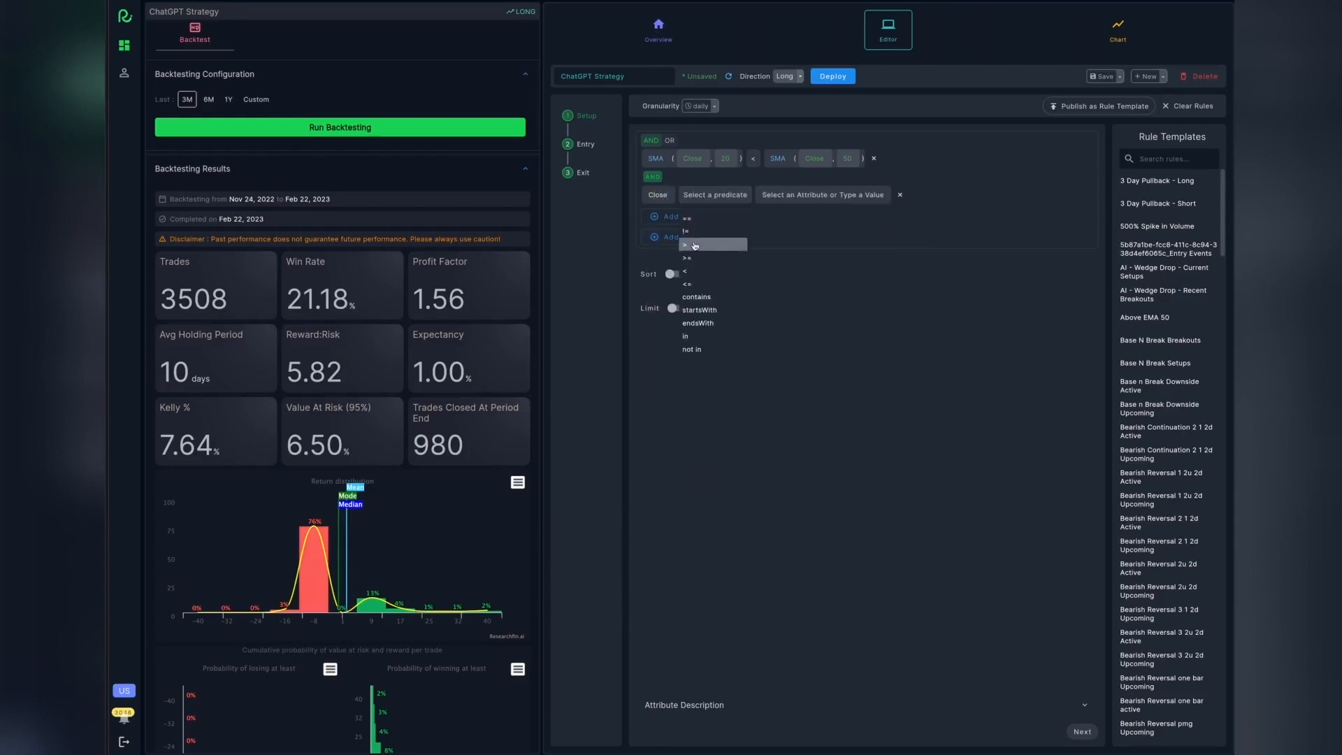
Require Close > SMA(Close,200) and add a slope criterion based on SMA of Close.
click(686, 245)
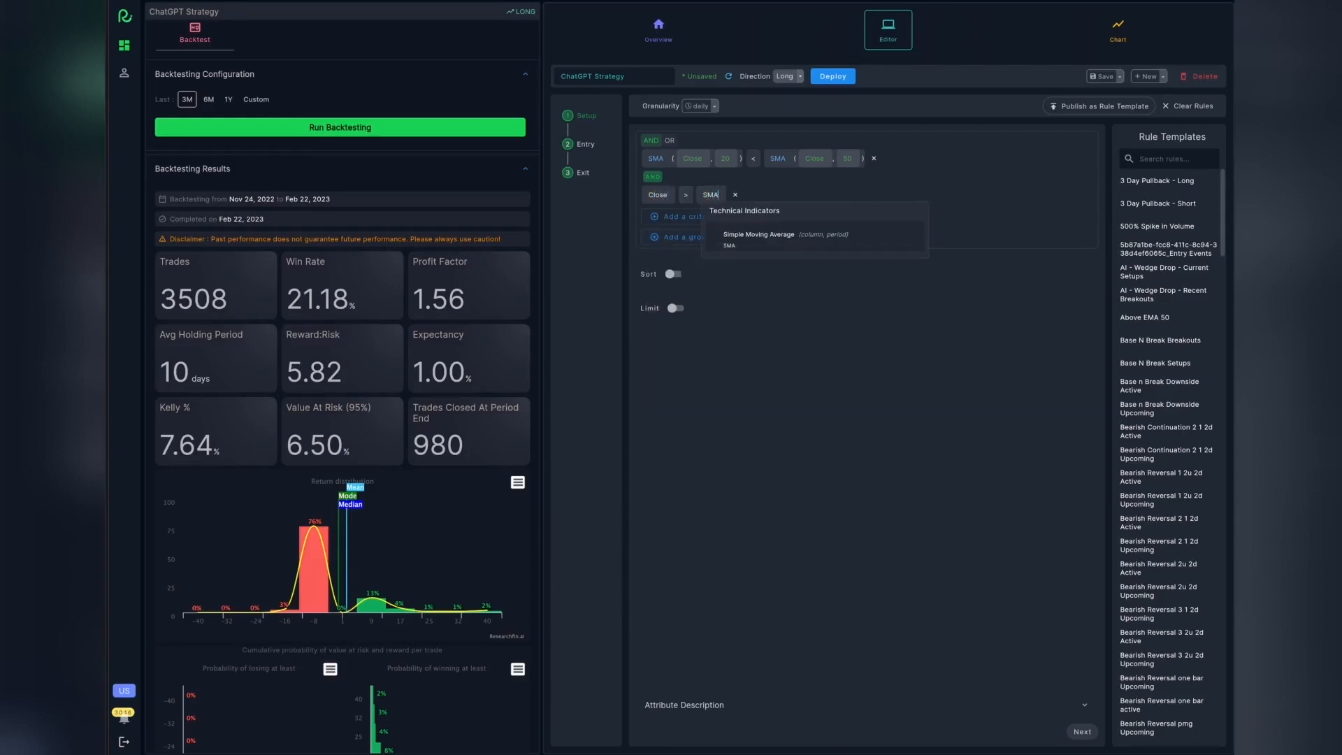
click(758, 237)
text(200)
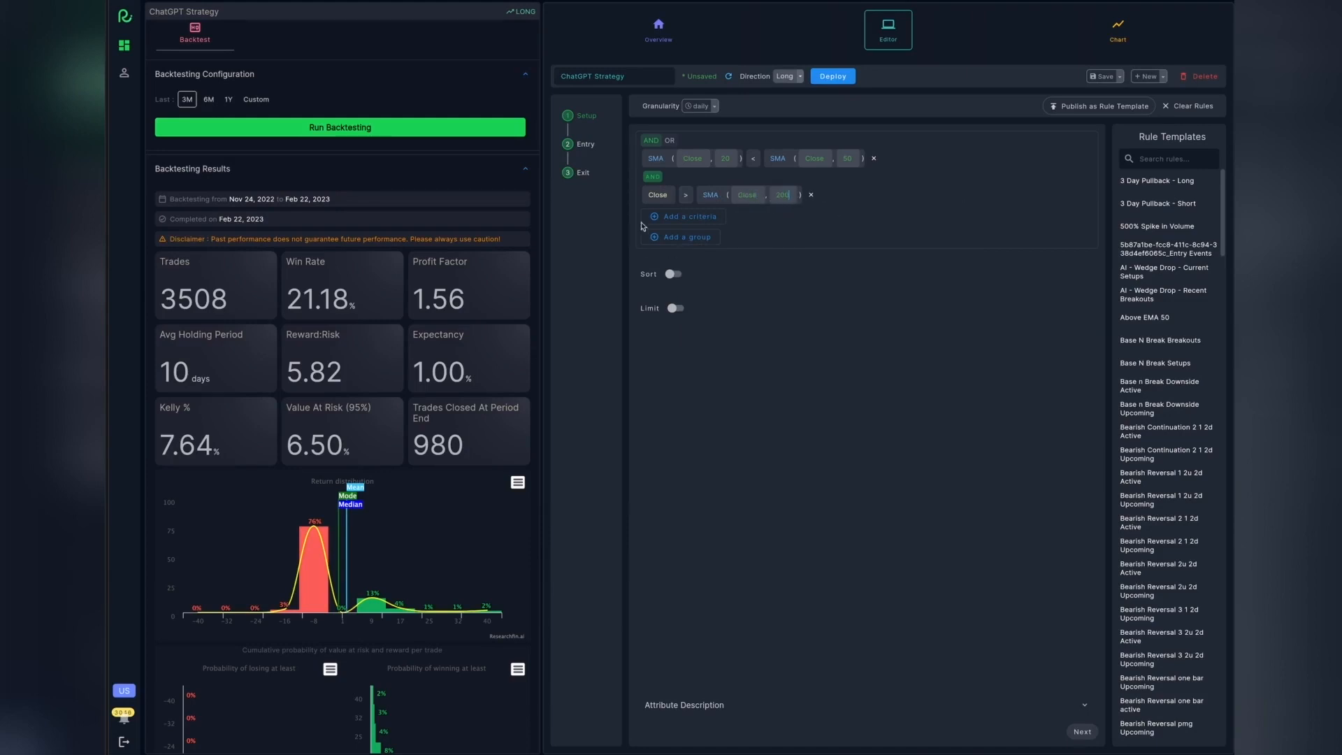
click(688, 216)
text(slop)
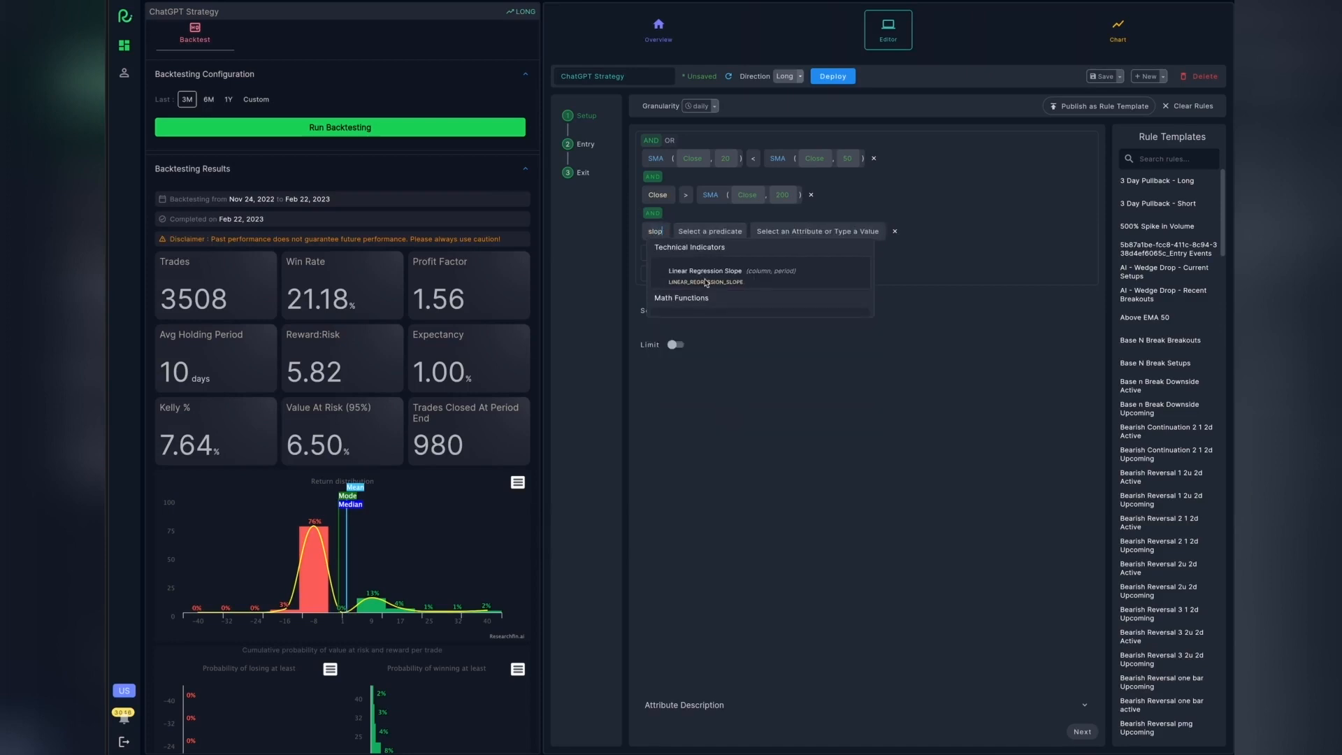
click(706, 270)
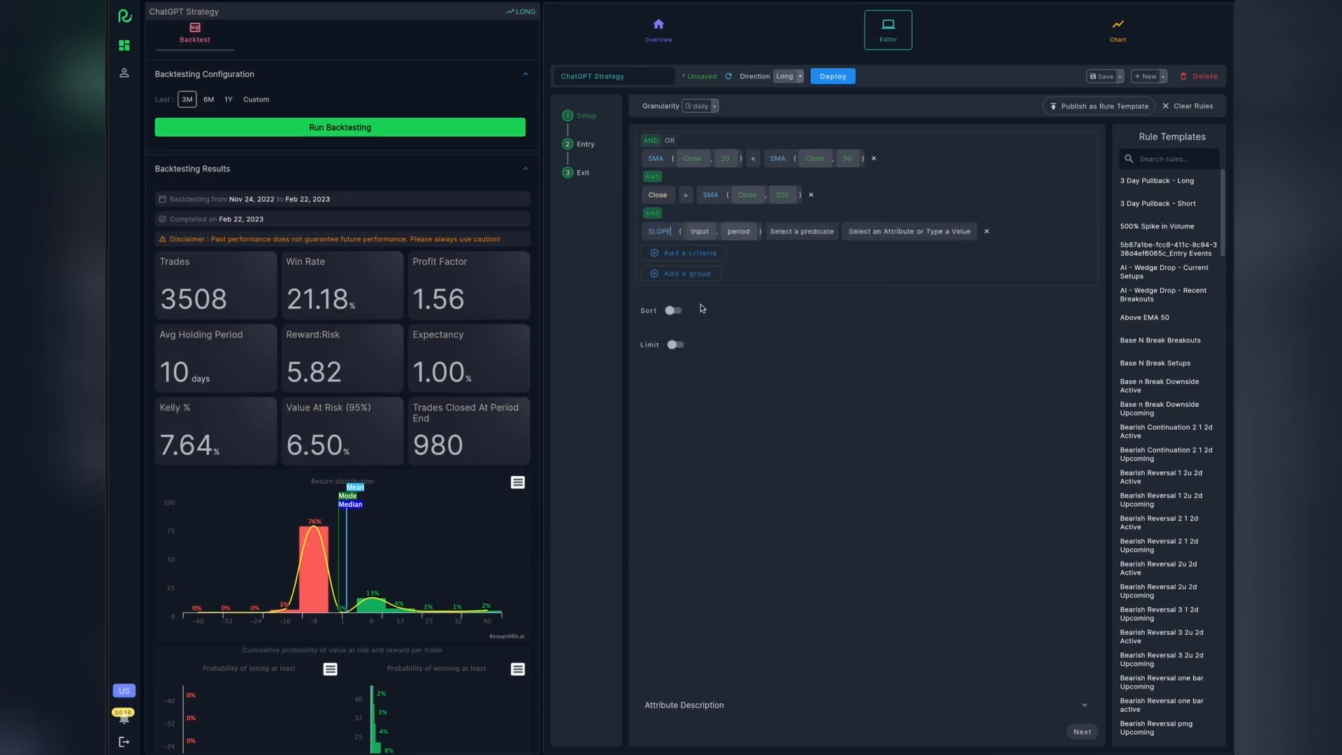
click(699, 232)
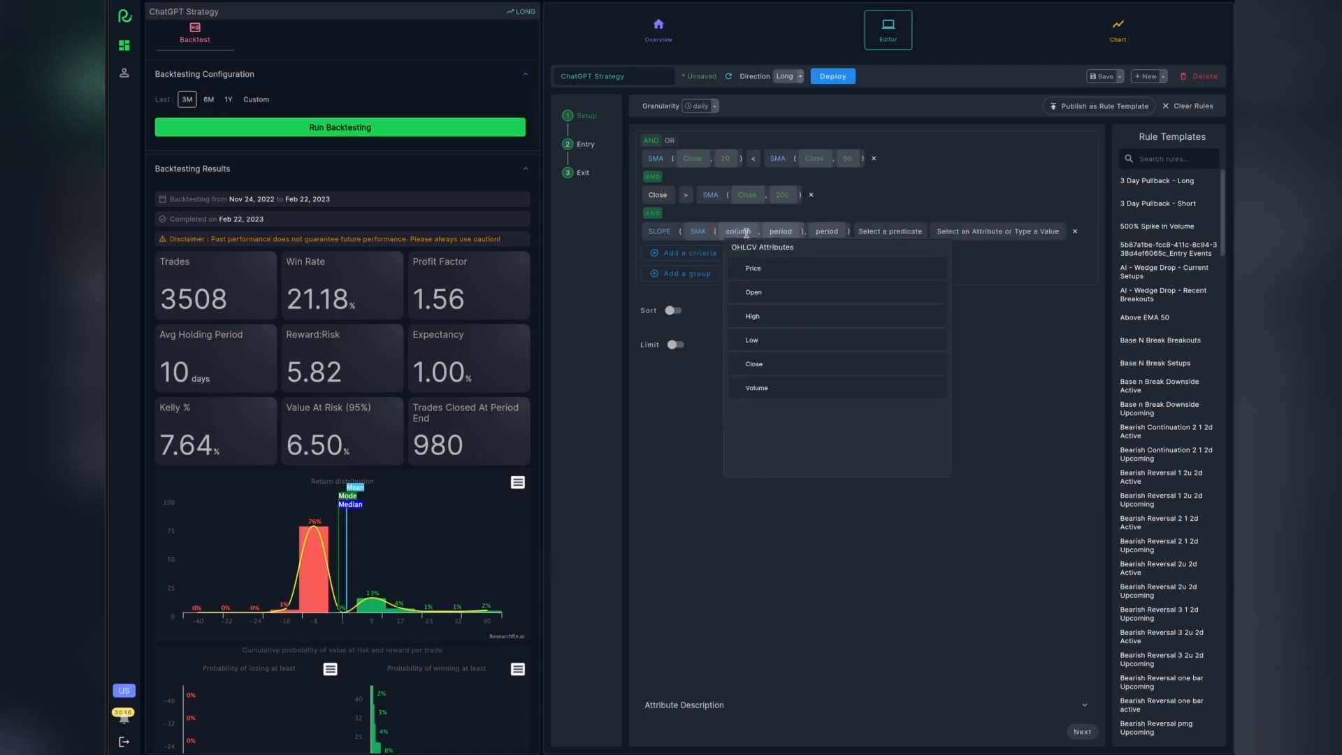
click(754, 363)
text(200)
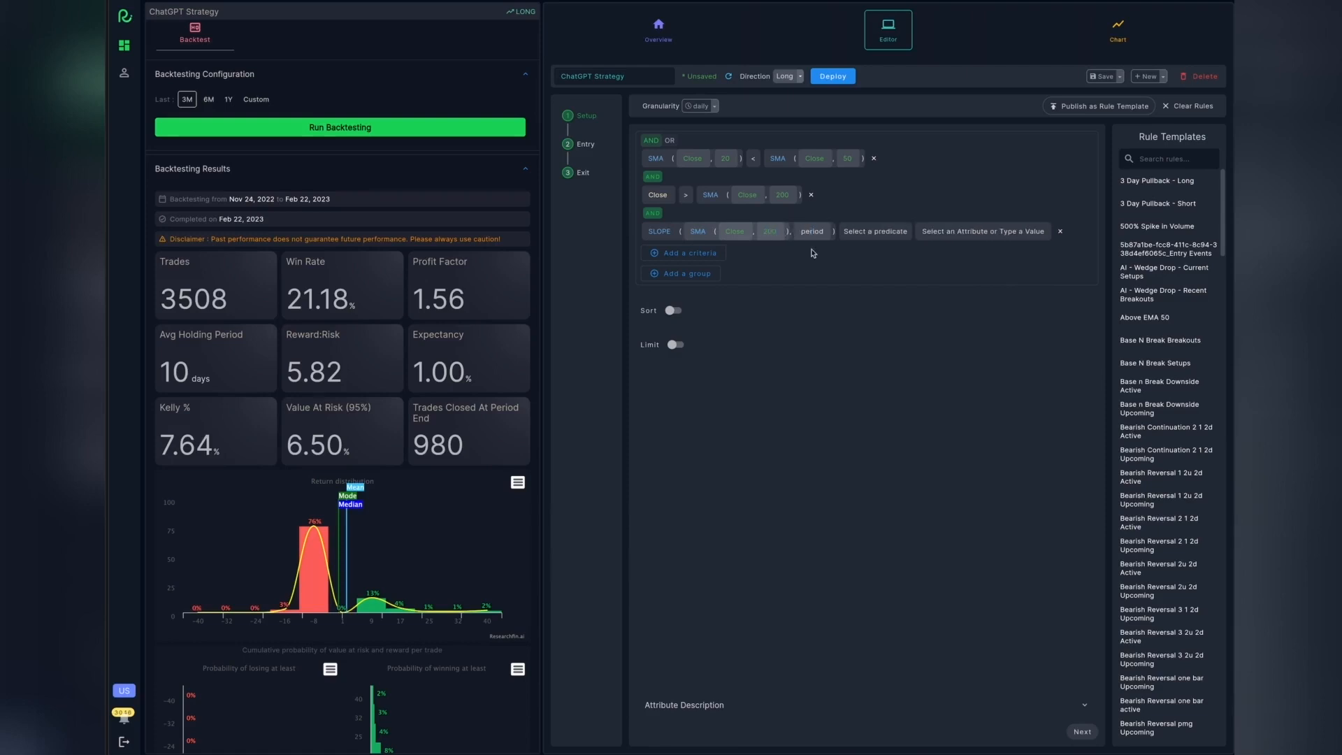
Require SLOPE(SMA(Close,200),20) > 0, save the strategy, and rerun the backtest.
click(862, 231)
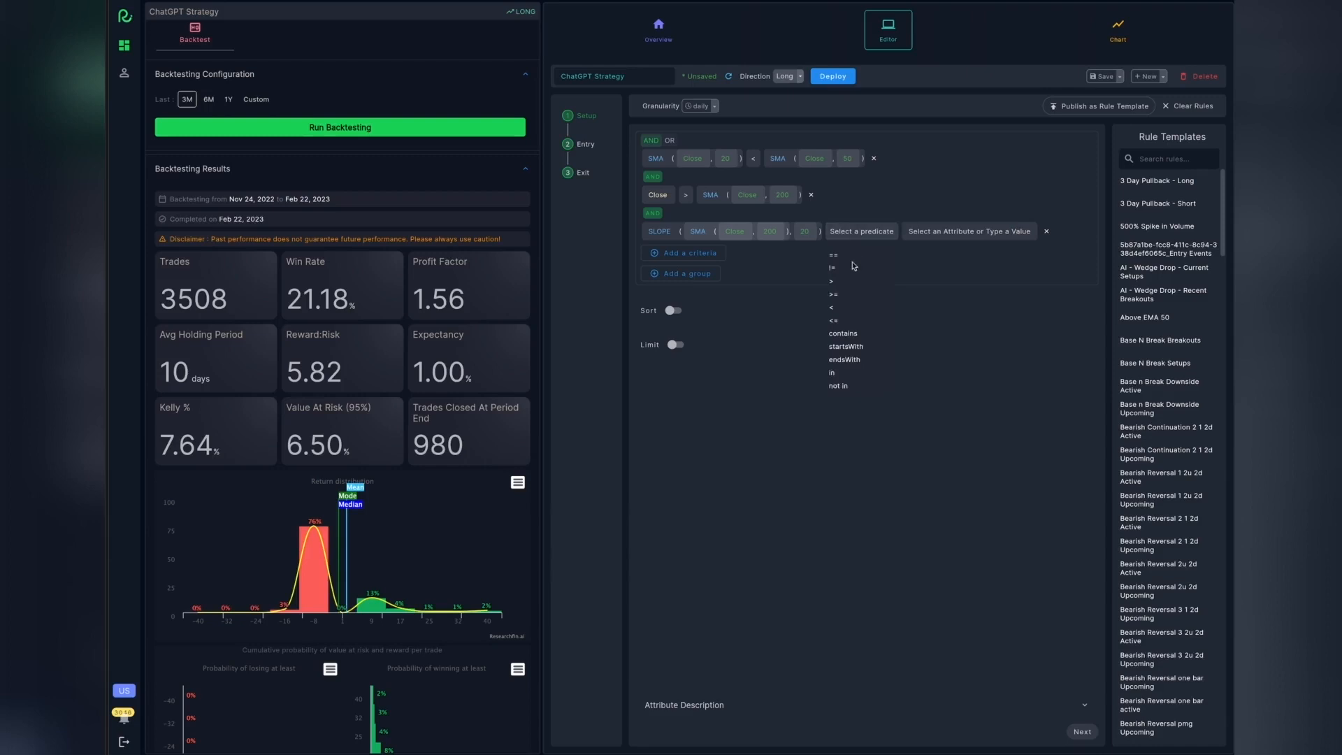
click(832, 281)
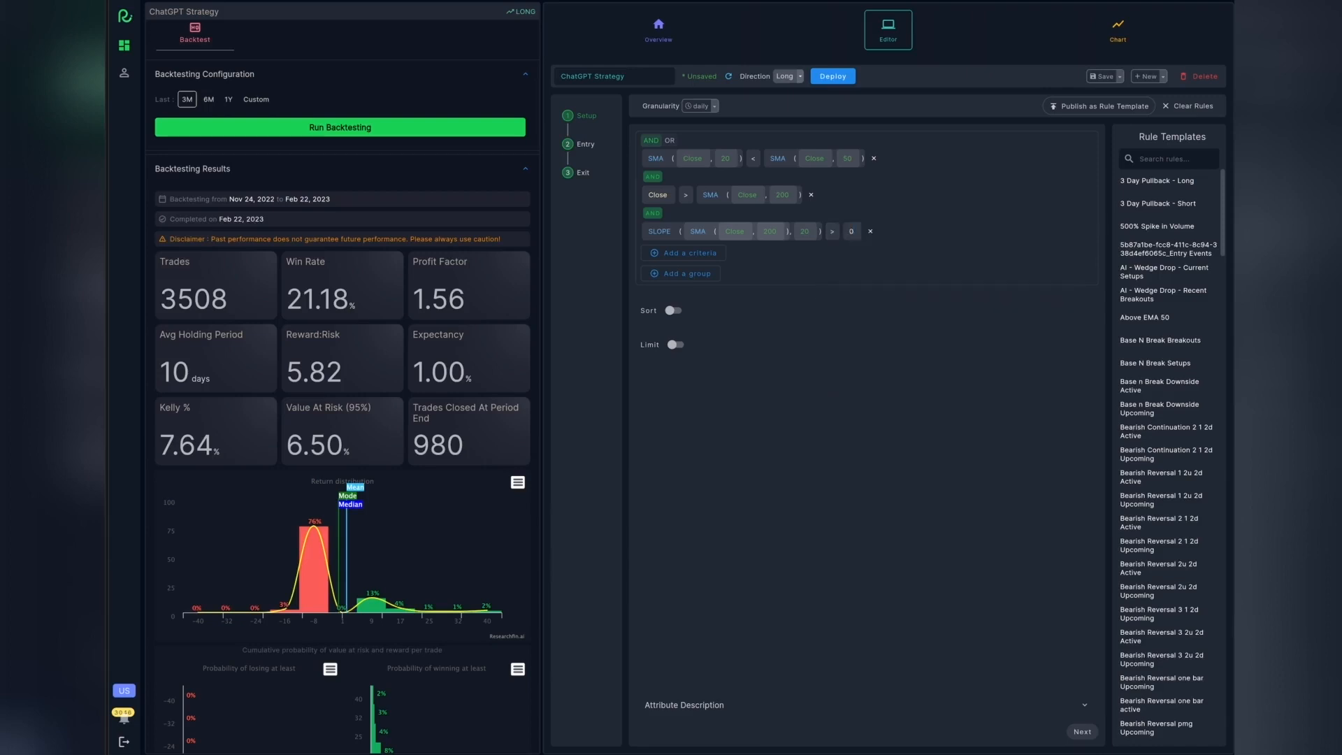
click(1103, 76)
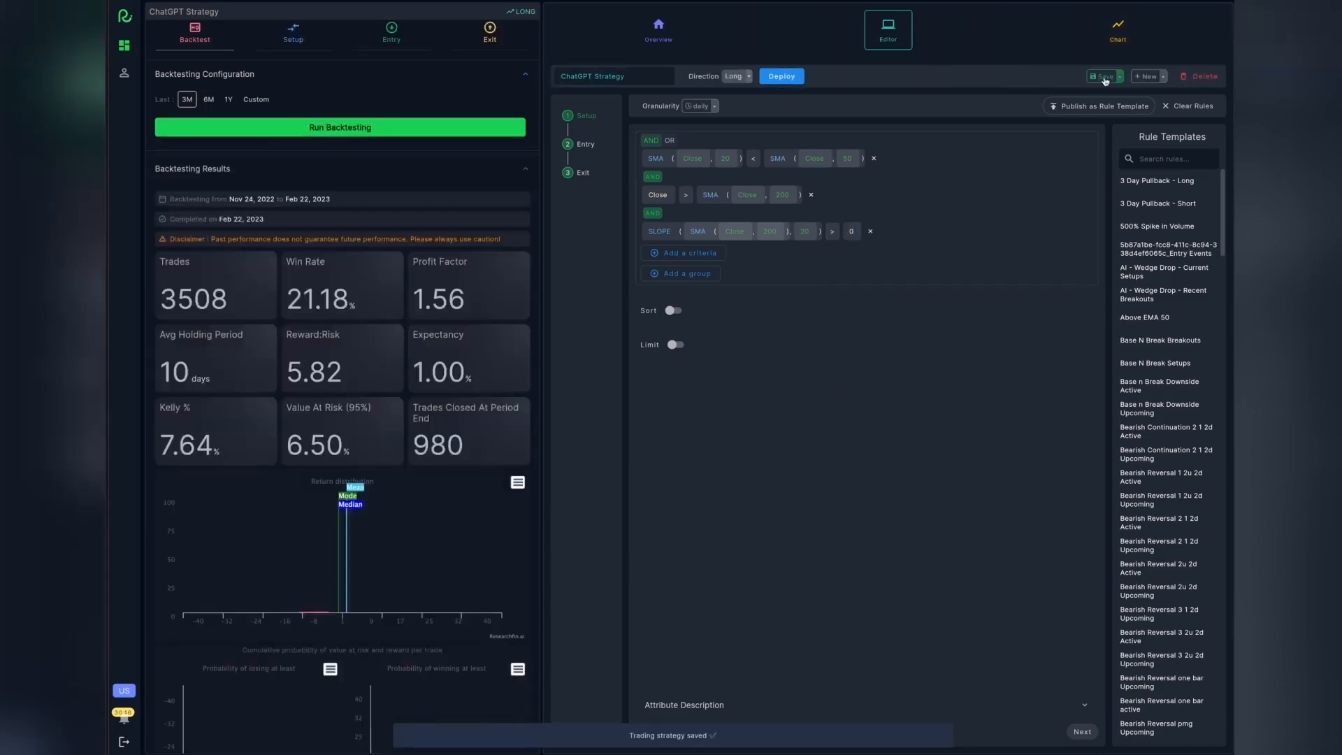
click(340, 126)
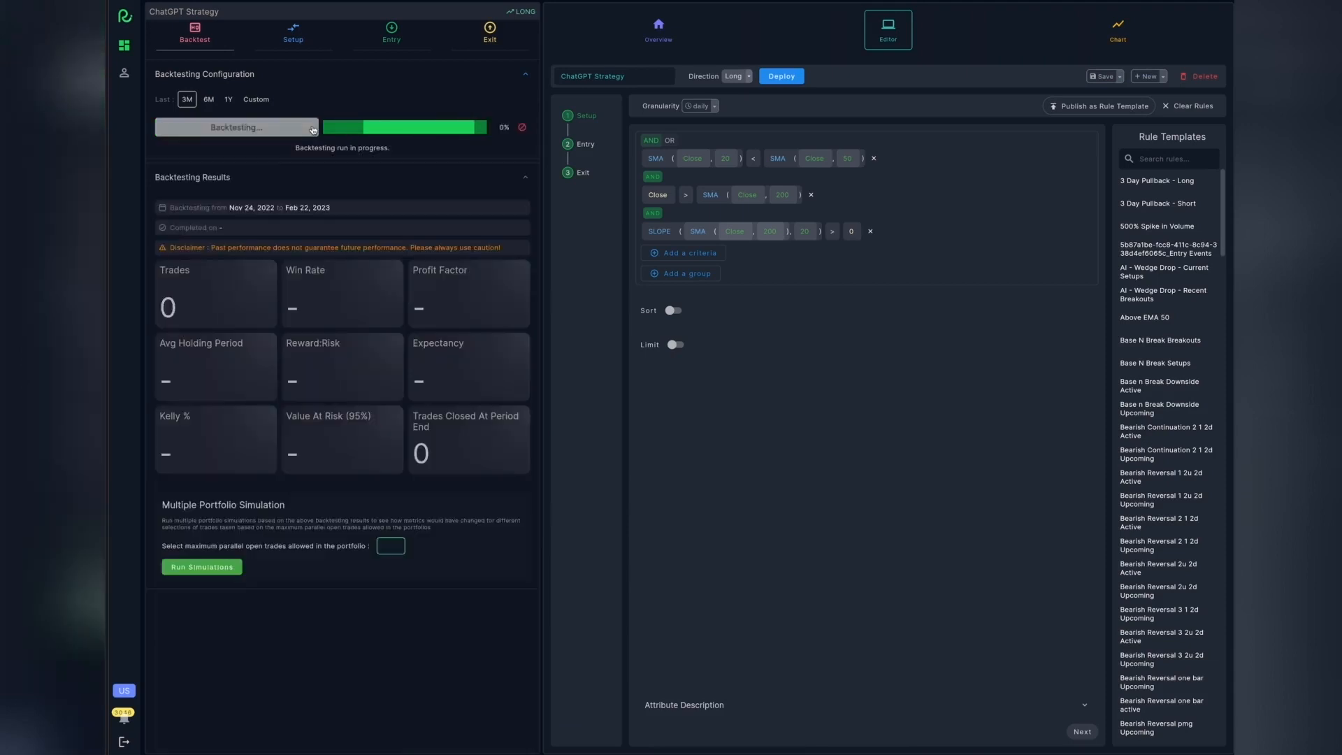